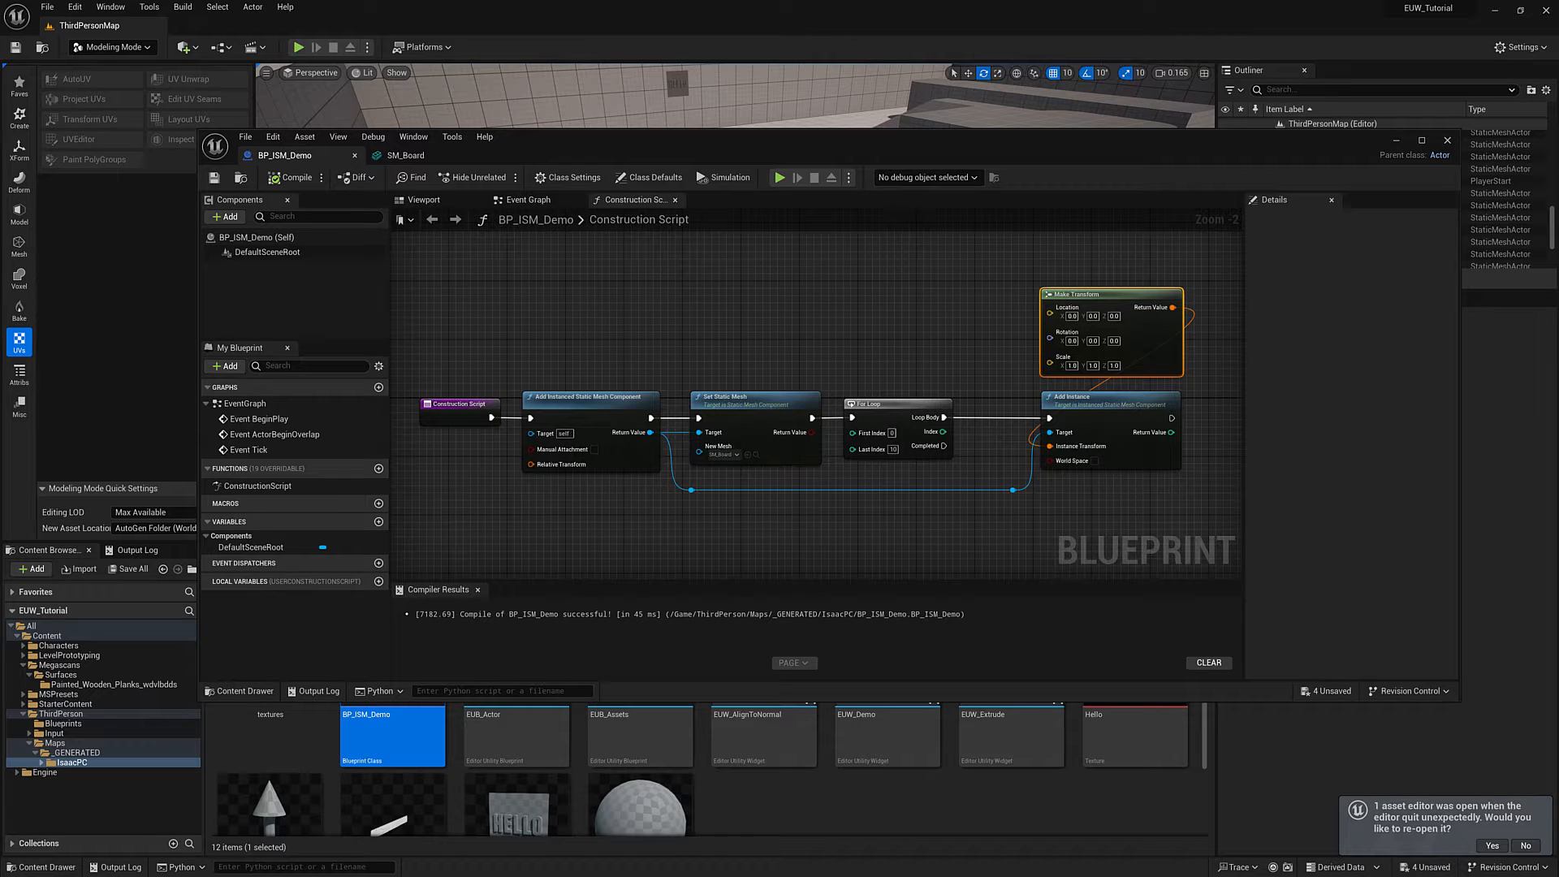
pyautogui.moveTo(785, 166)
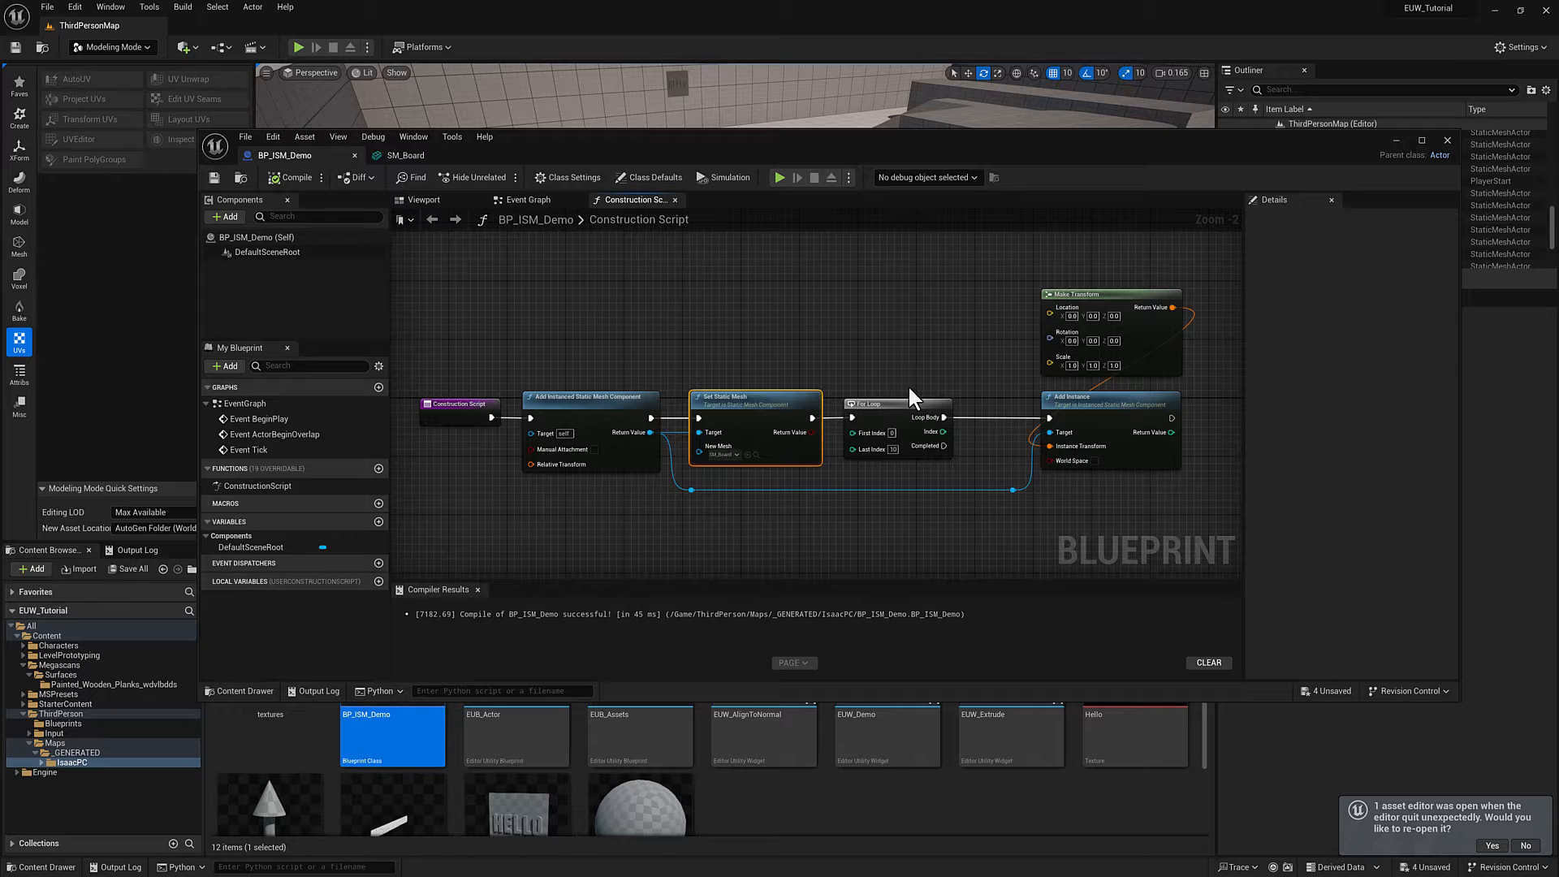
pyautogui.moveTo(1007, 502)
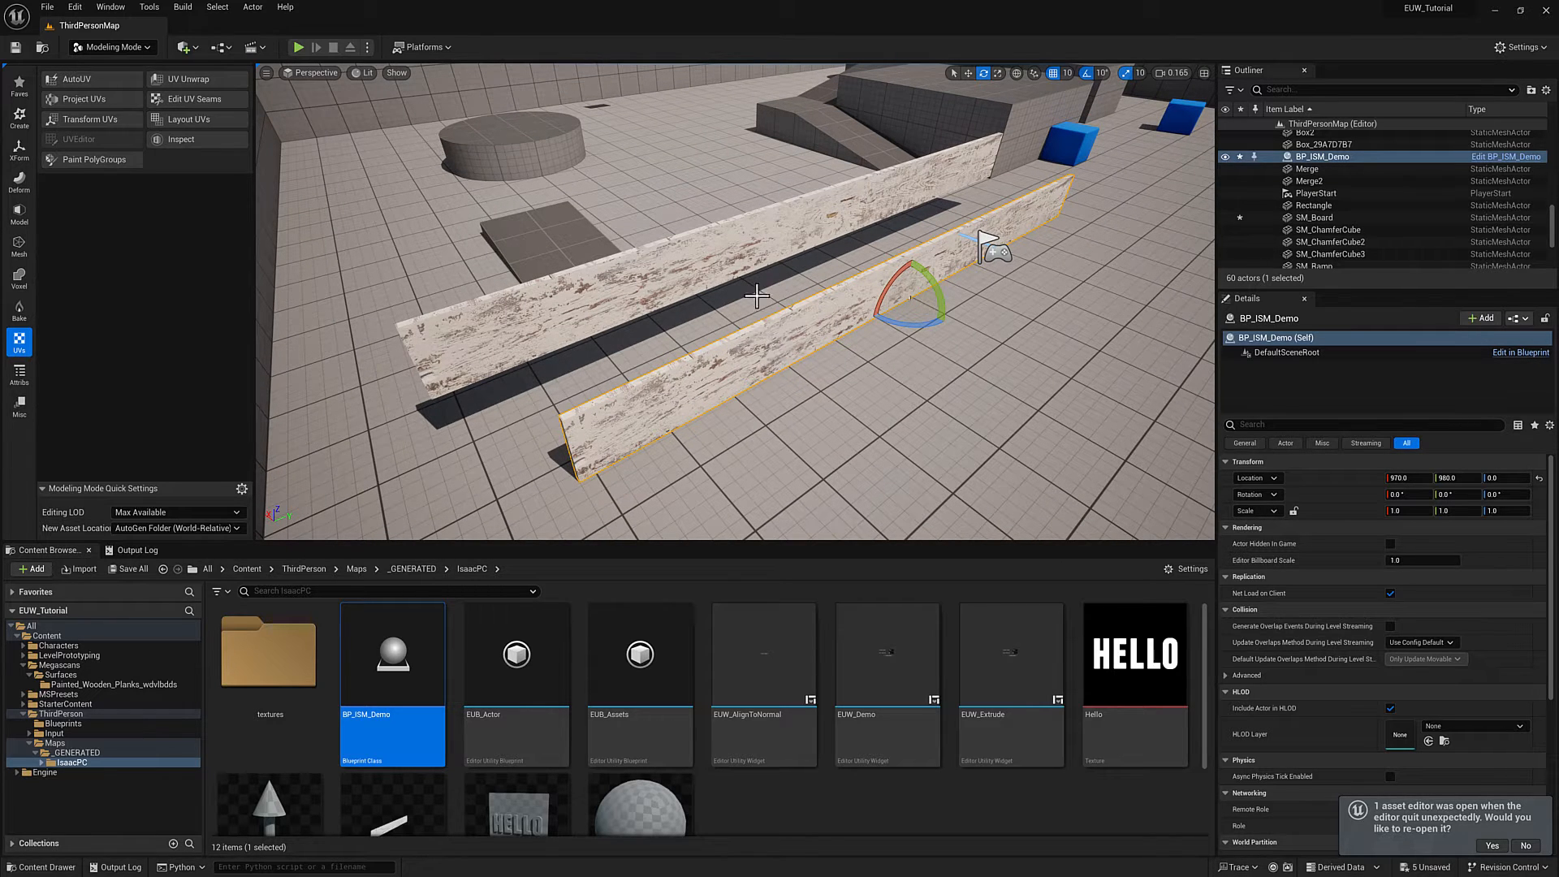
# Split Make Transform's Location and drive Z by the loop index so boards stack, then save
pyautogui.click(1313, 216)
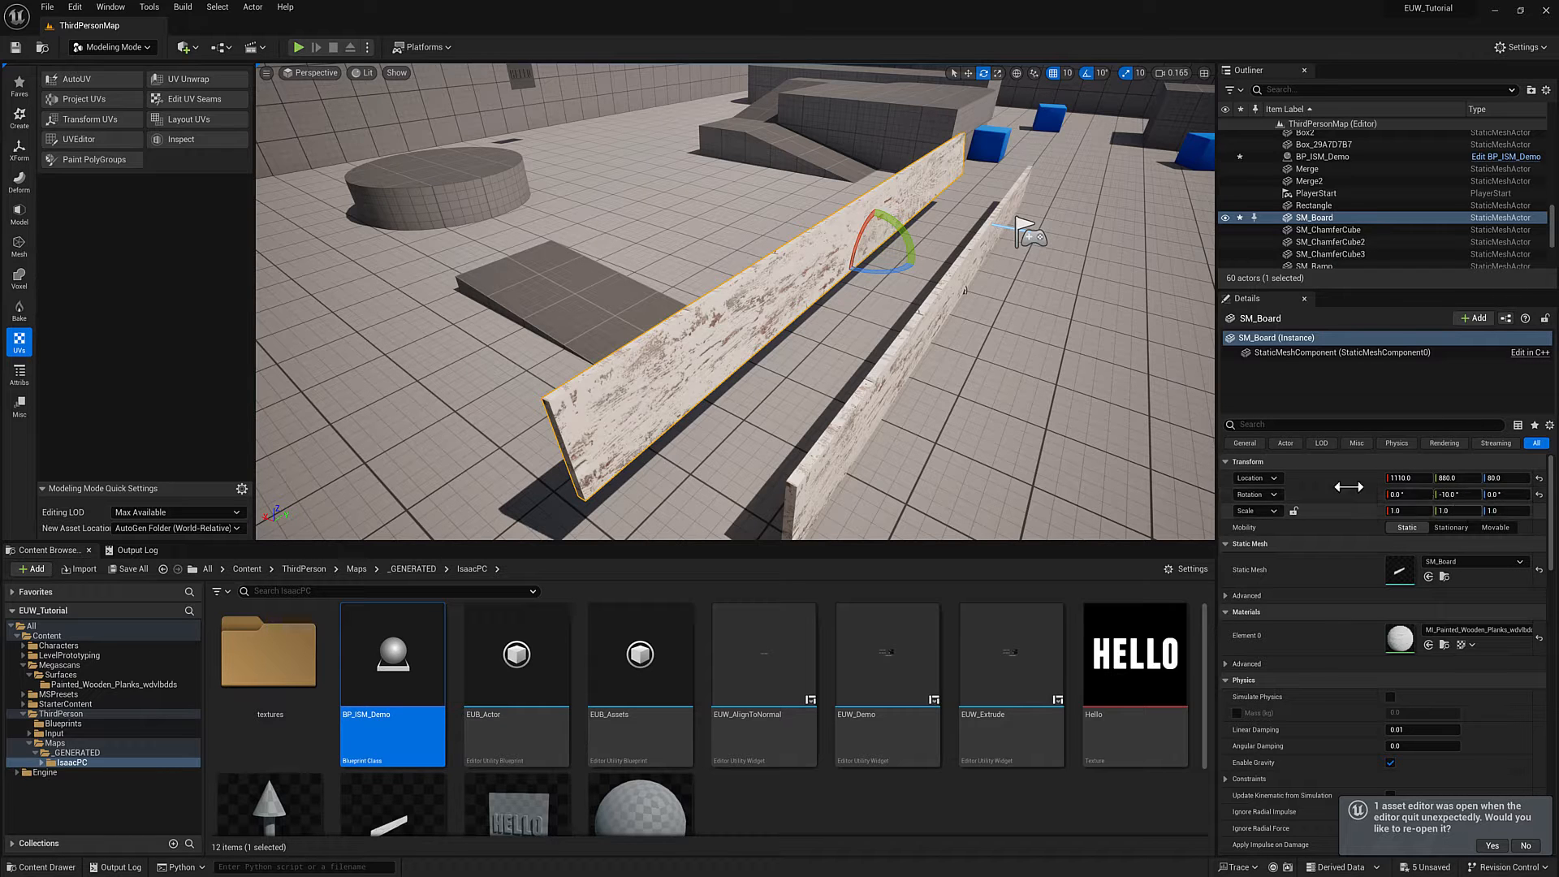
pyautogui.doubleClick(392, 653)
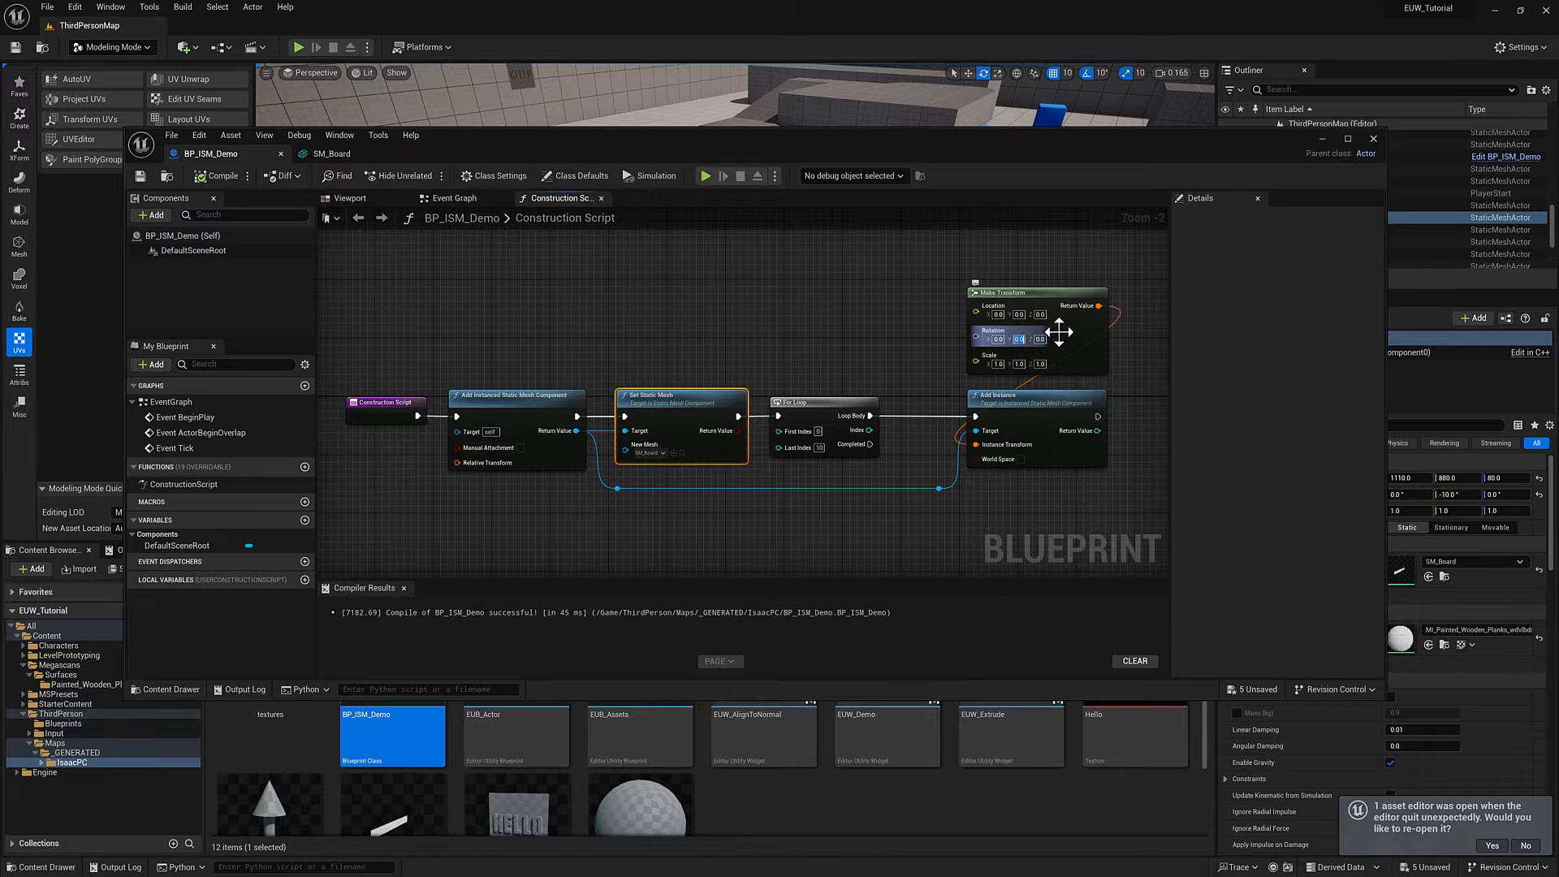
pyautogui.moveTo(1058, 331)
pyautogui.write('-10')
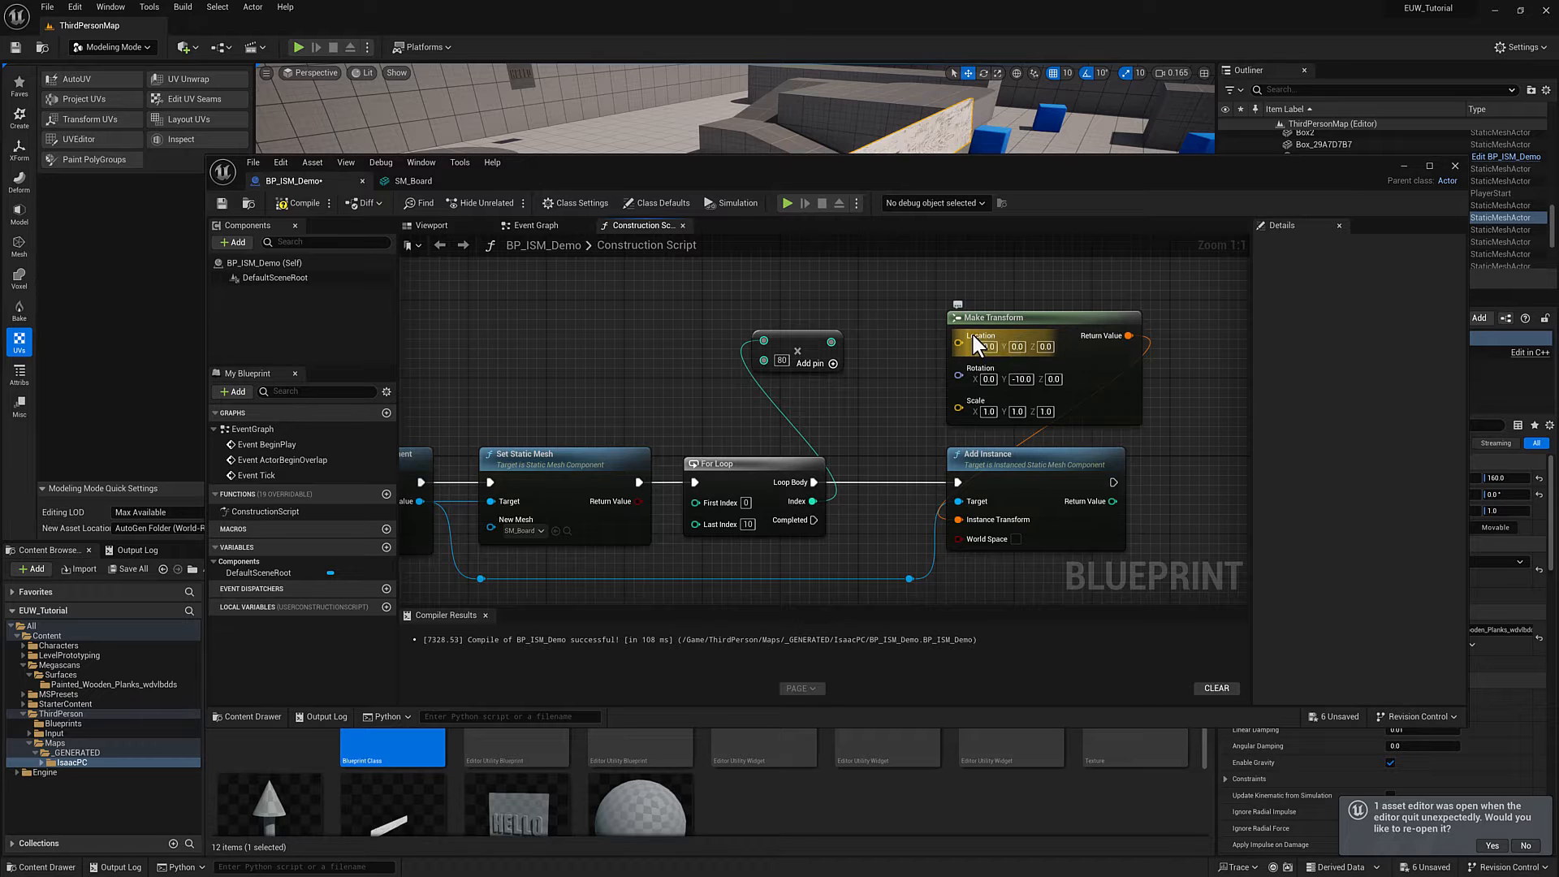
pyautogui.click(962, 334)
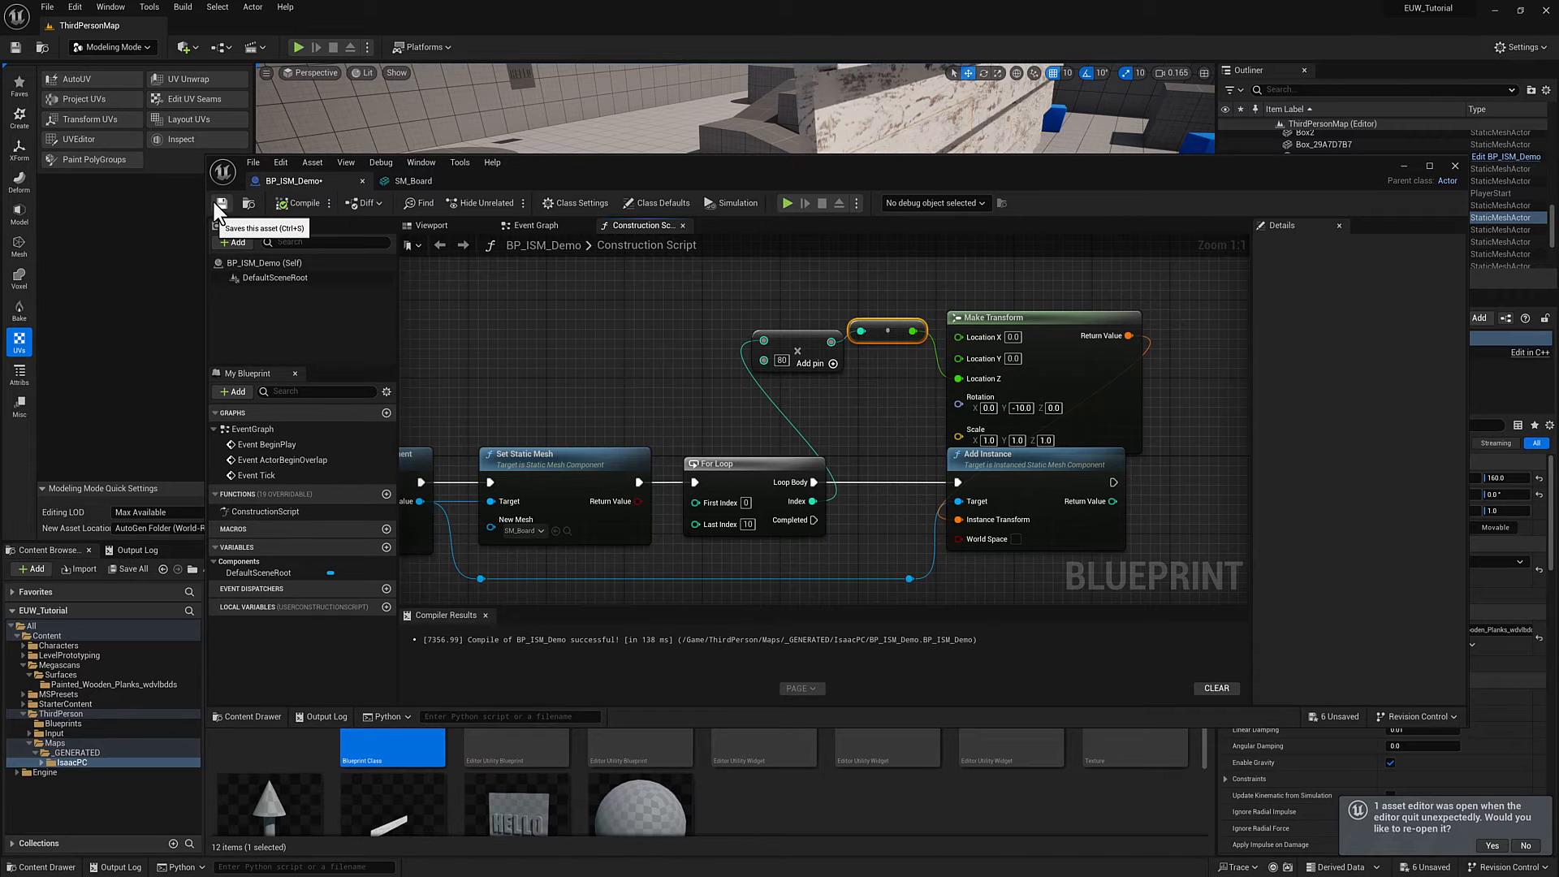
pyautogui.click(1454, 165)
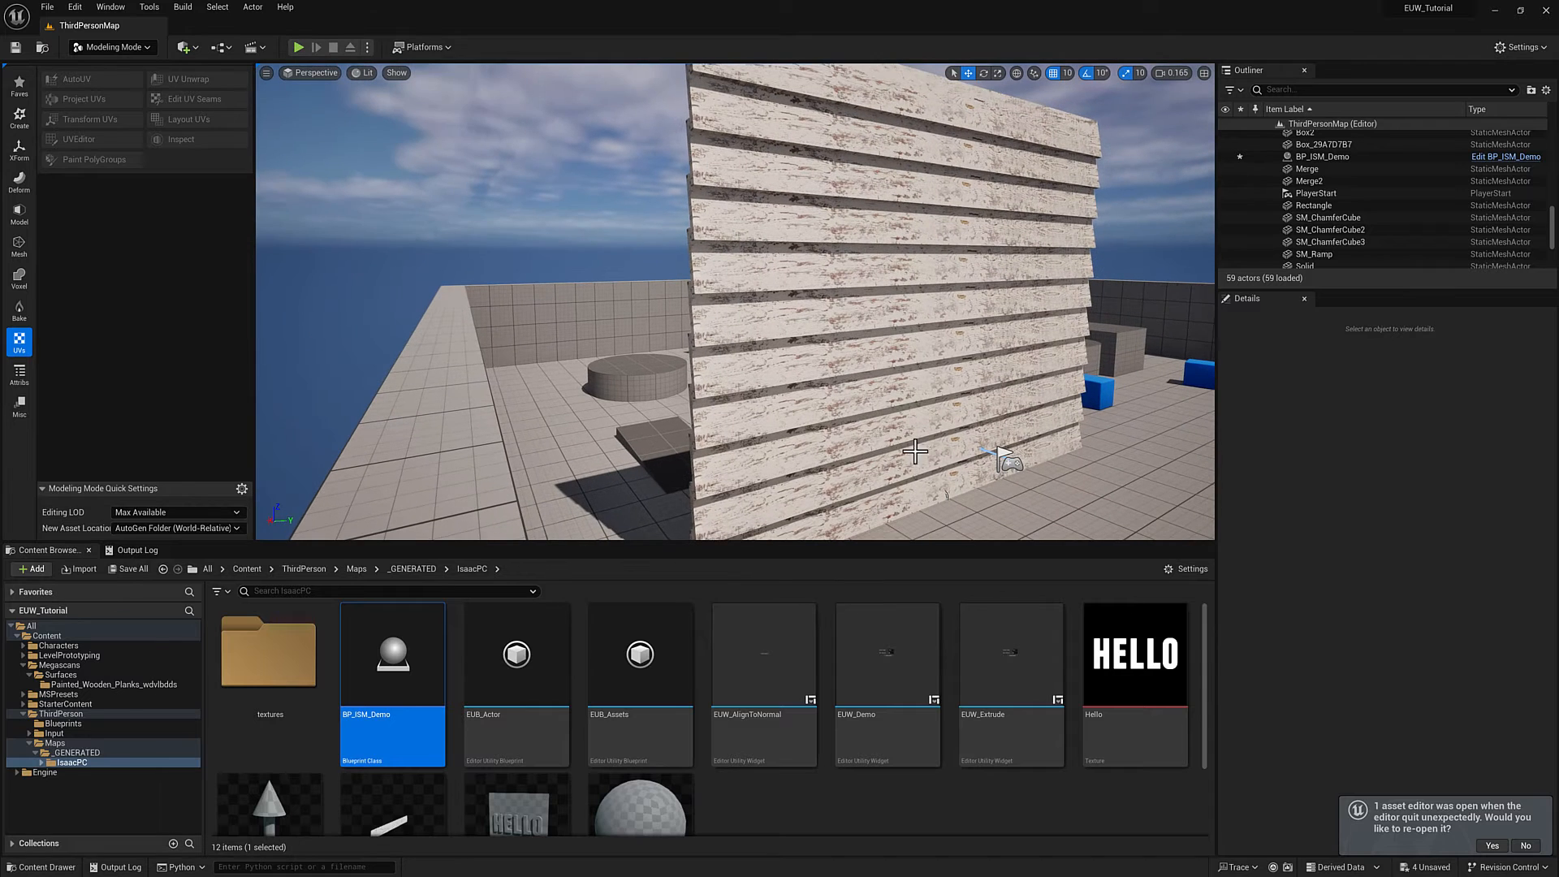
pyautogui.moveTo(905, 497)
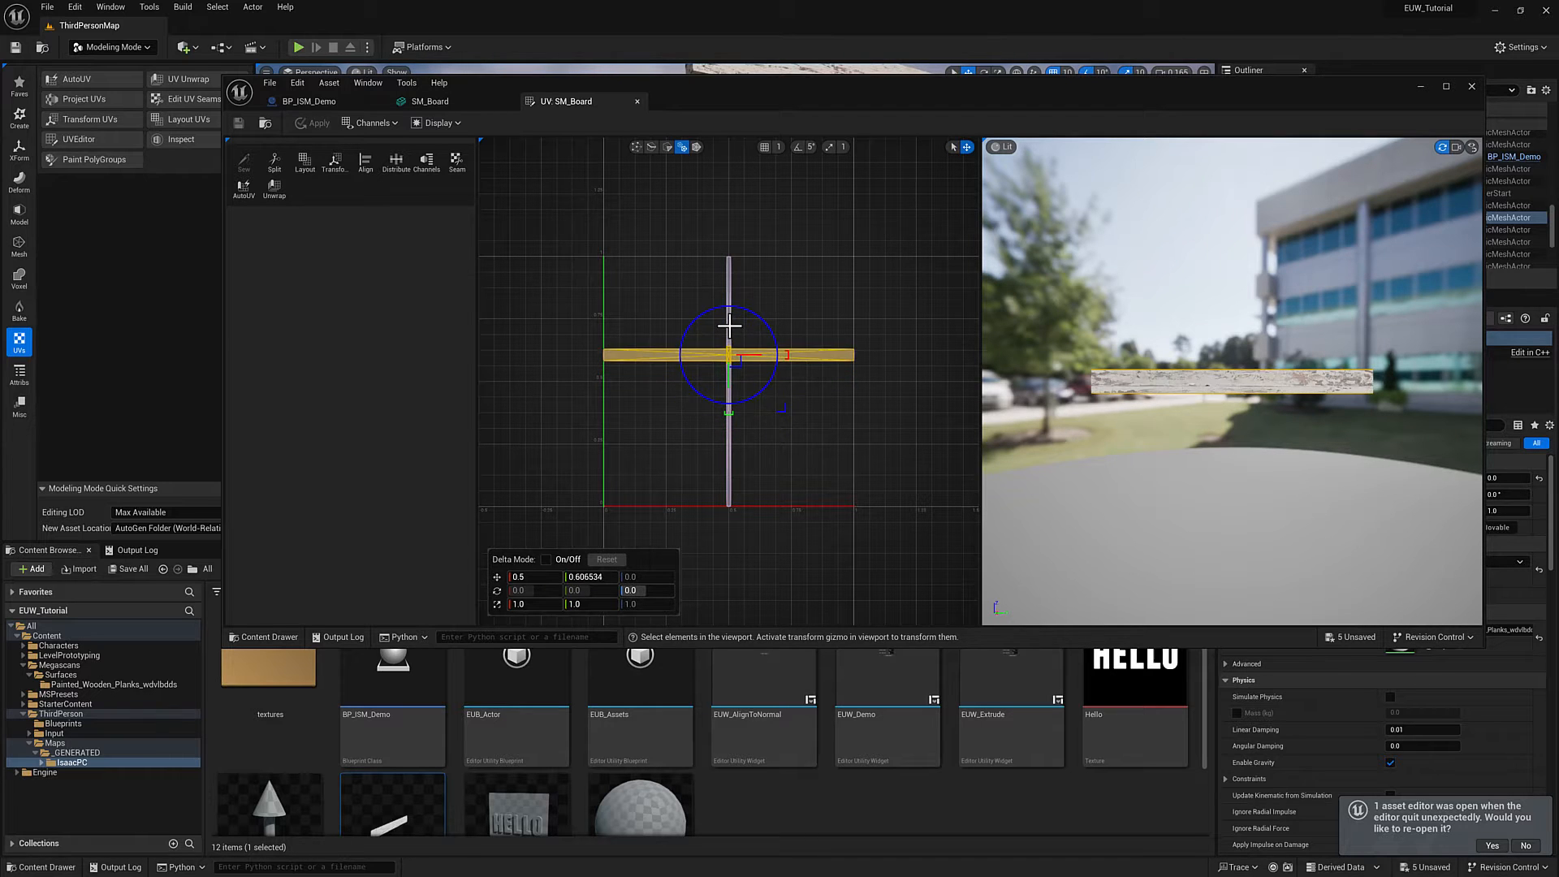
# Drag the SM_Board UV island upward in the UV Editor
pyautogui.moveTo(727, 353); pyautogui.dragTo(736, 302)
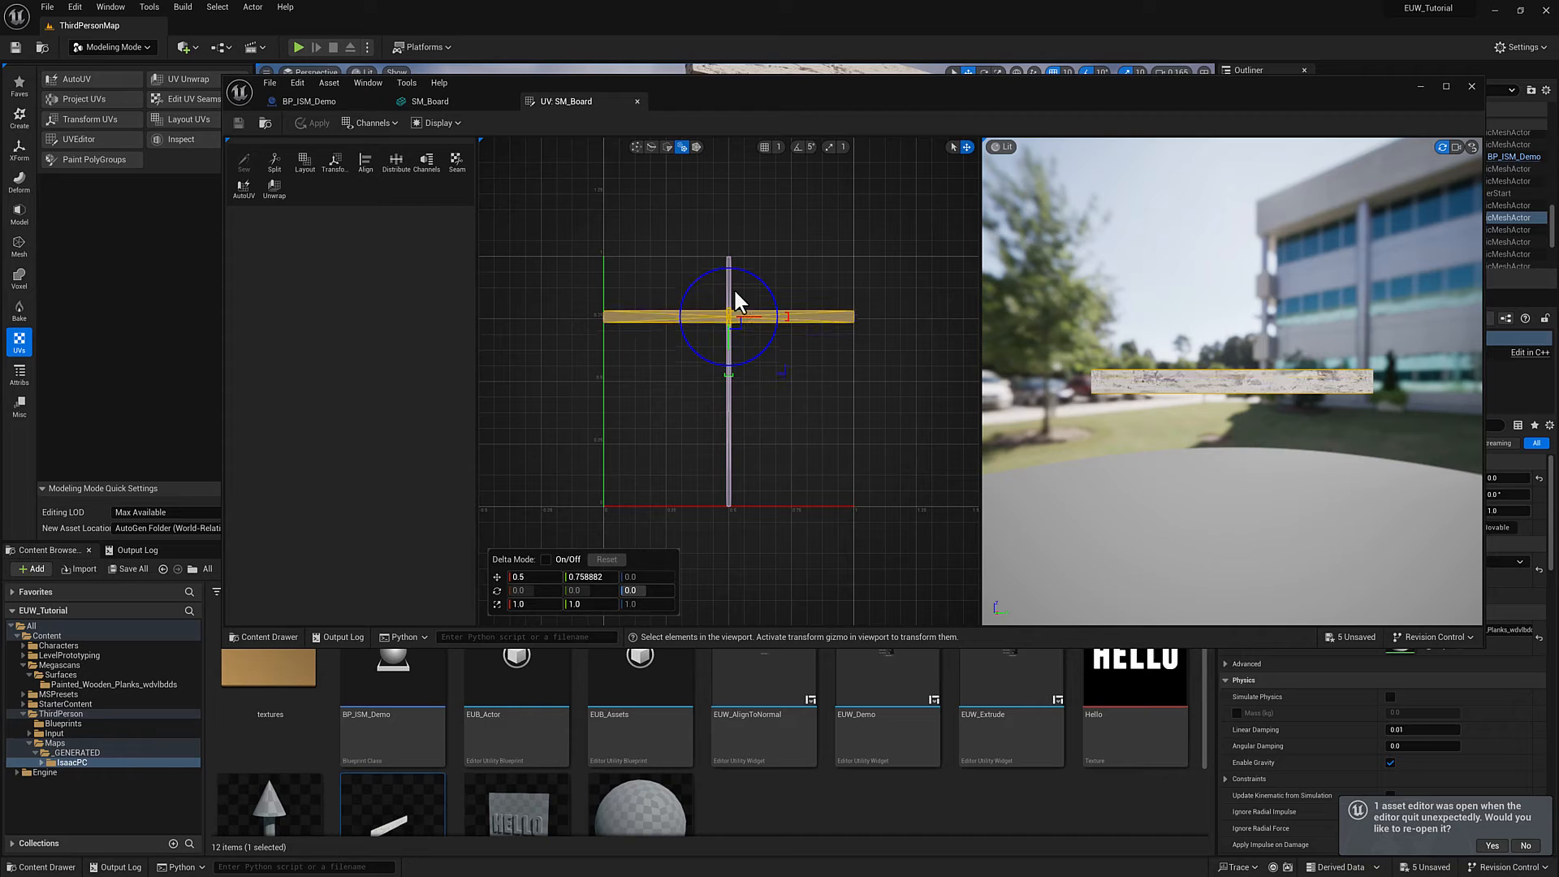
pyautogui.moveTo(737, 301); pyautogui.dragTo(731, 291)
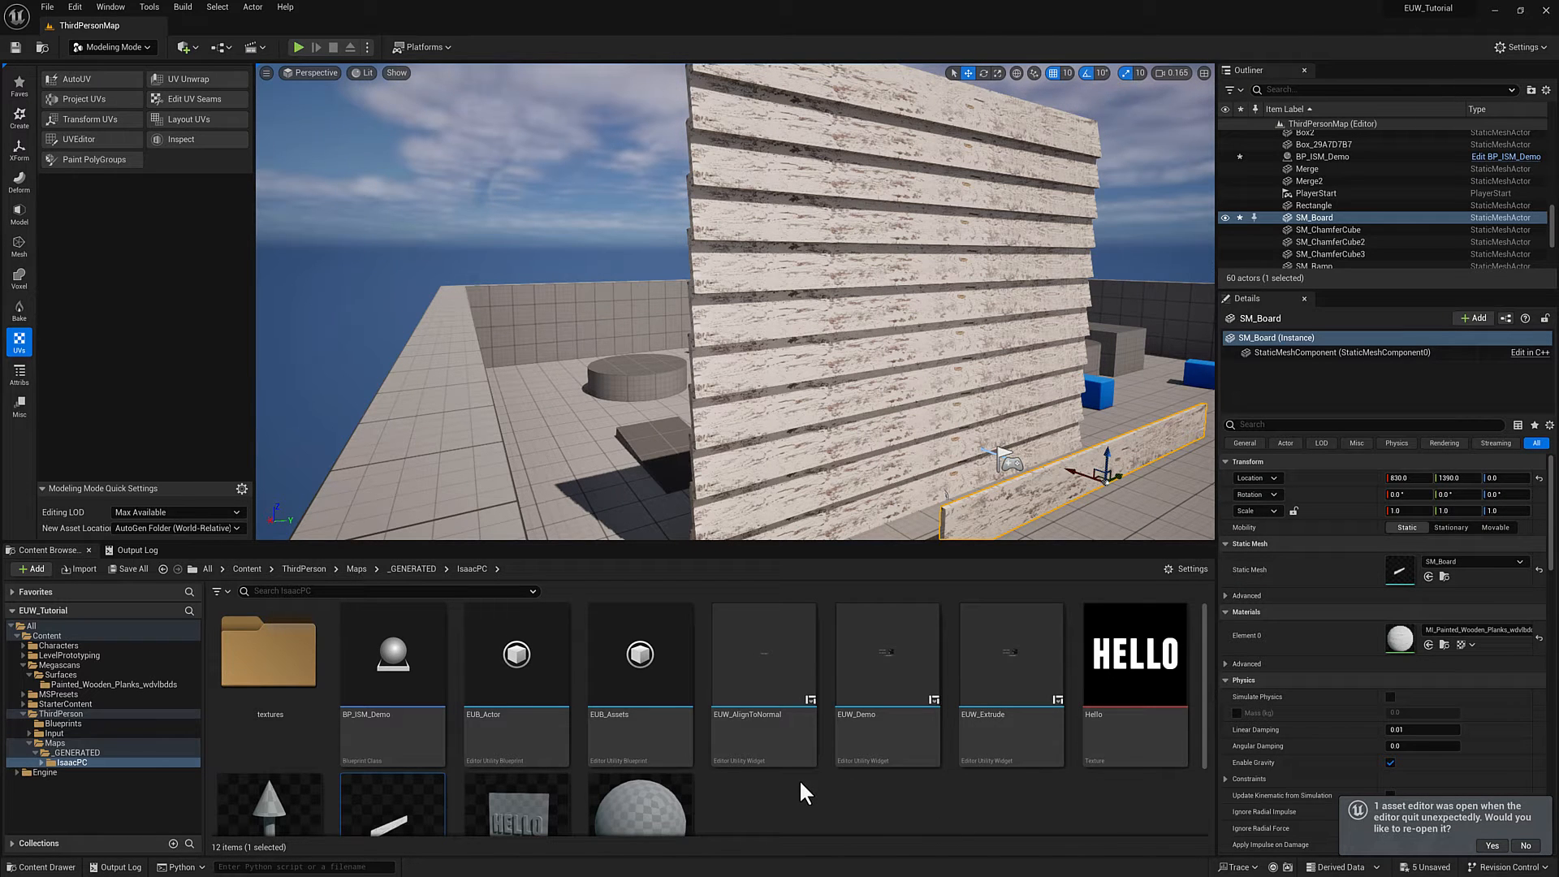
pyautogui.moveTo(645, 747)
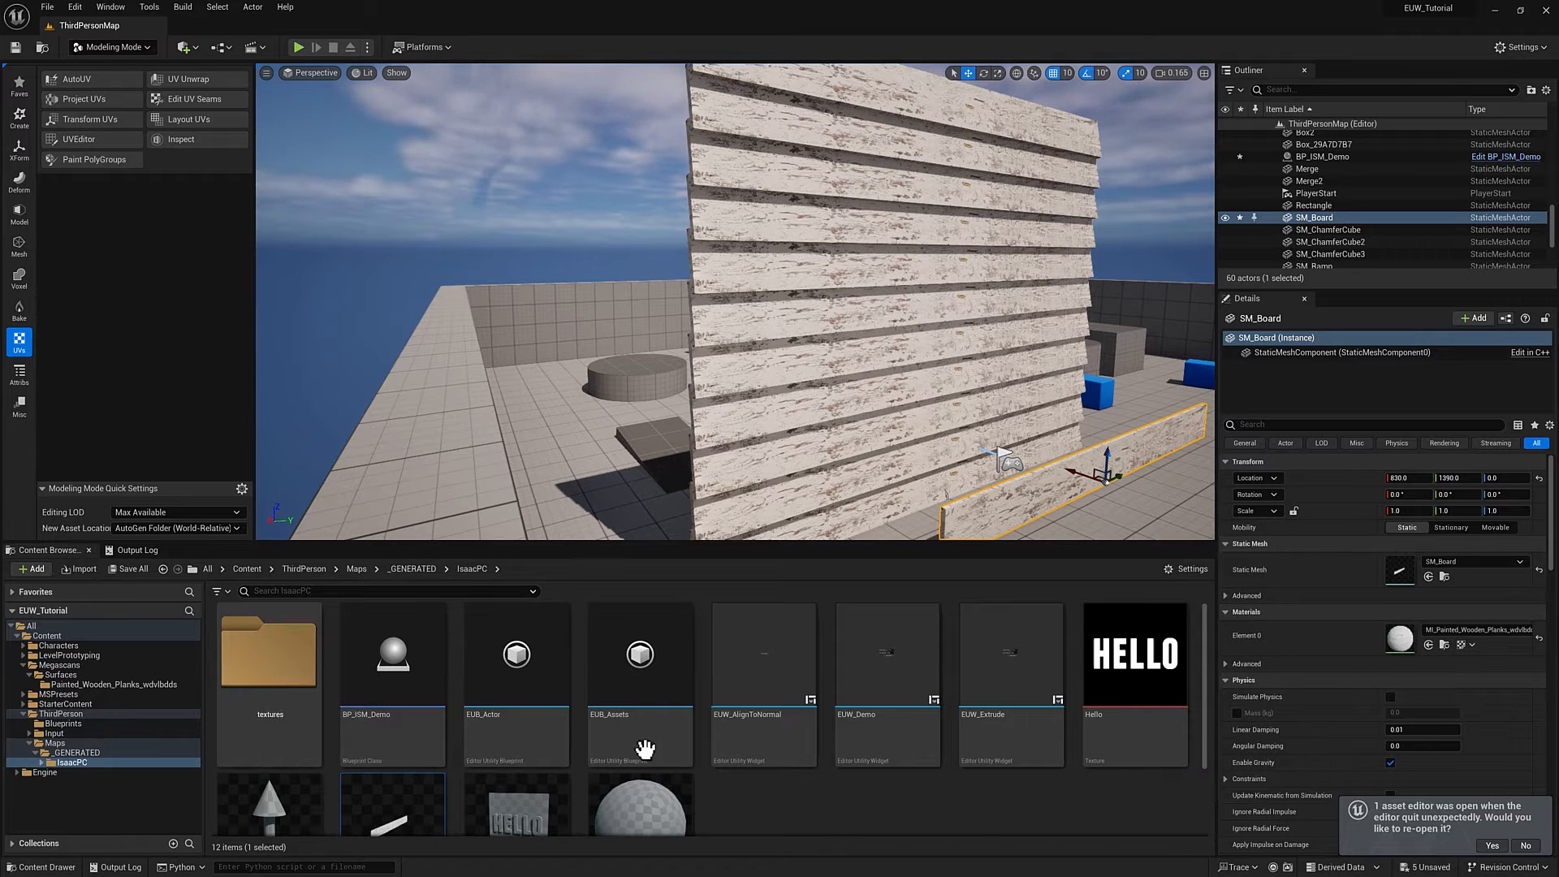
pyautogui.moveTo(711, 786)
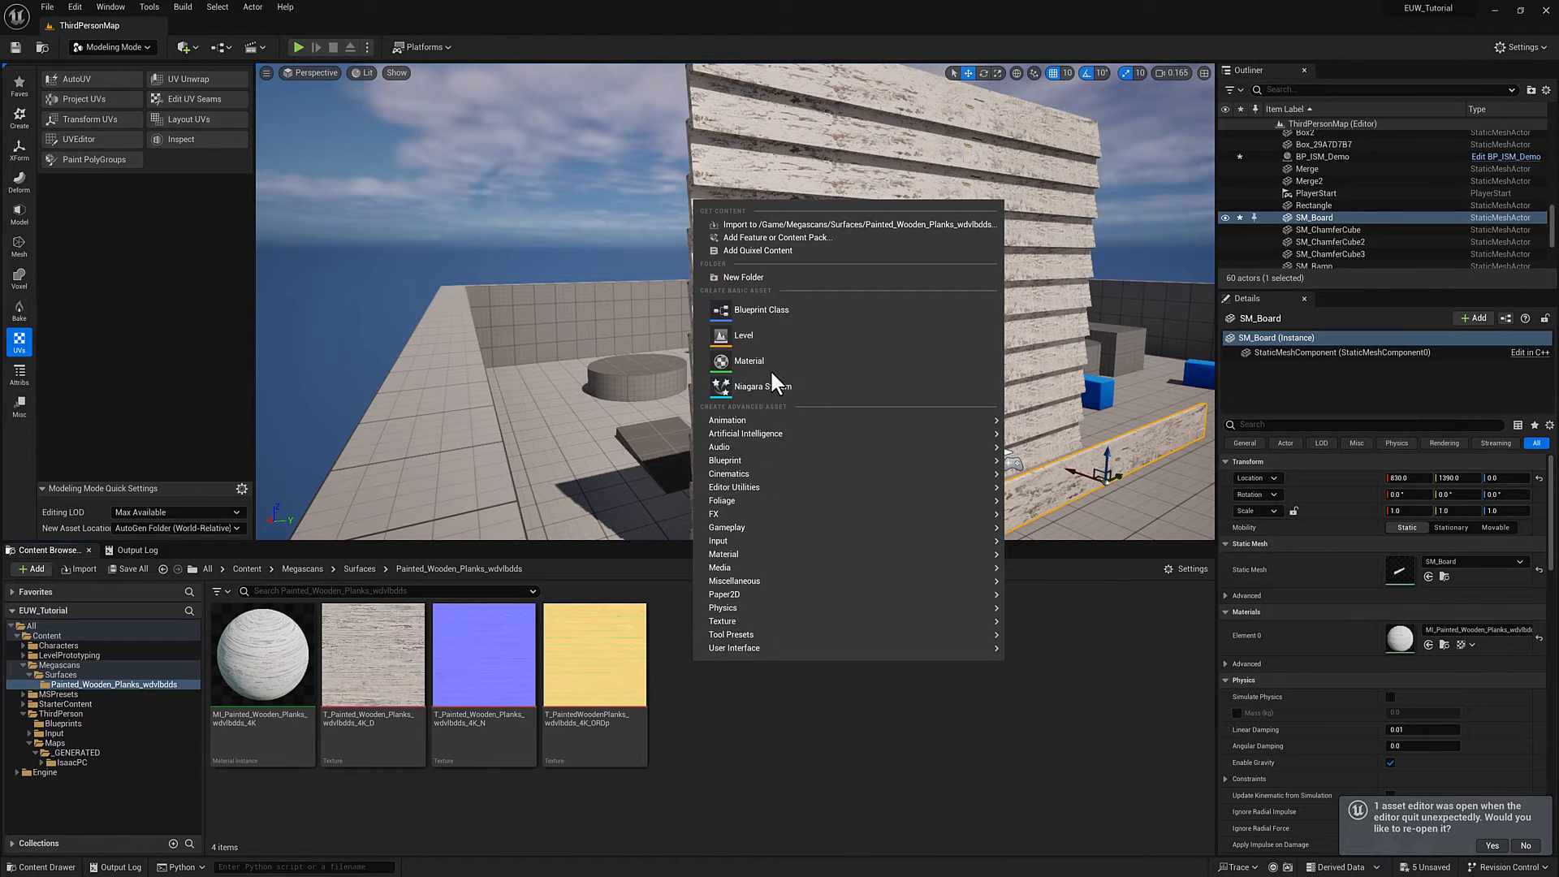
# Create a new material M_Boards in the Painted_Wooden_Planks folder
pyautogui.click(746, 361)
pyautogui.write('M_Boards')
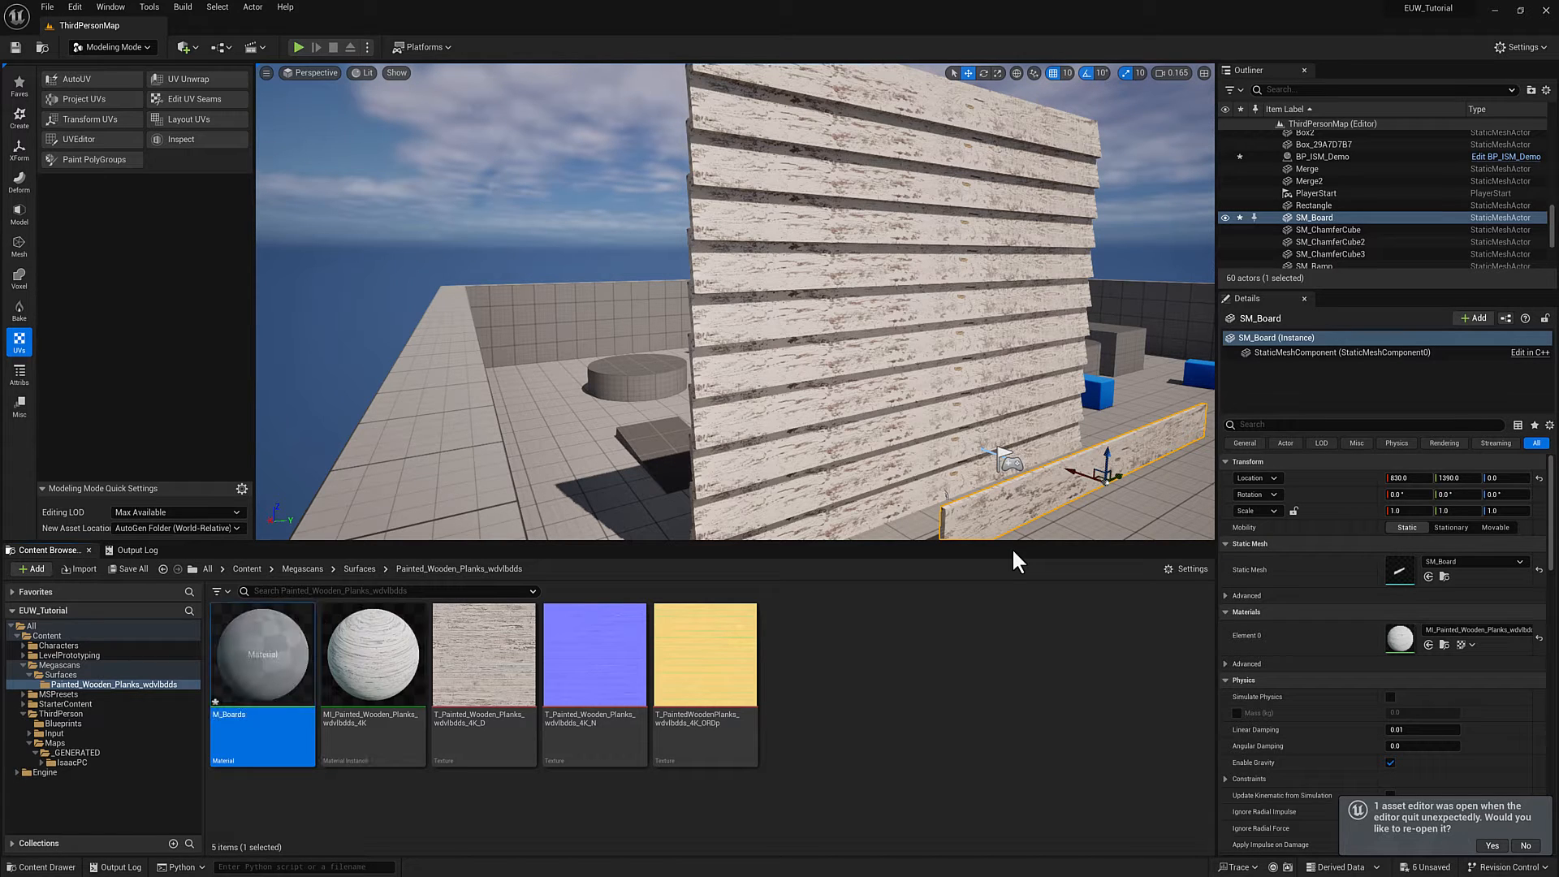
pyautogui.moveTo(261, 651)
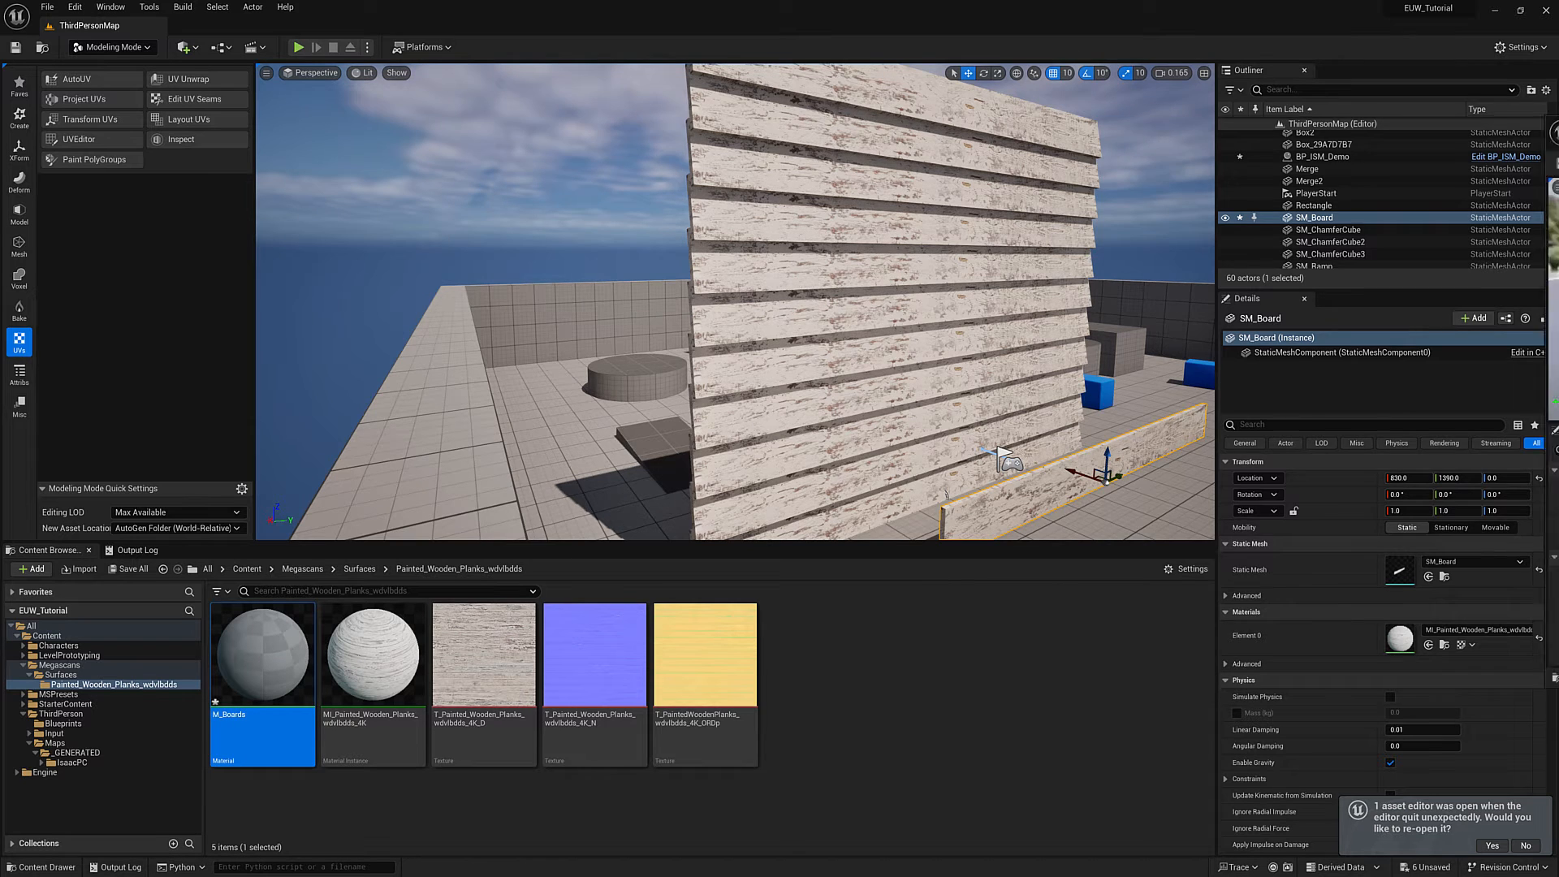
# Wire the plank colour, normal and packed textures into M_Boards' Base Color, Normal, Roughness and AO
pyautogui.doubleClick(262, 655)
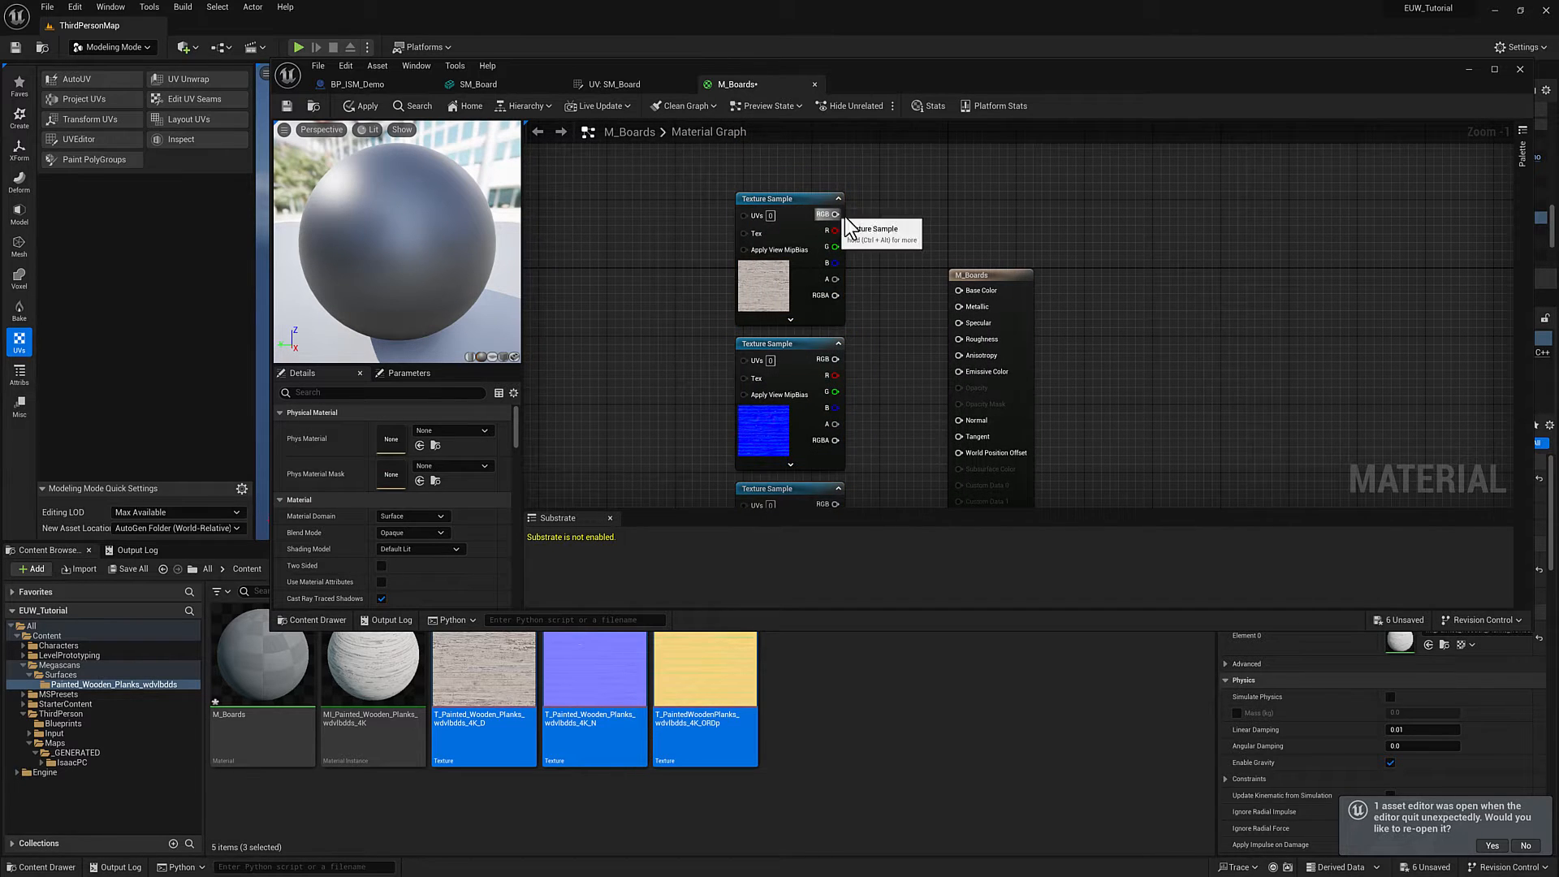
pyautogui.moveTo(838, 215); pyautogui.dragTo(912, 404)
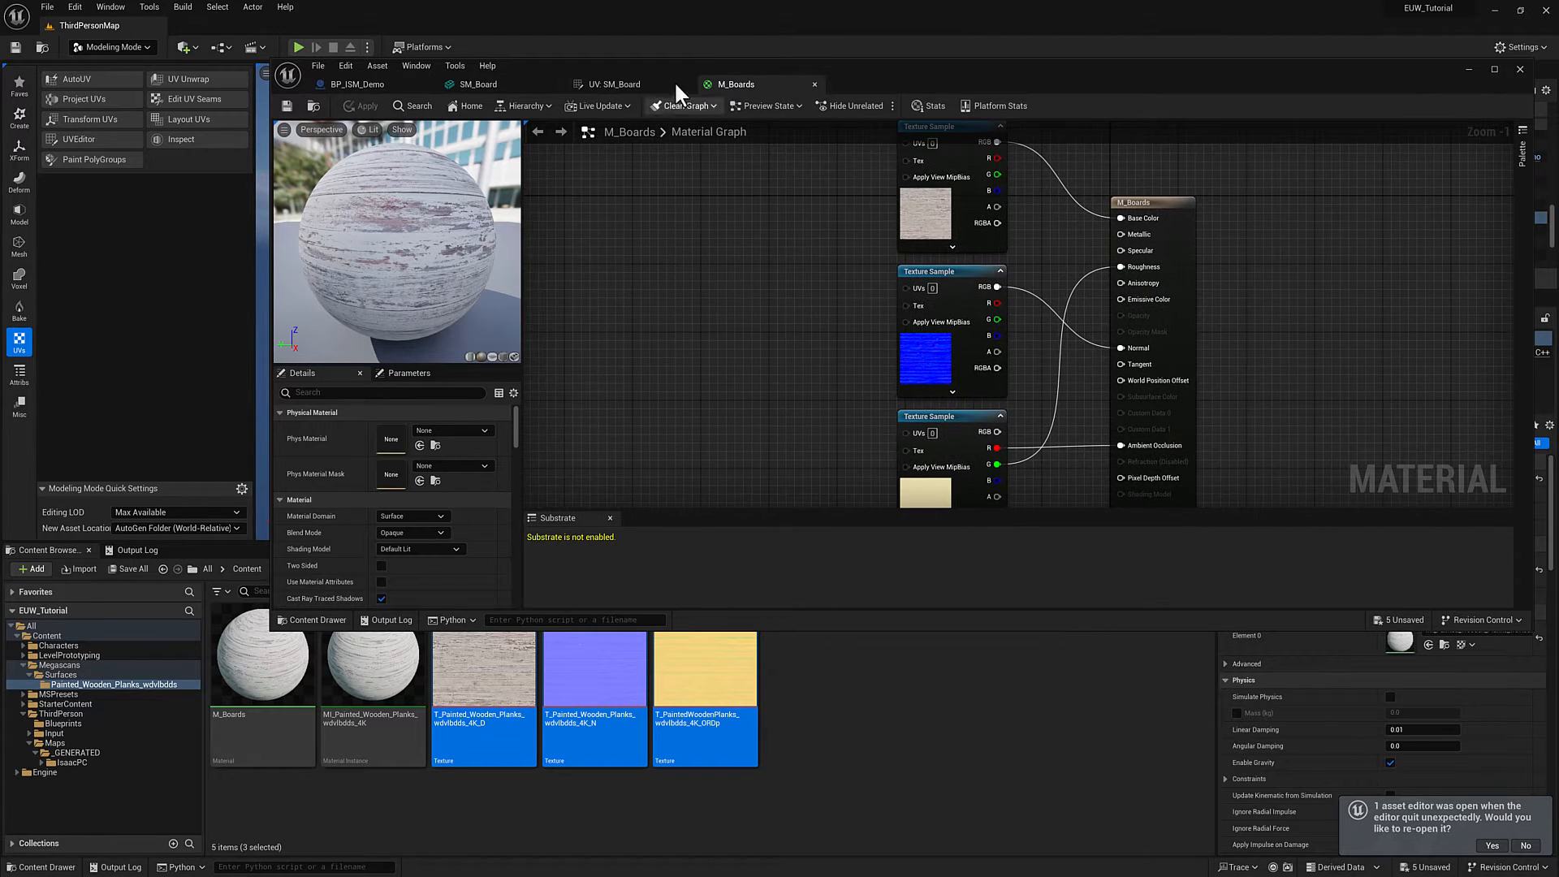
pyautogui.moveTo(485, 143)
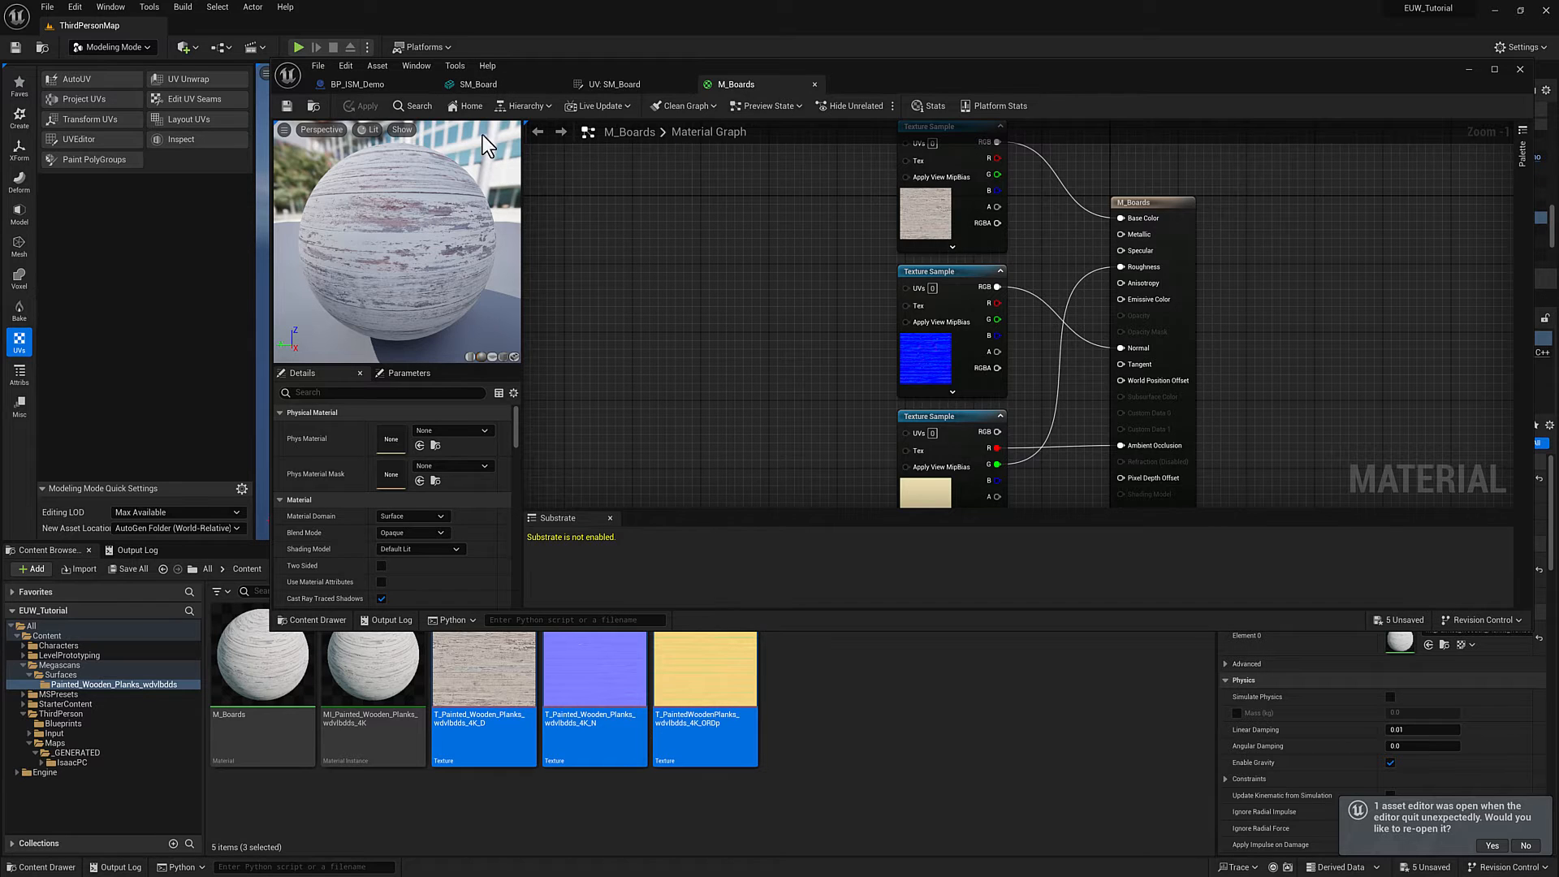
pyautogui.click(357, 82)
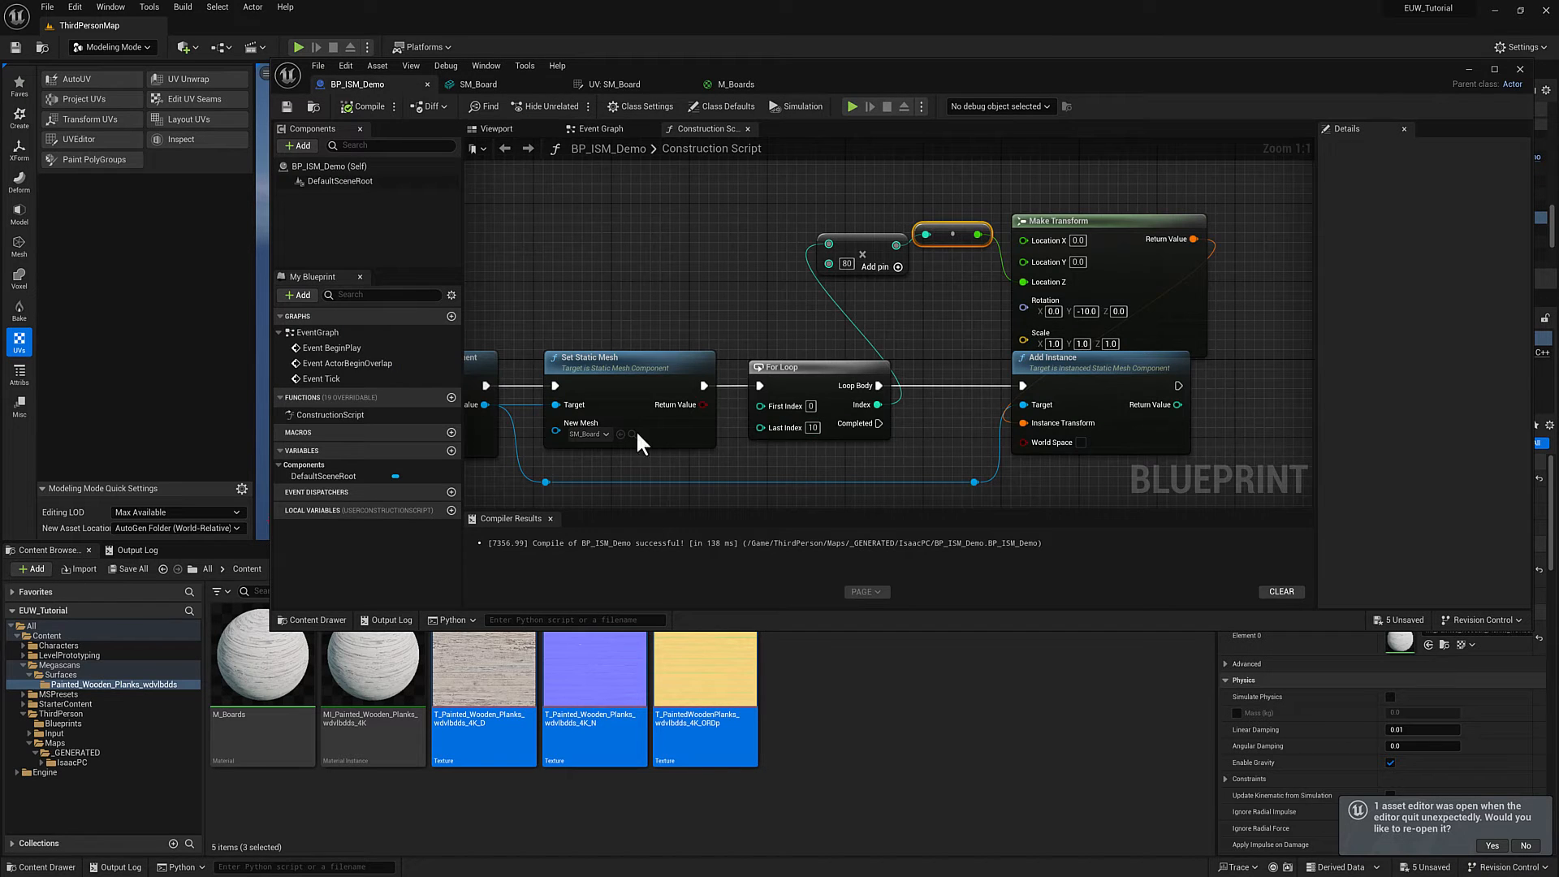
pyautogui.moveTo(622, 435)
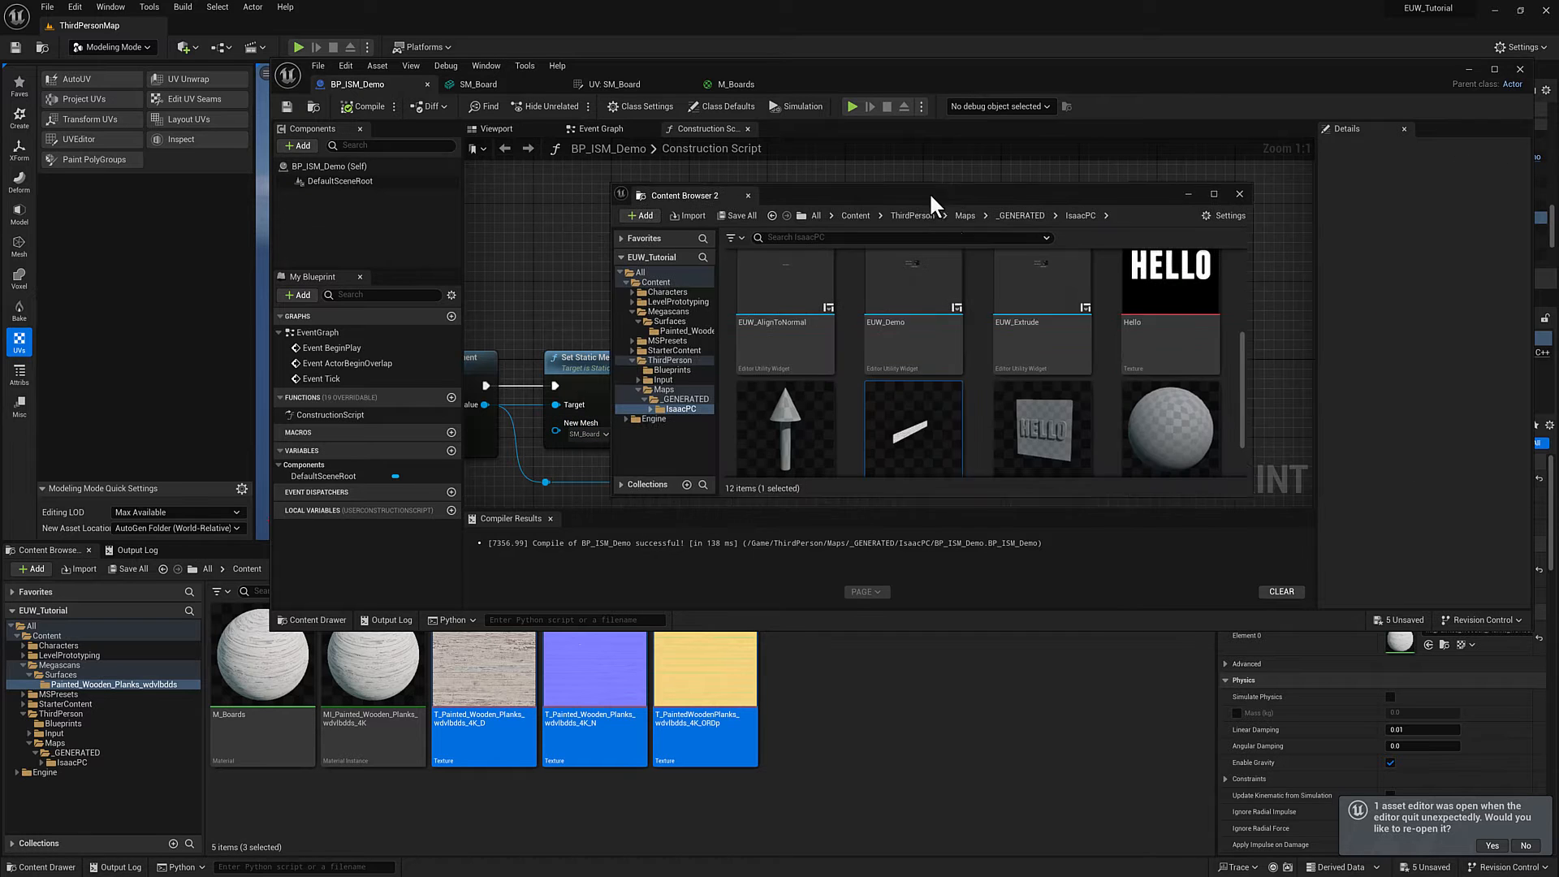
# Assign M_Boards to SM_Board's Element 0 material slot and reopen the material
pyautogui.click(477, 83)
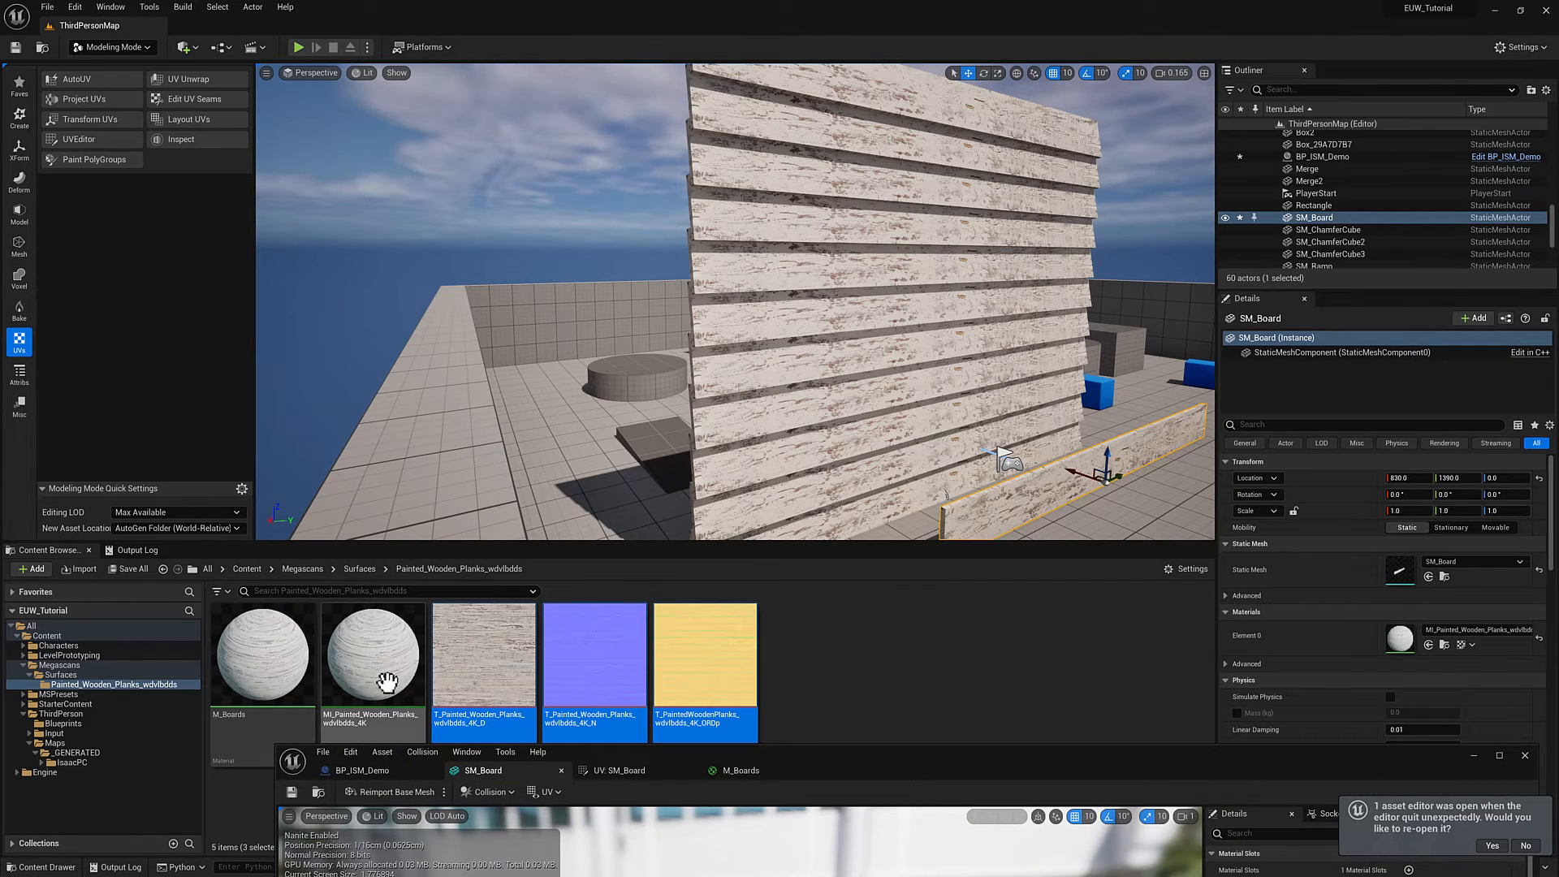
pyautogui.moveTo(253, 646)
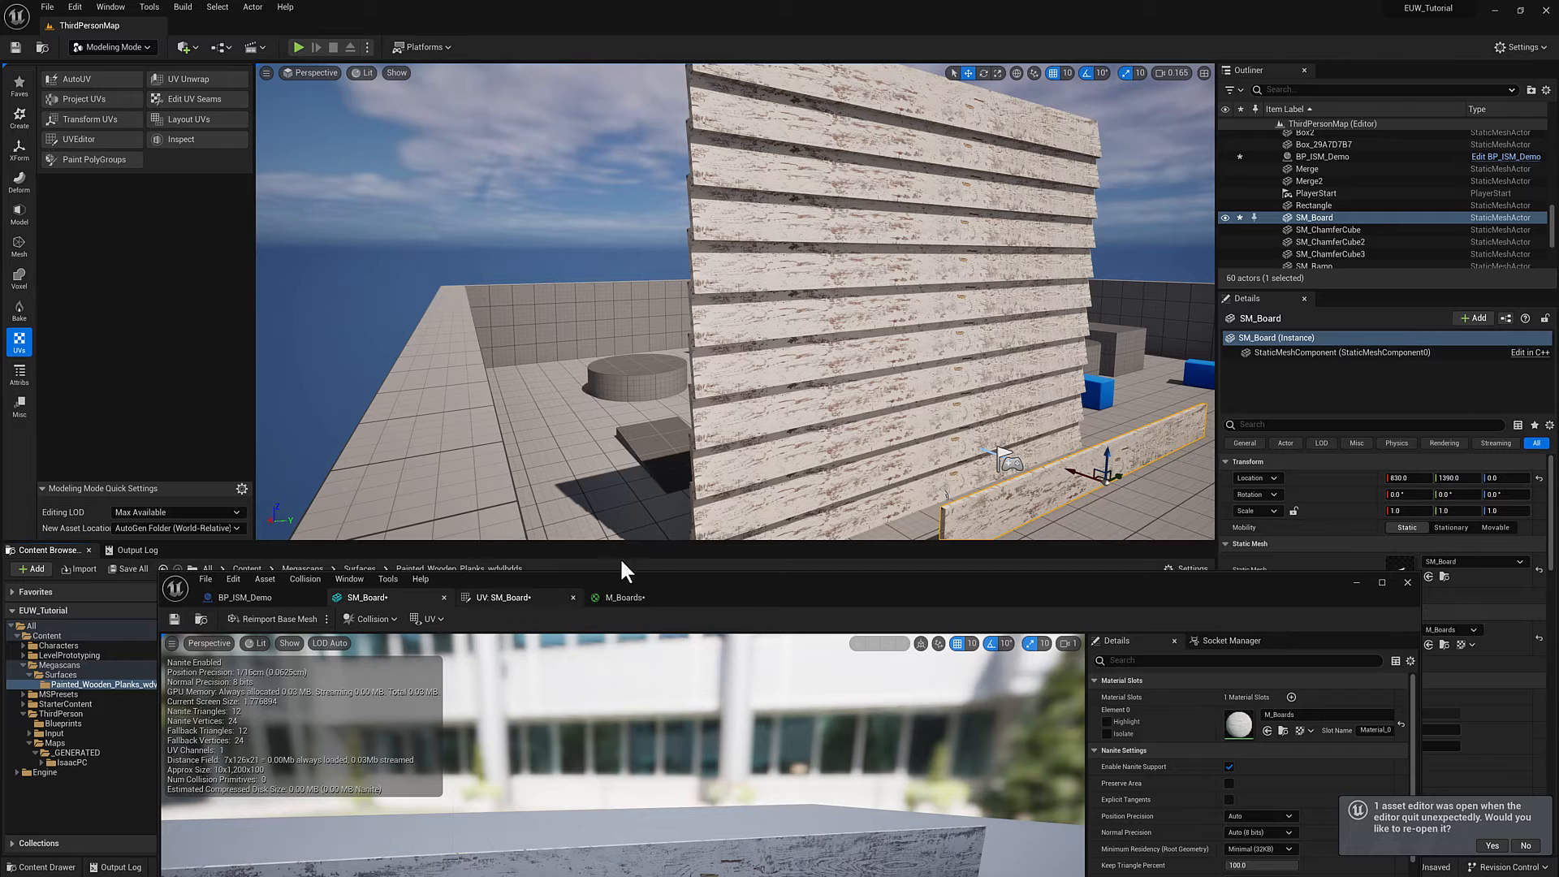
pyautogui.click(623, 596)
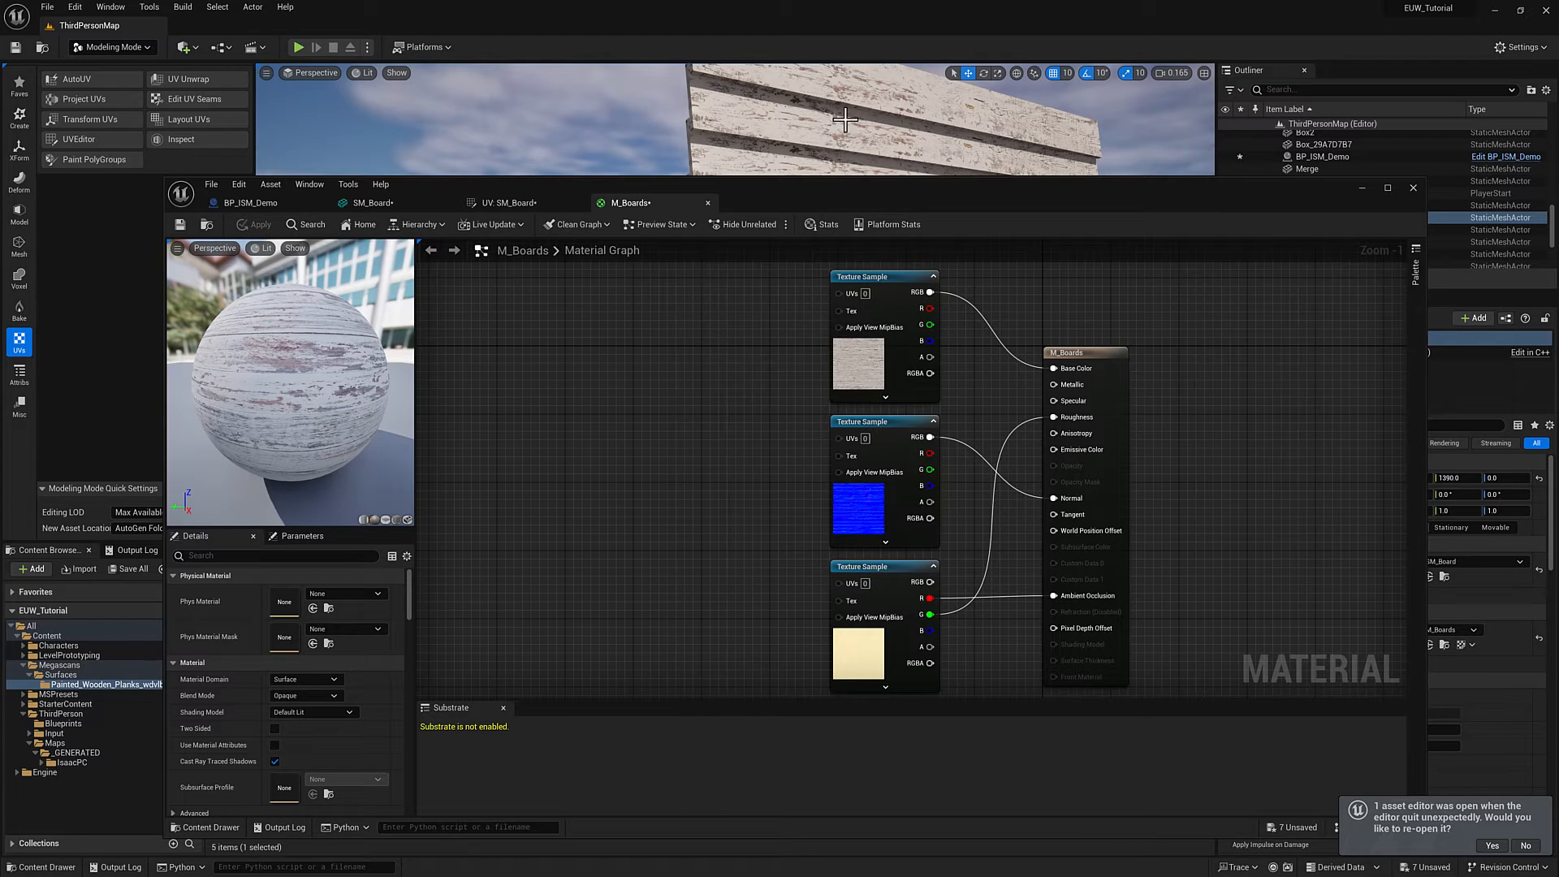
pyautogui.moveTo(662, 445)
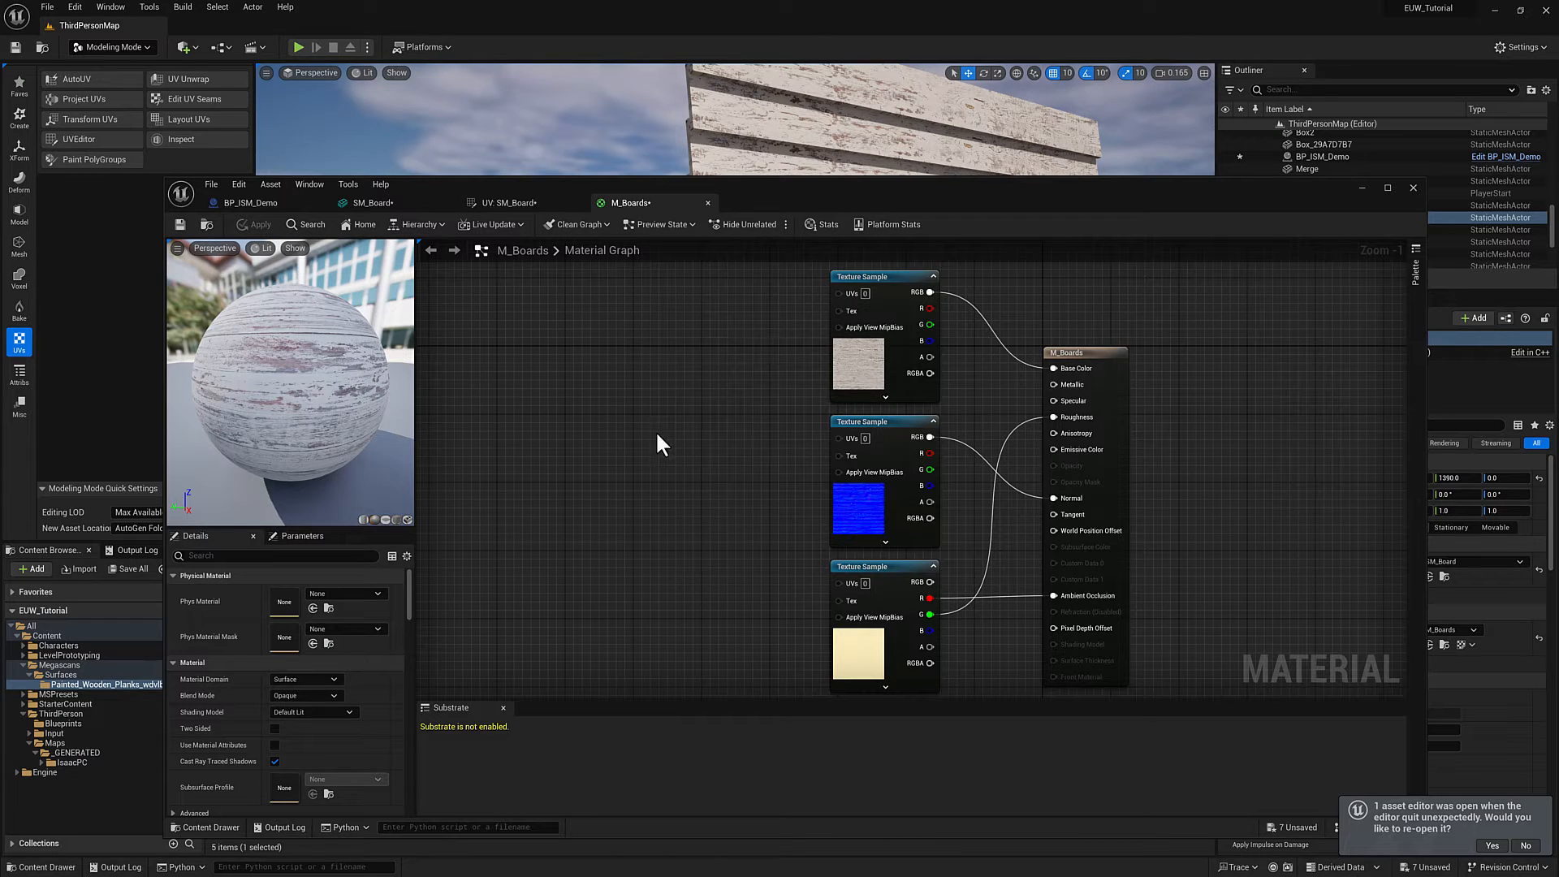
pyautogui.moveTo(581, 493)
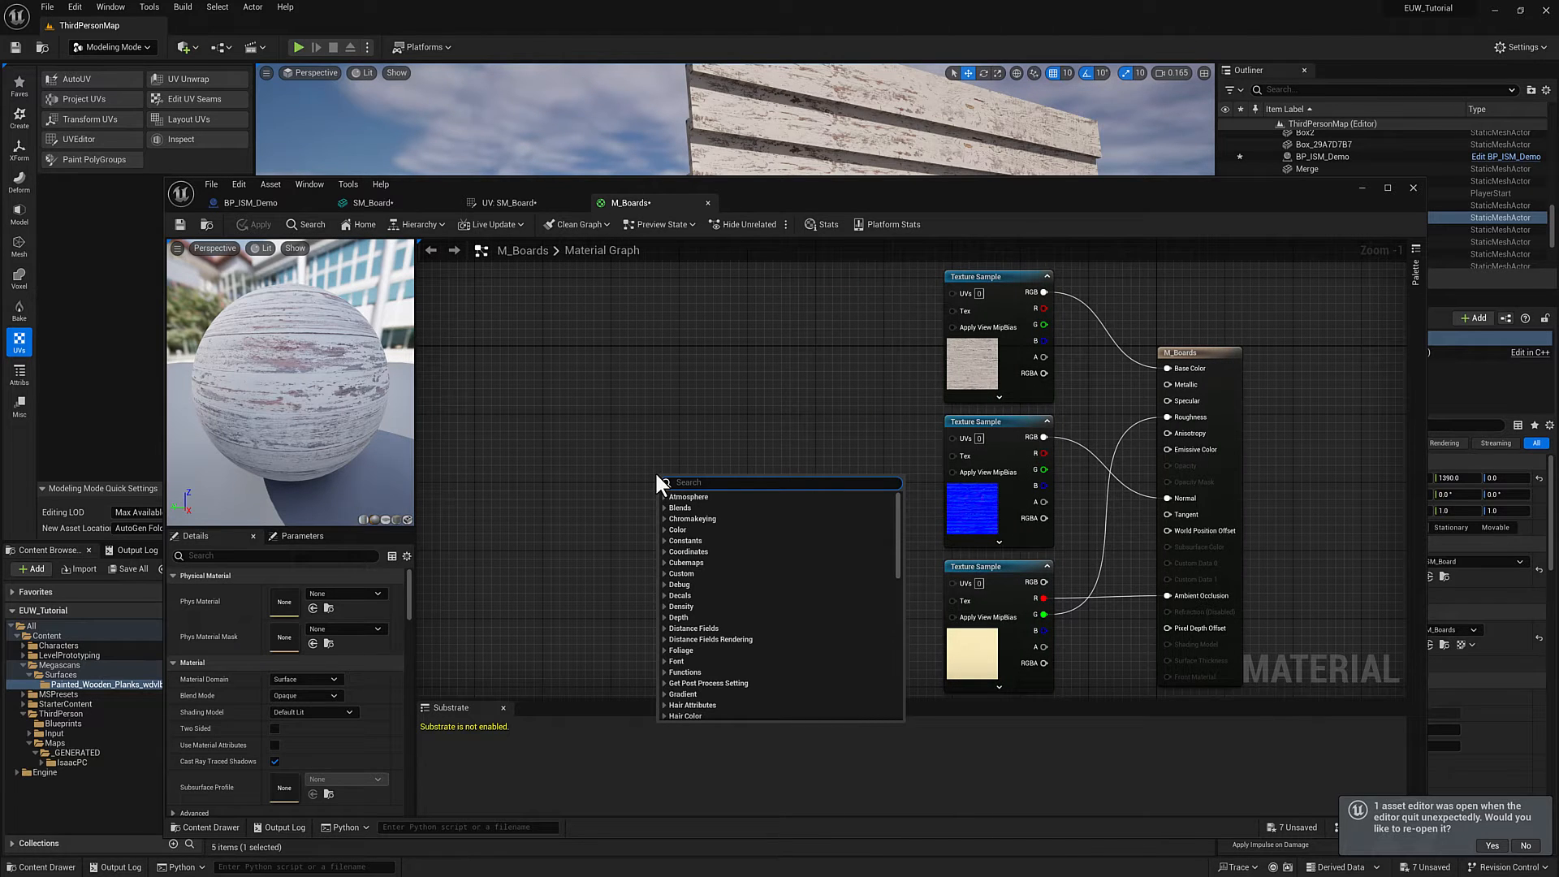
# Add a PerInstanceRandom node feeding a Lerp's Alpha with B set to 15.0
pyautogui.write('instance')
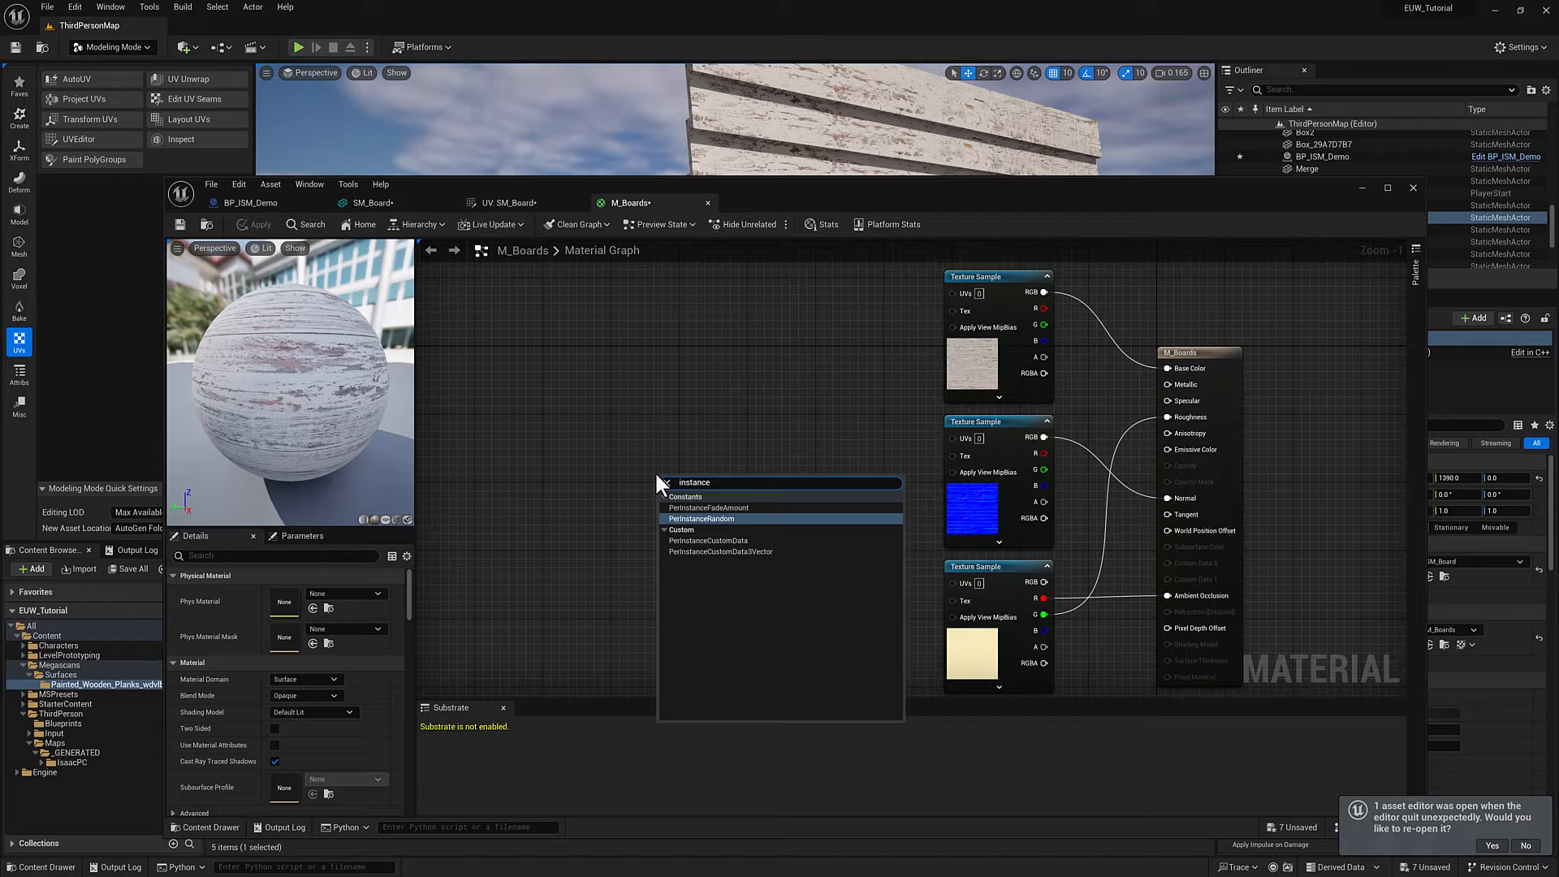
pyautogui.click(701, 518)
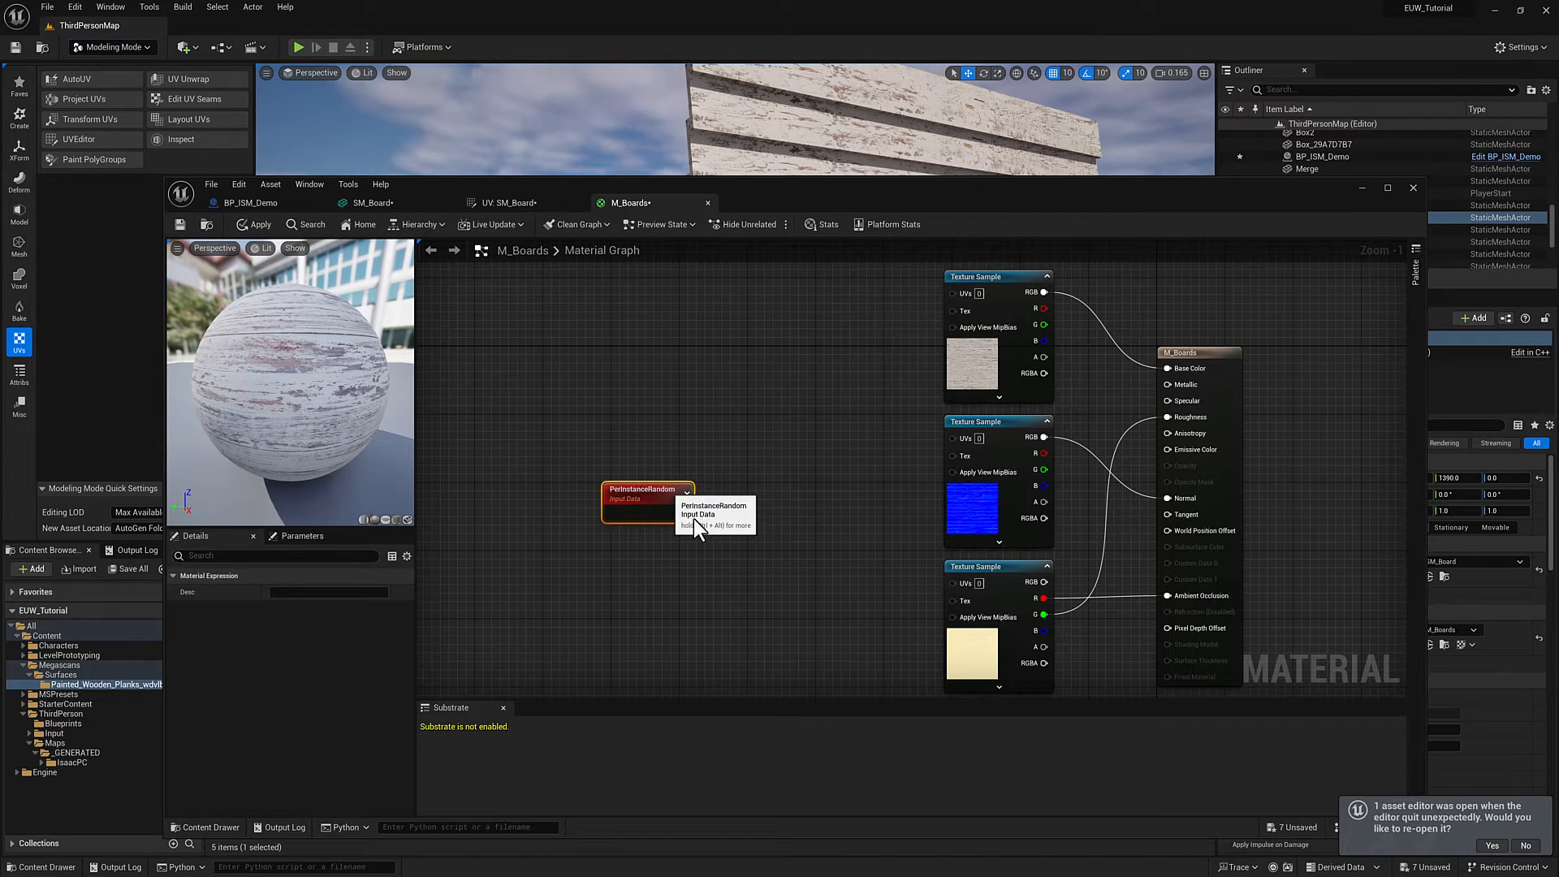
pyautogui.moveTo(750, 216)
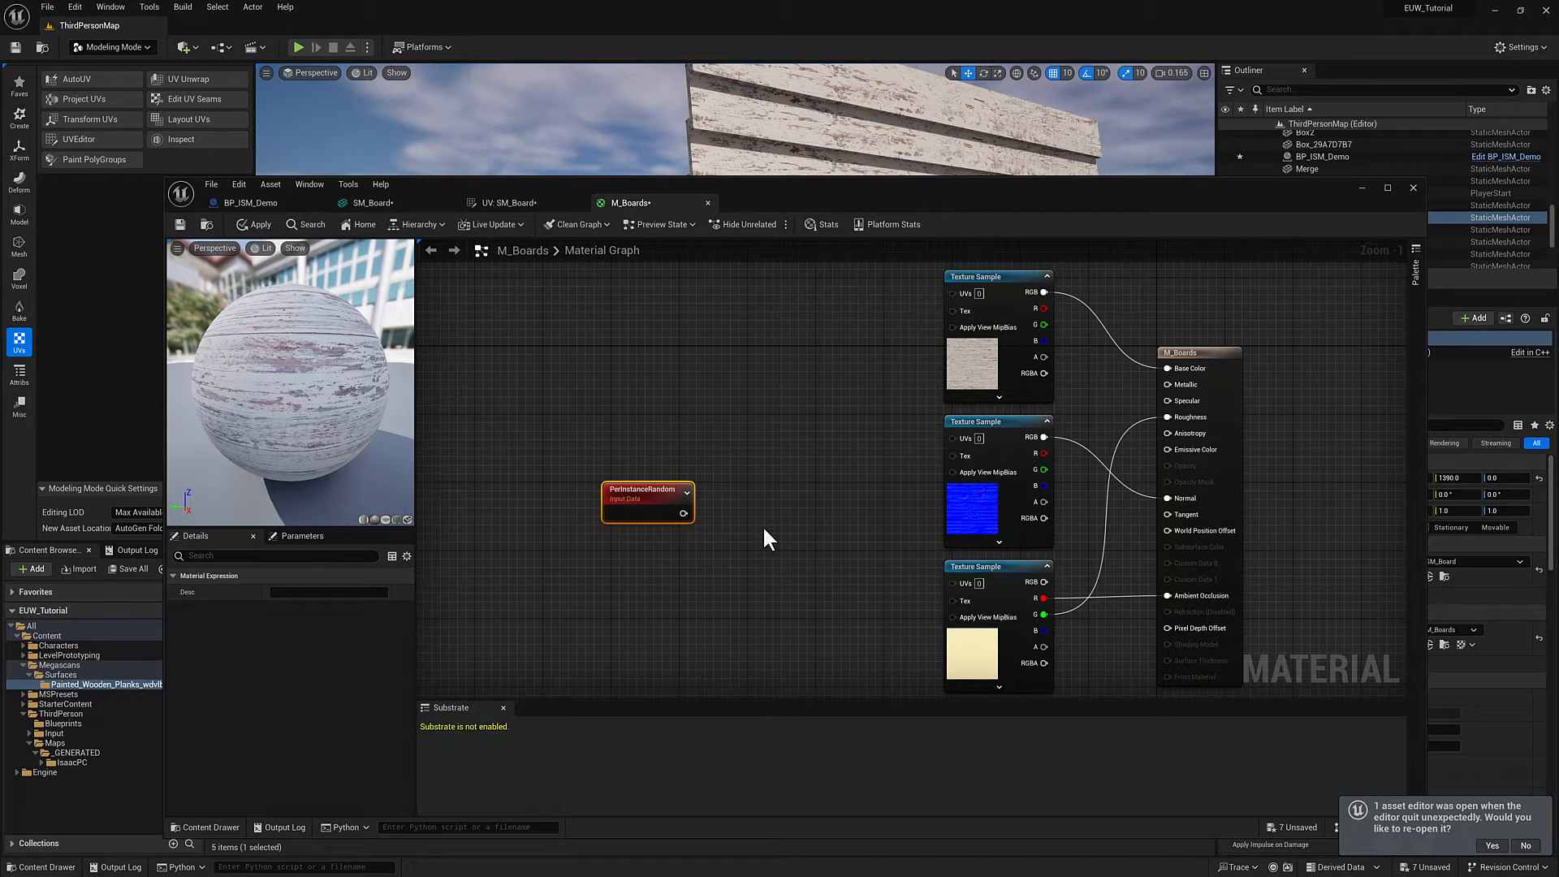
pyautogui.moveTo(825, 156)
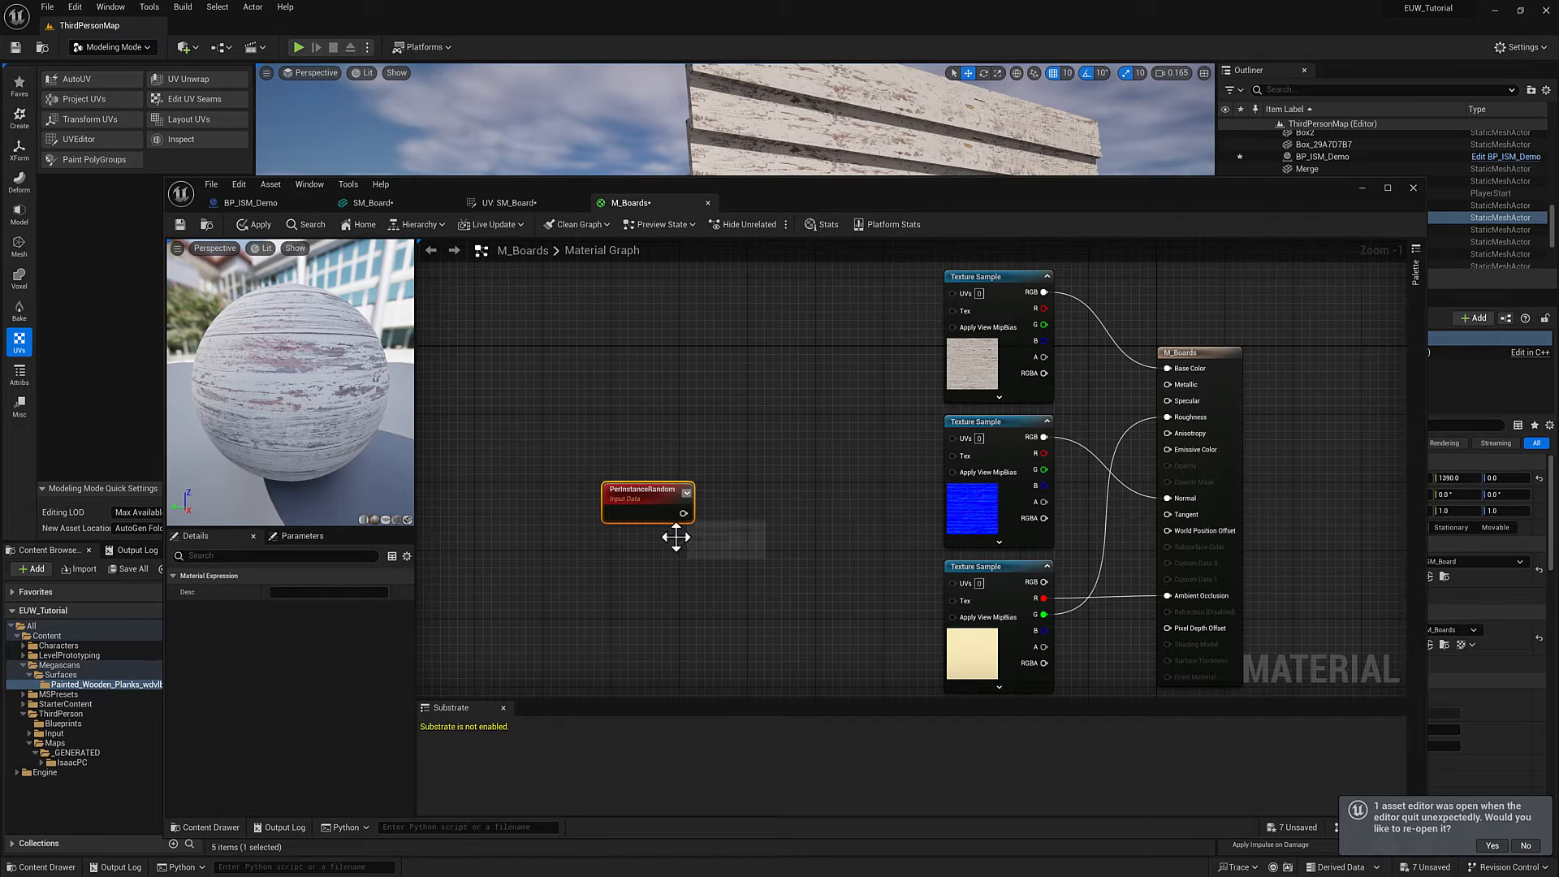
pyautogui.moveTo(703, 505)
pyautogui.write('lerp')
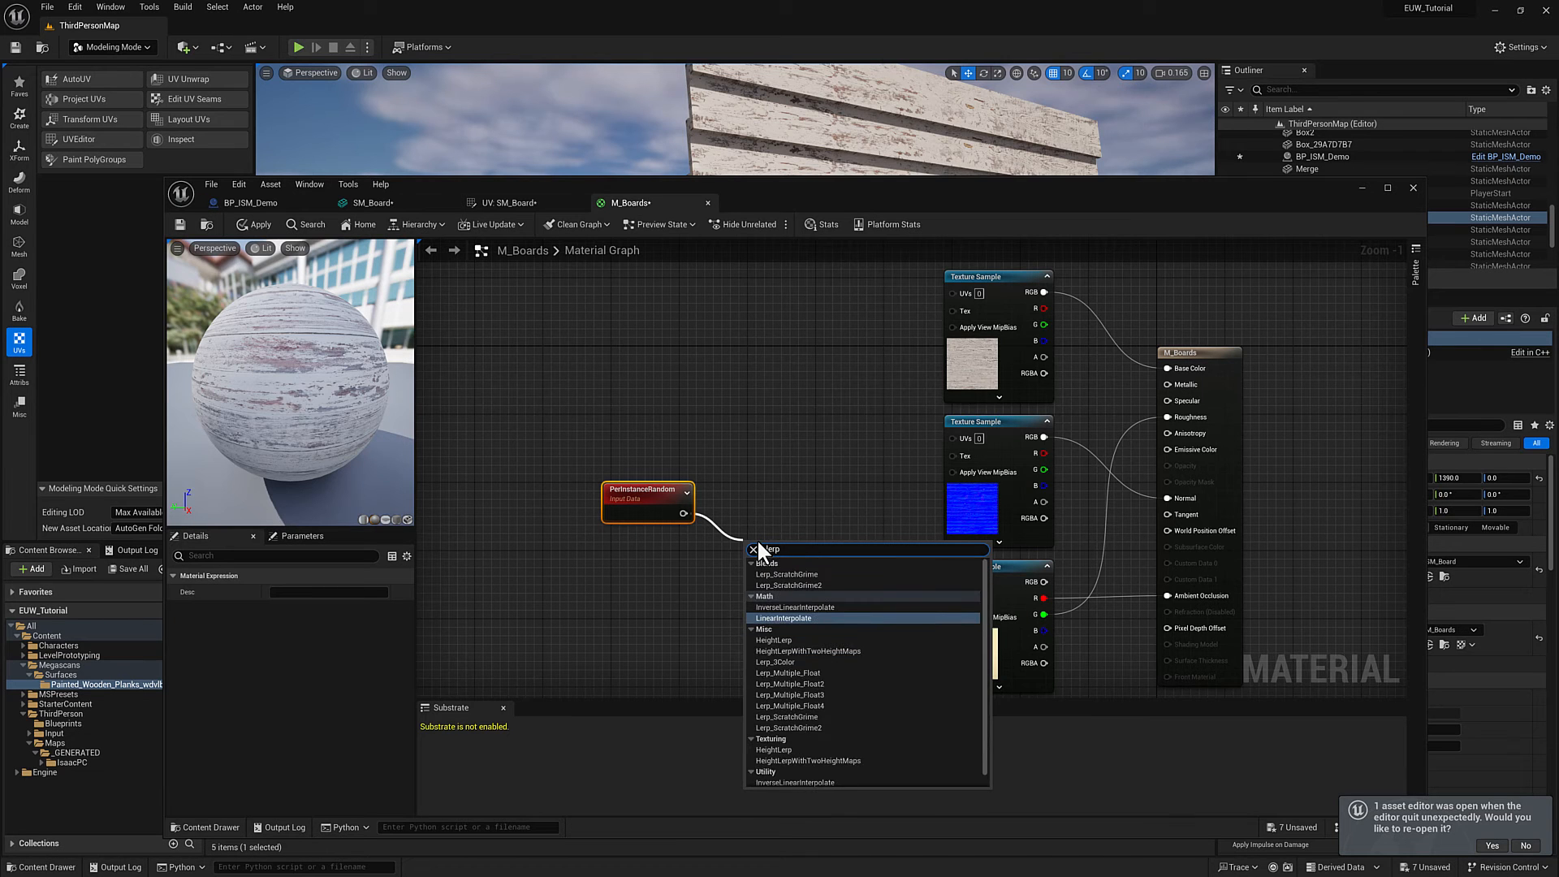
pyautogui.click(784, 617)
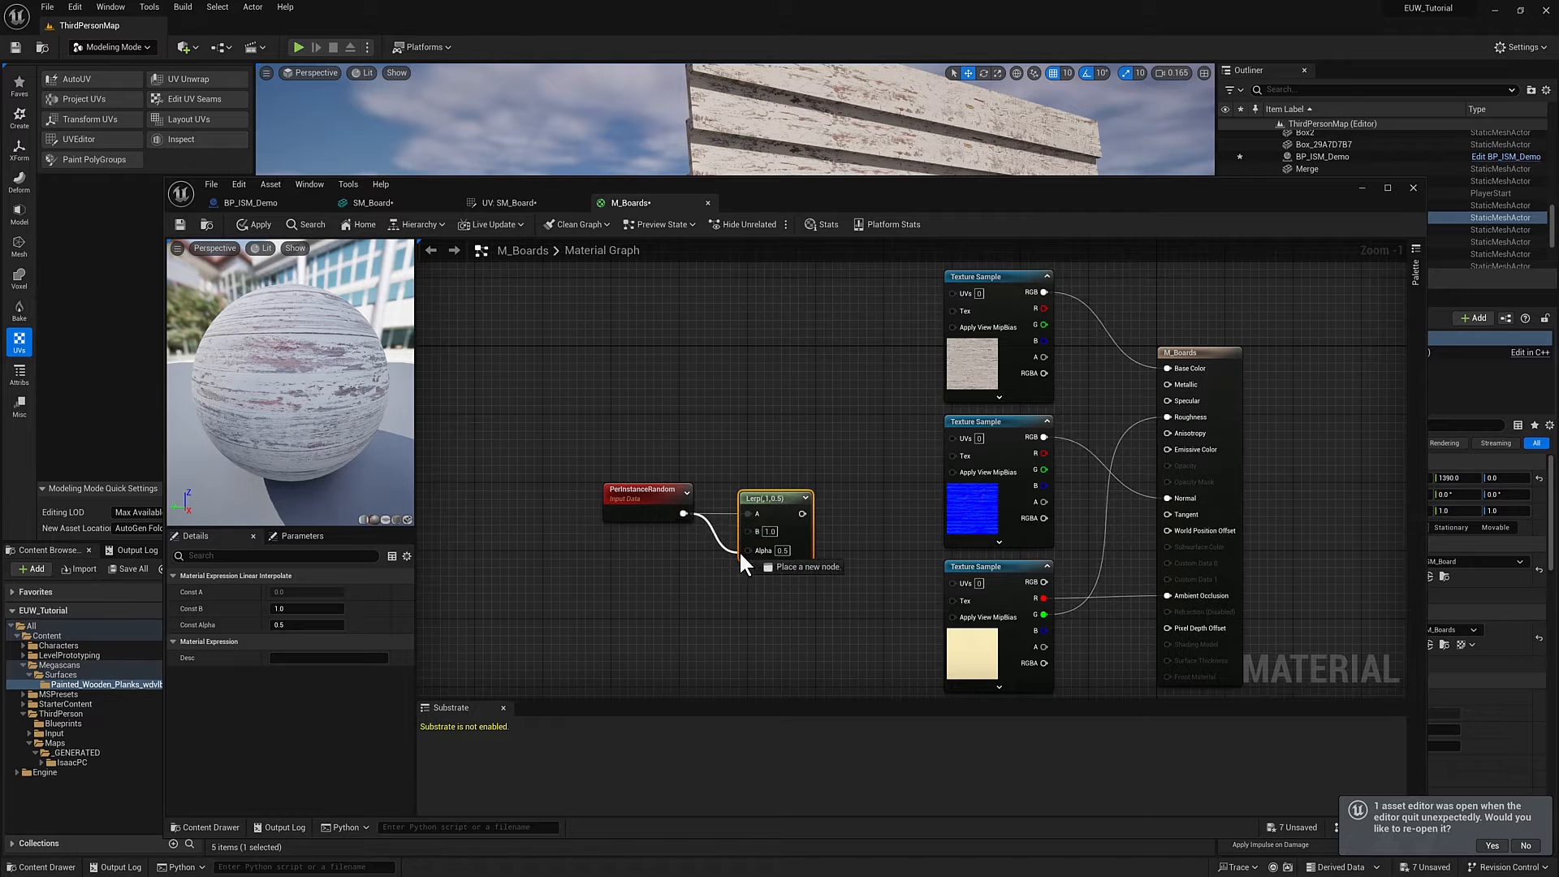
pyautogui.click(774, 499)
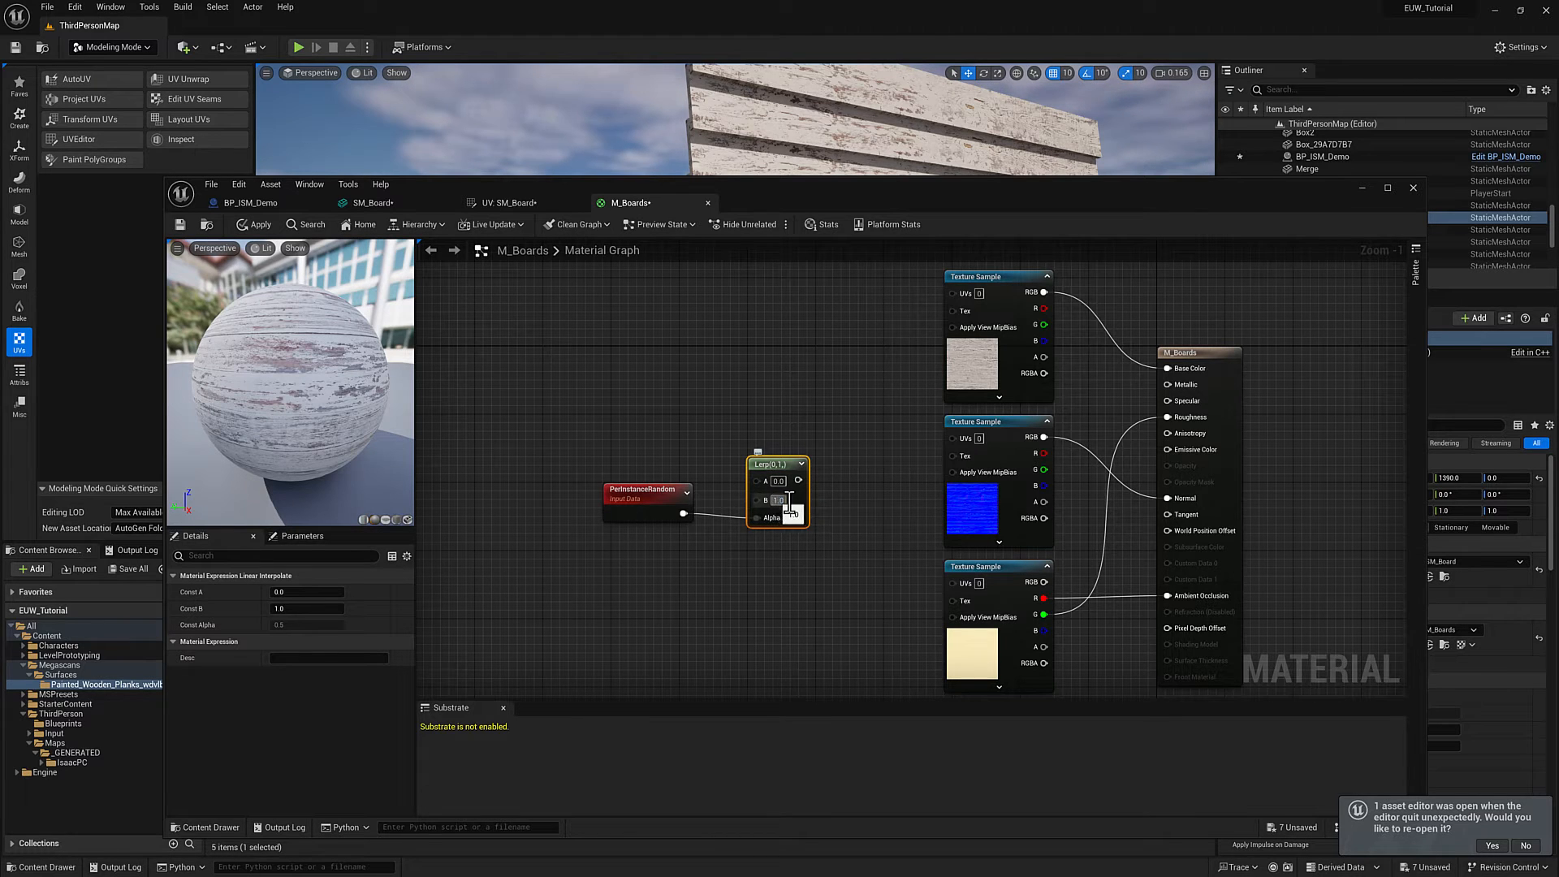
pyautogui.write('15.0')
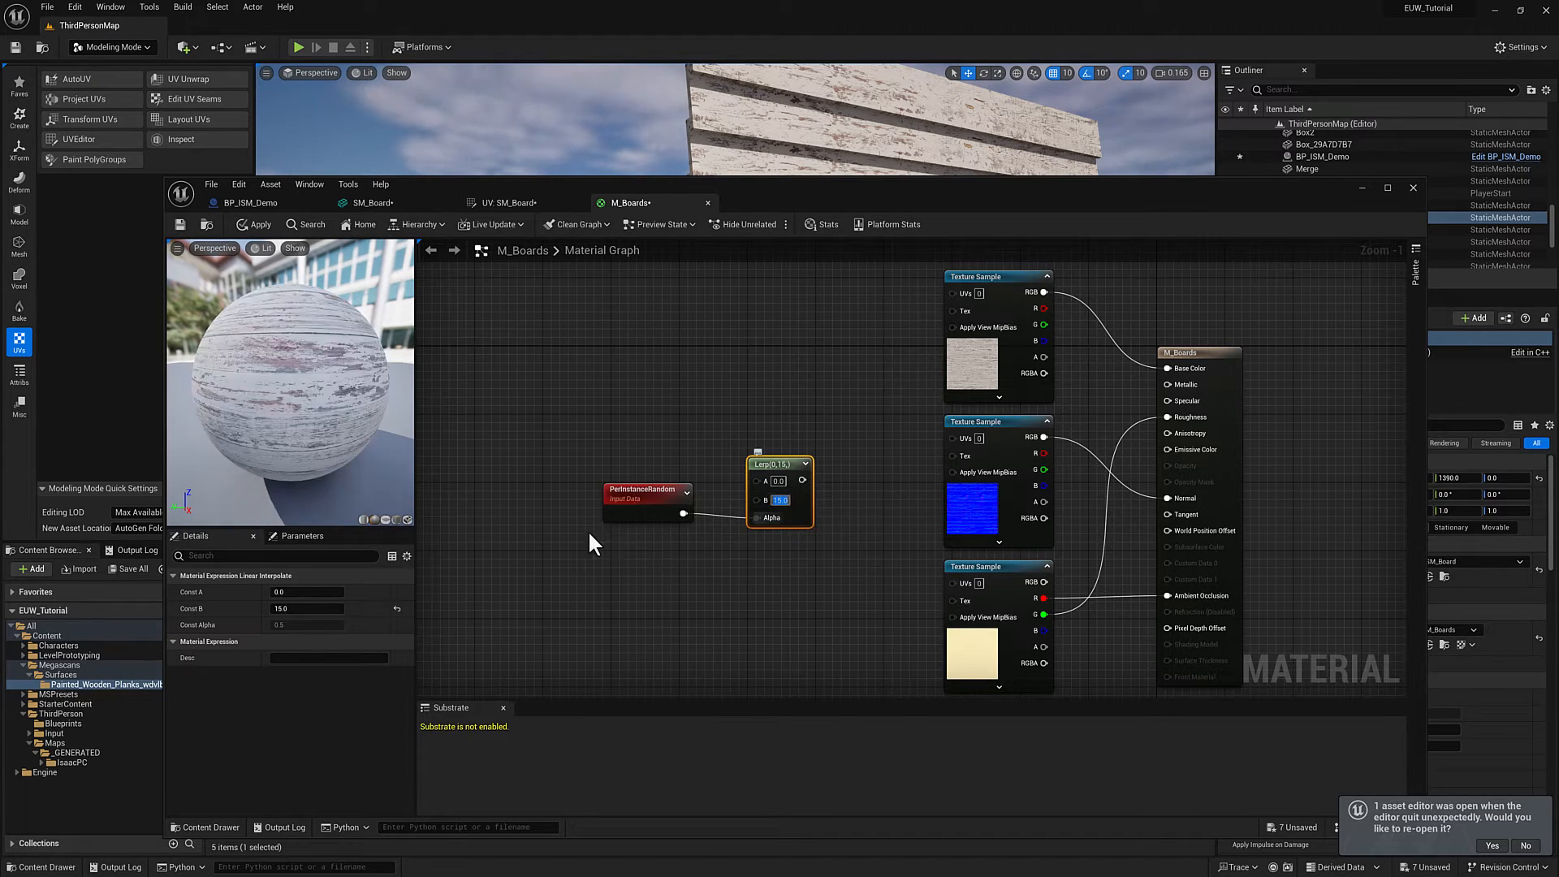
pyautogui.moveTo(646, 492); pyautogui.dragTo(637, 524)
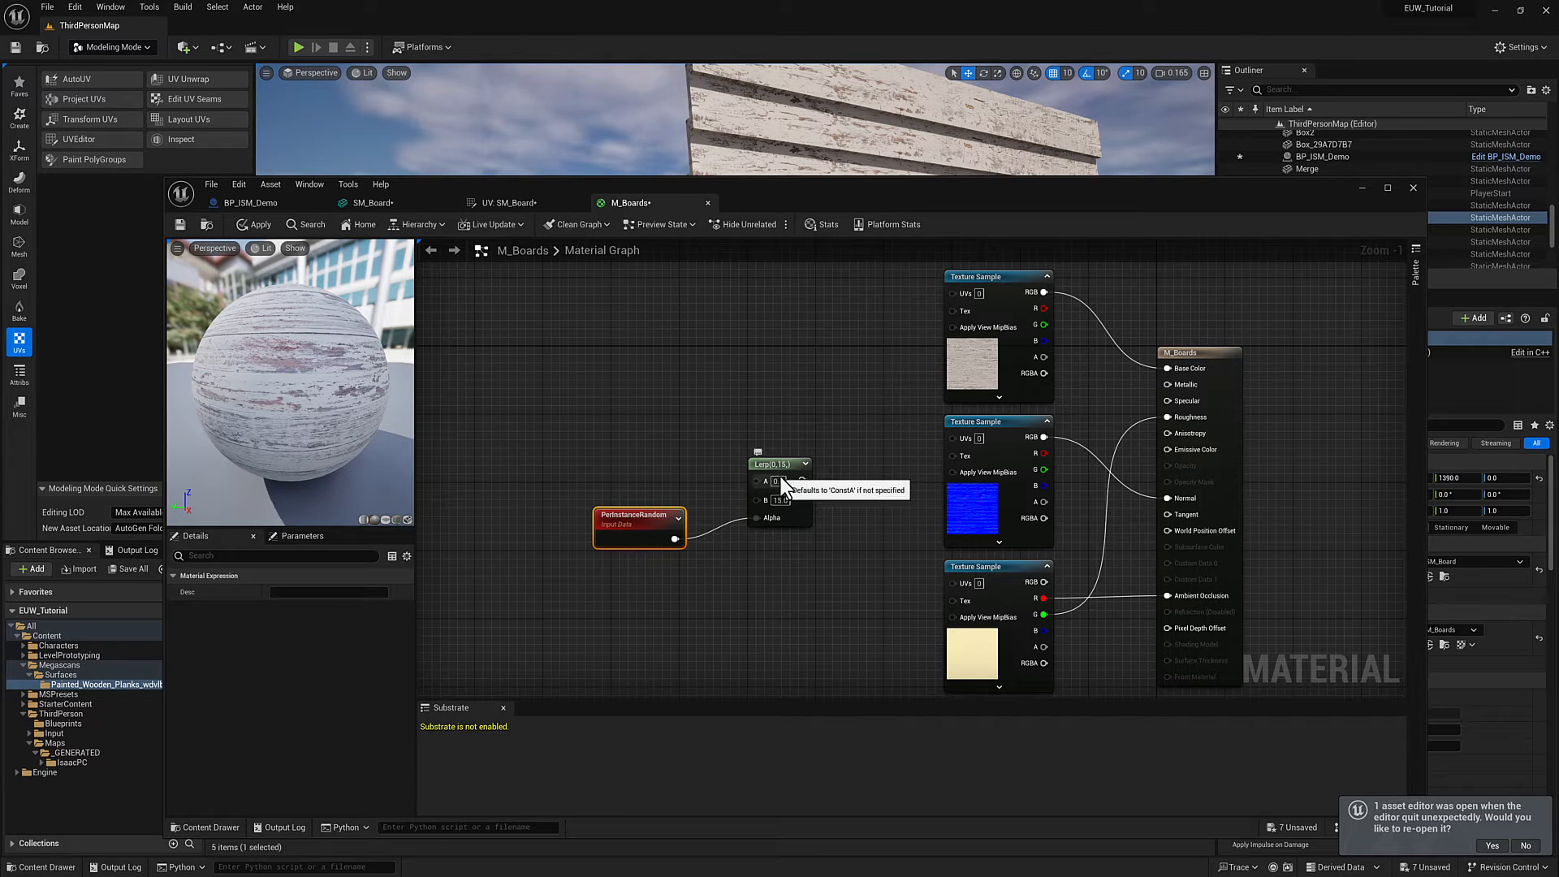
pyautogui.moveTo(617, 545)
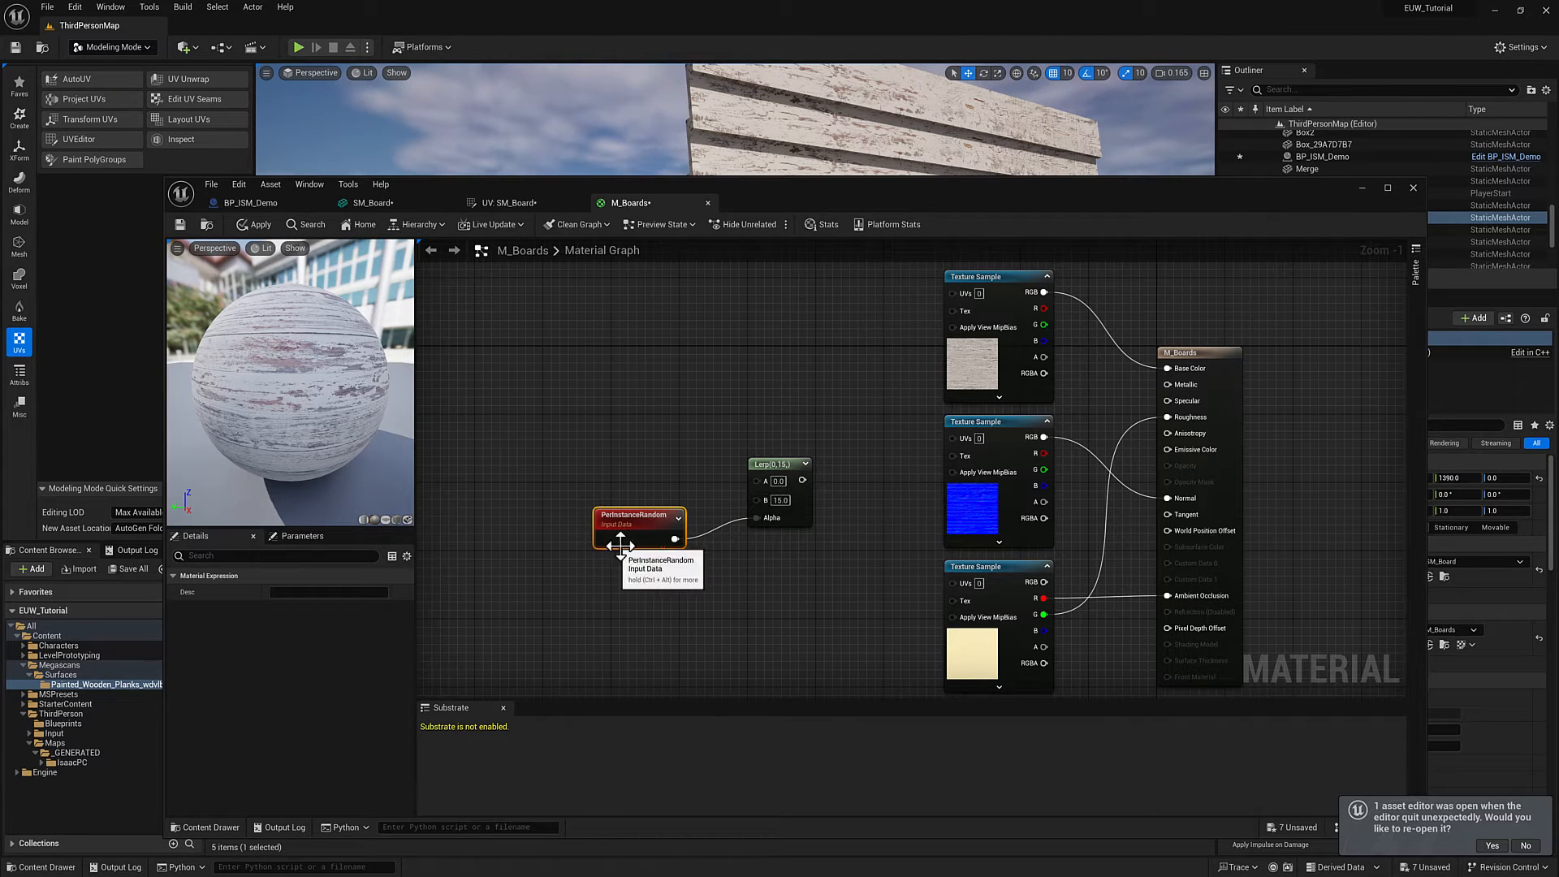
pyautogui.moveTo(701, 502)
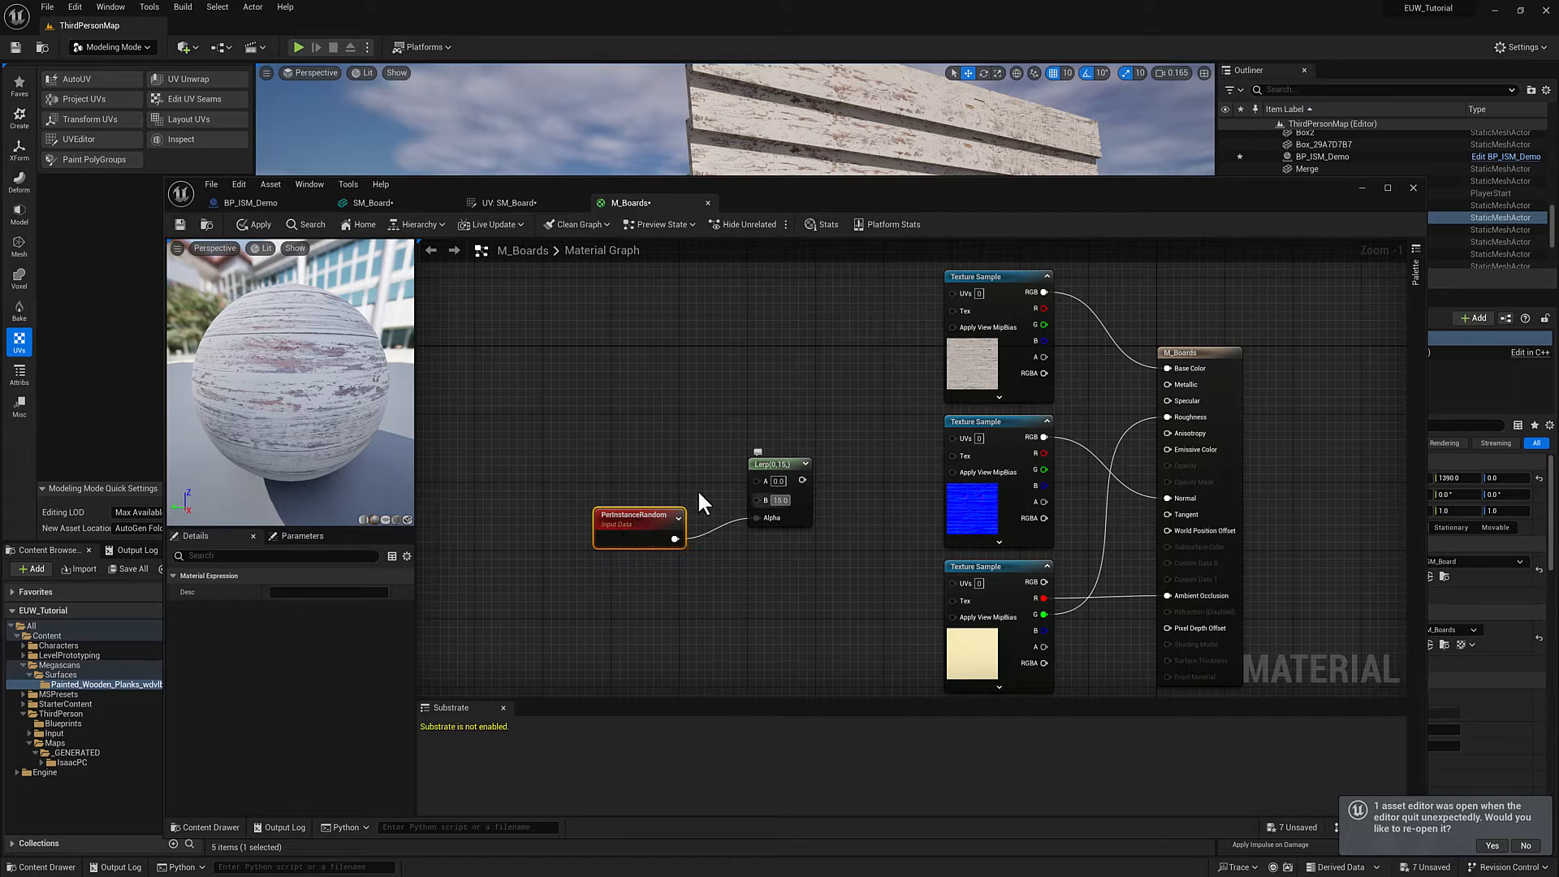
# Pass the Lerp result through a Floor node into a Multiply with B set to 0.067
pyautogui.click(778, 471)
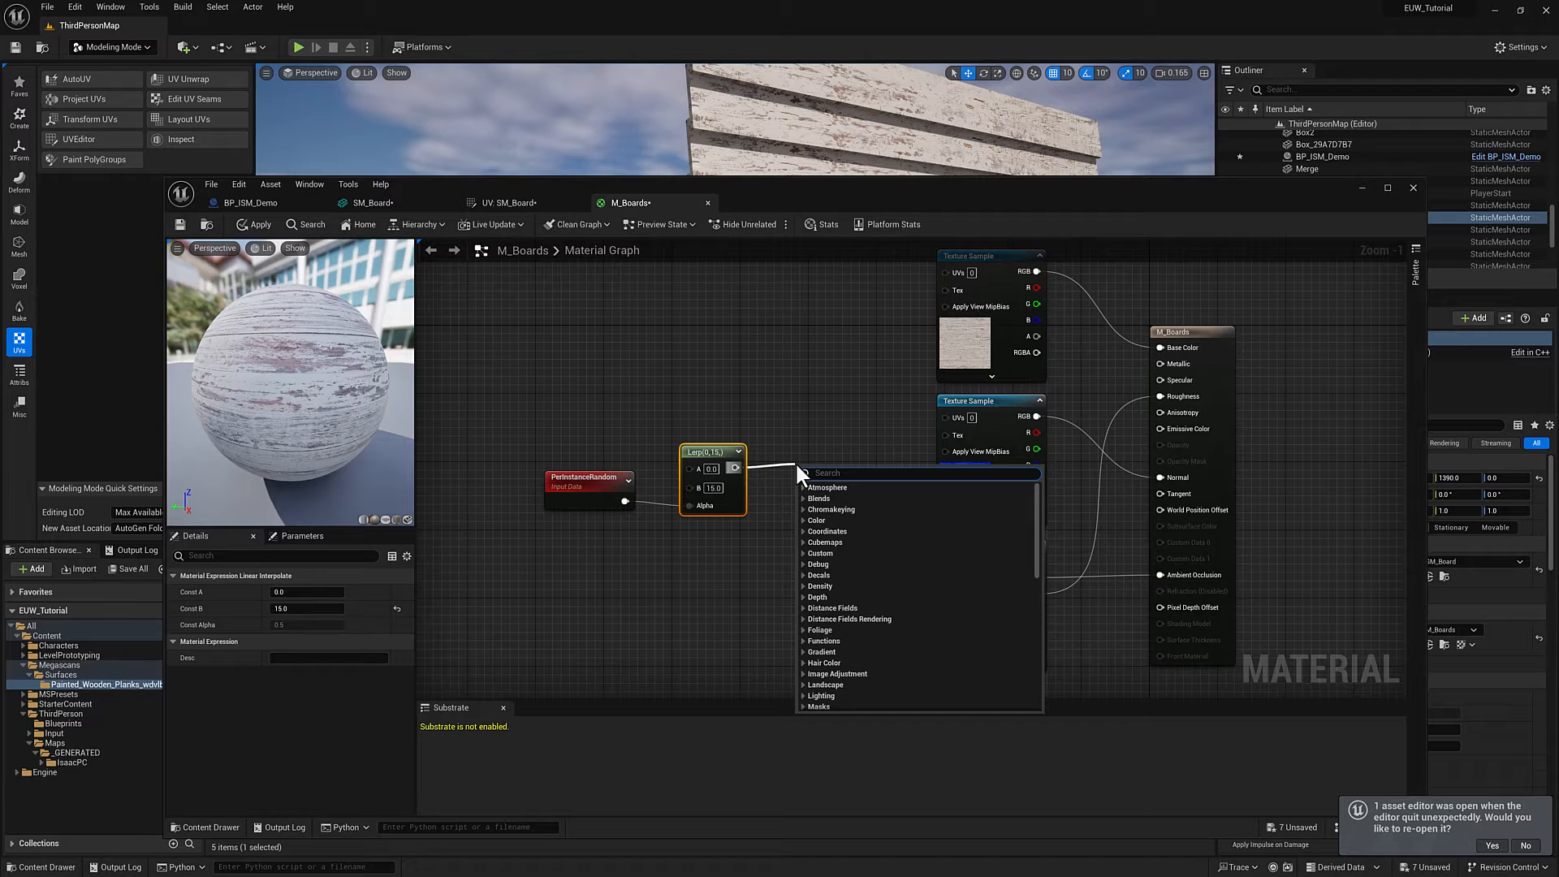
pyautogui.write('floor')
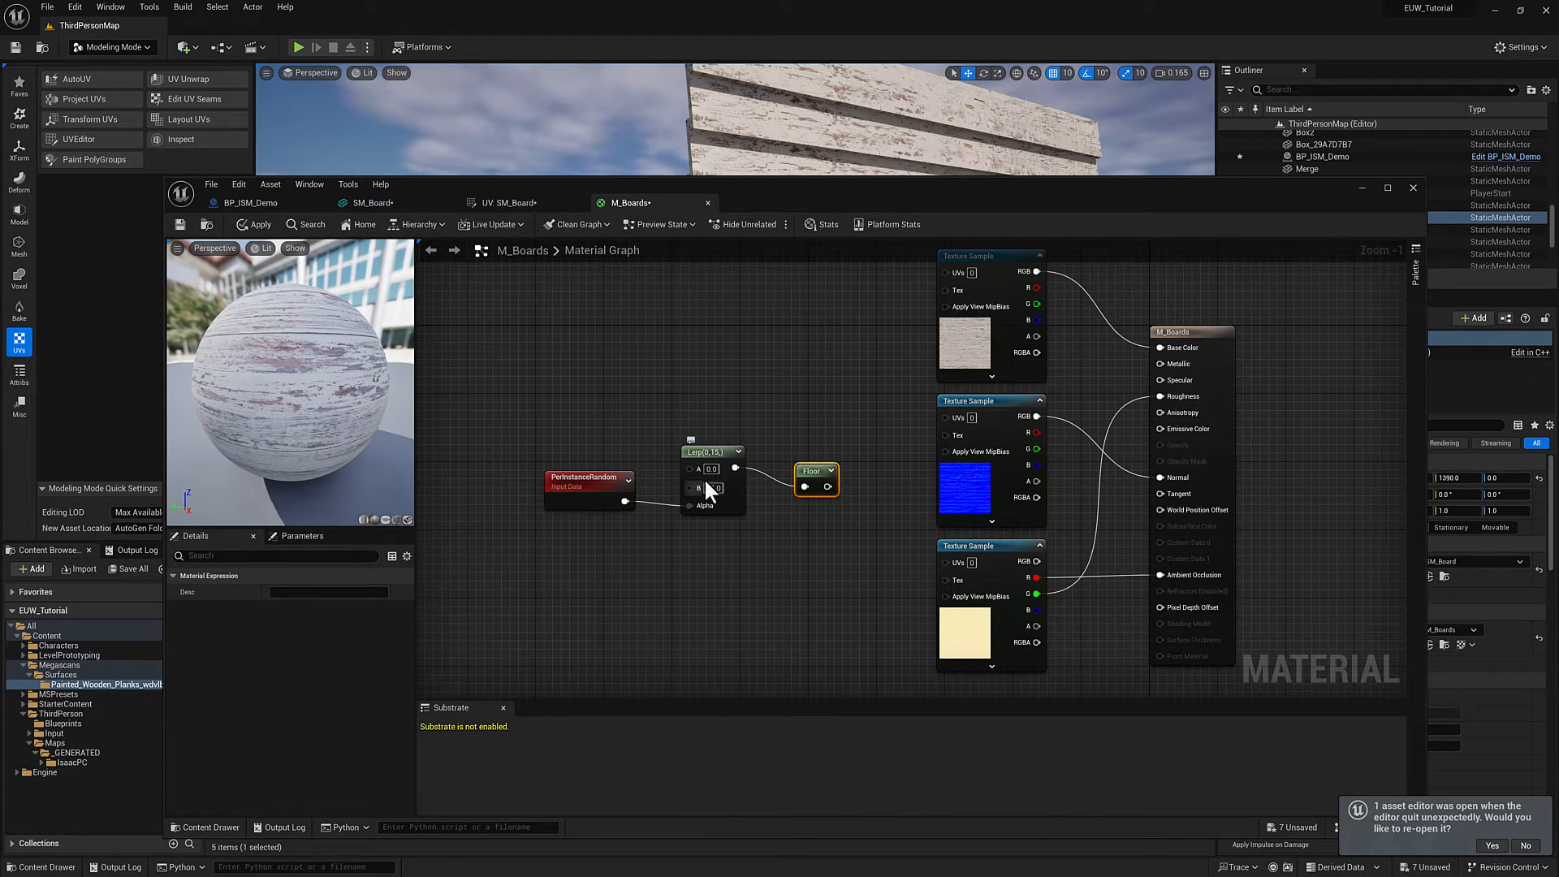
pyautogui.write('15.0')
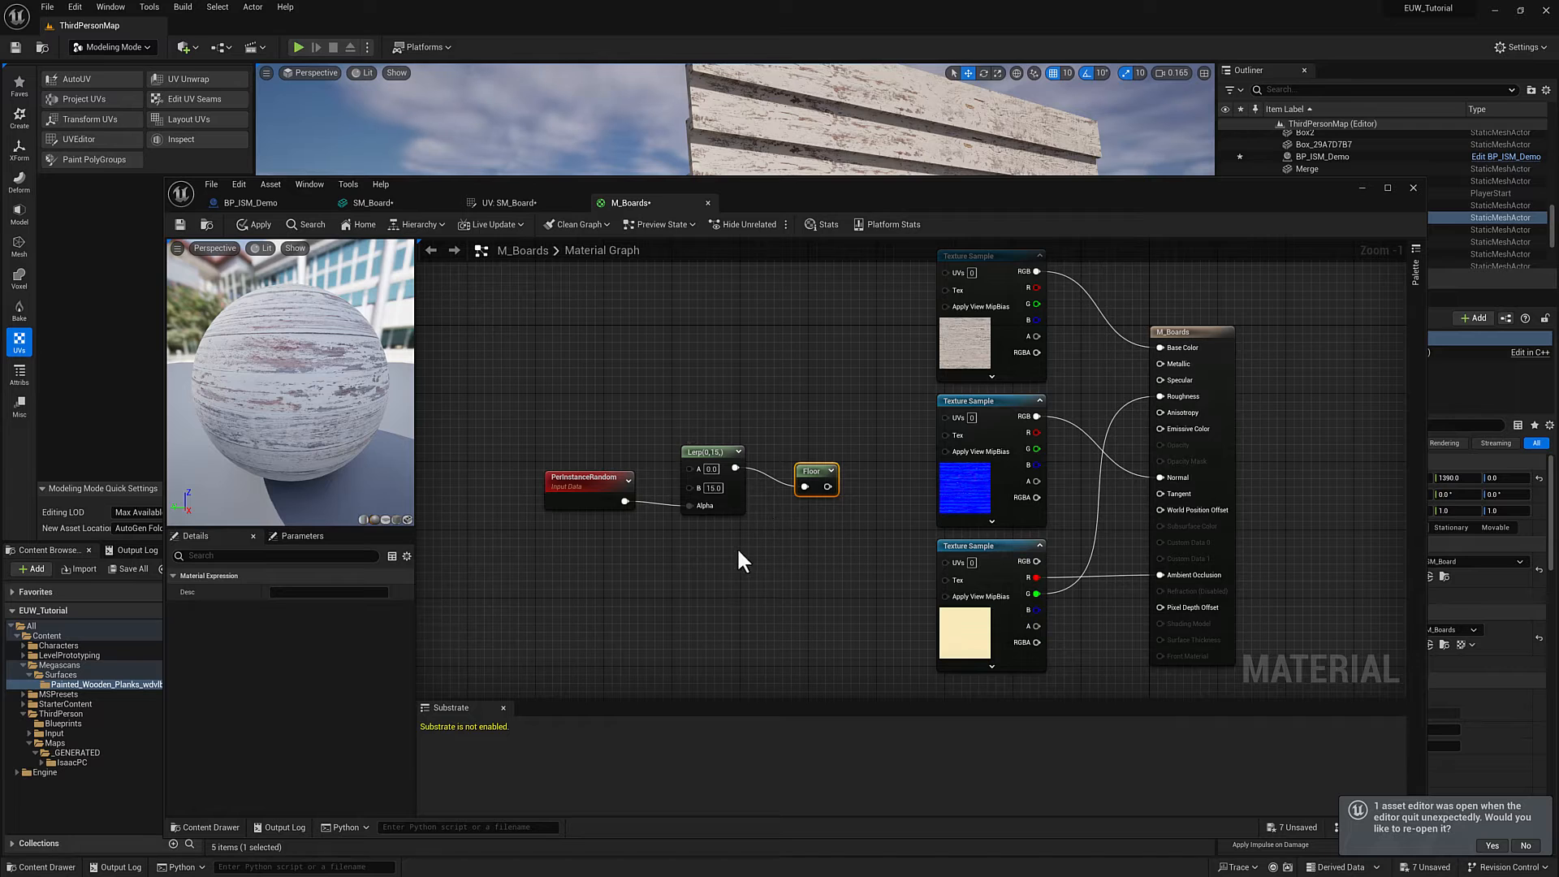
pyautogui.moveTo(815, 474)
pyautogui.write('mul')
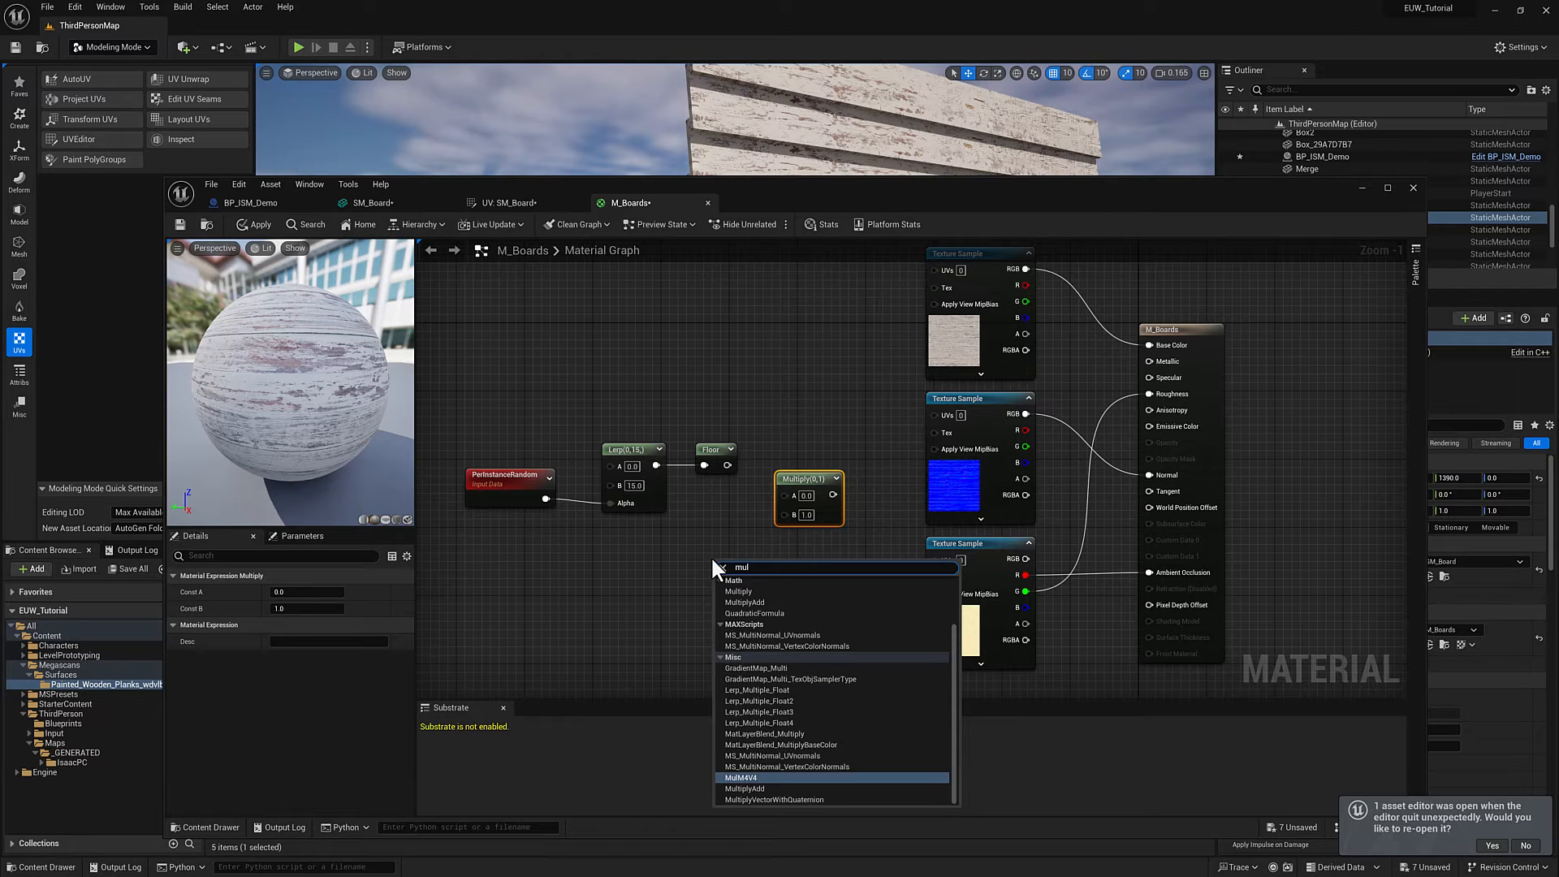
pyautogui.moveTo(591, 671)
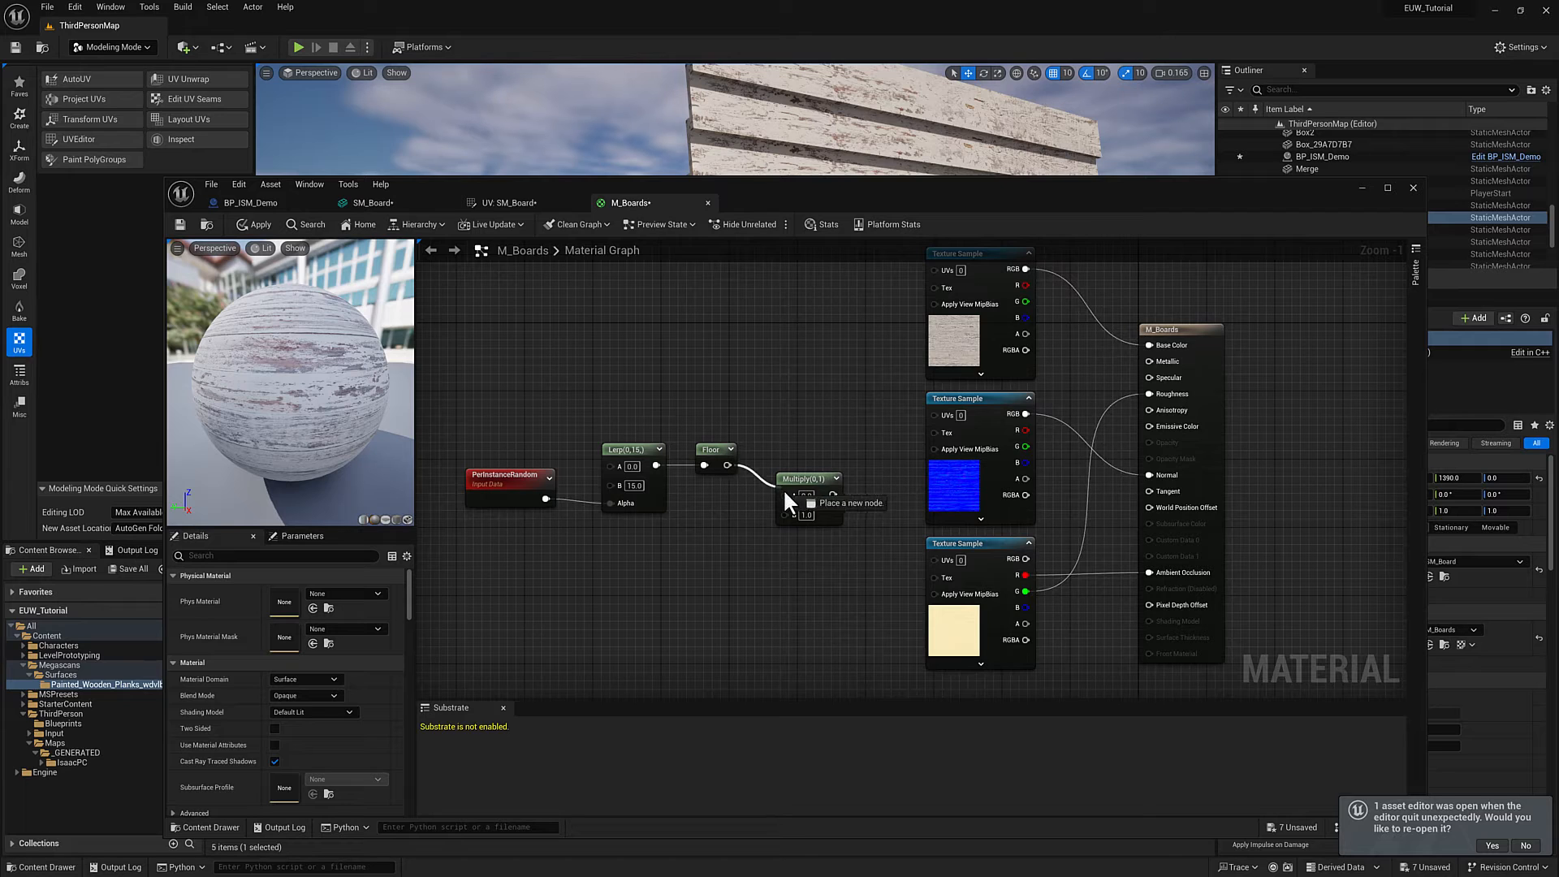
pyautogui.click(800, 479)
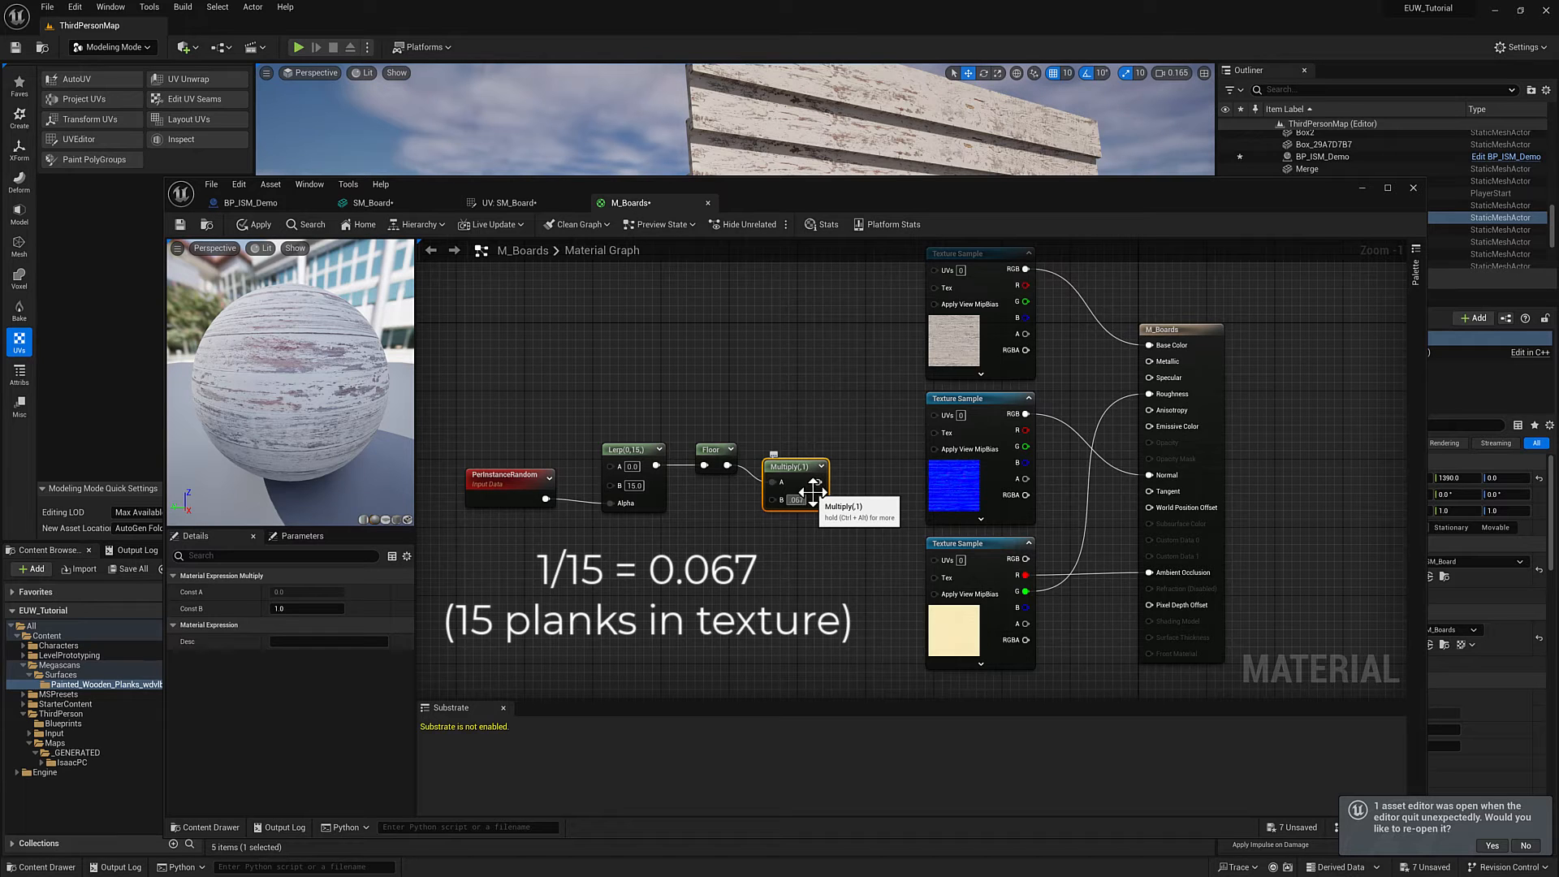
pyautogui.write('0.067')
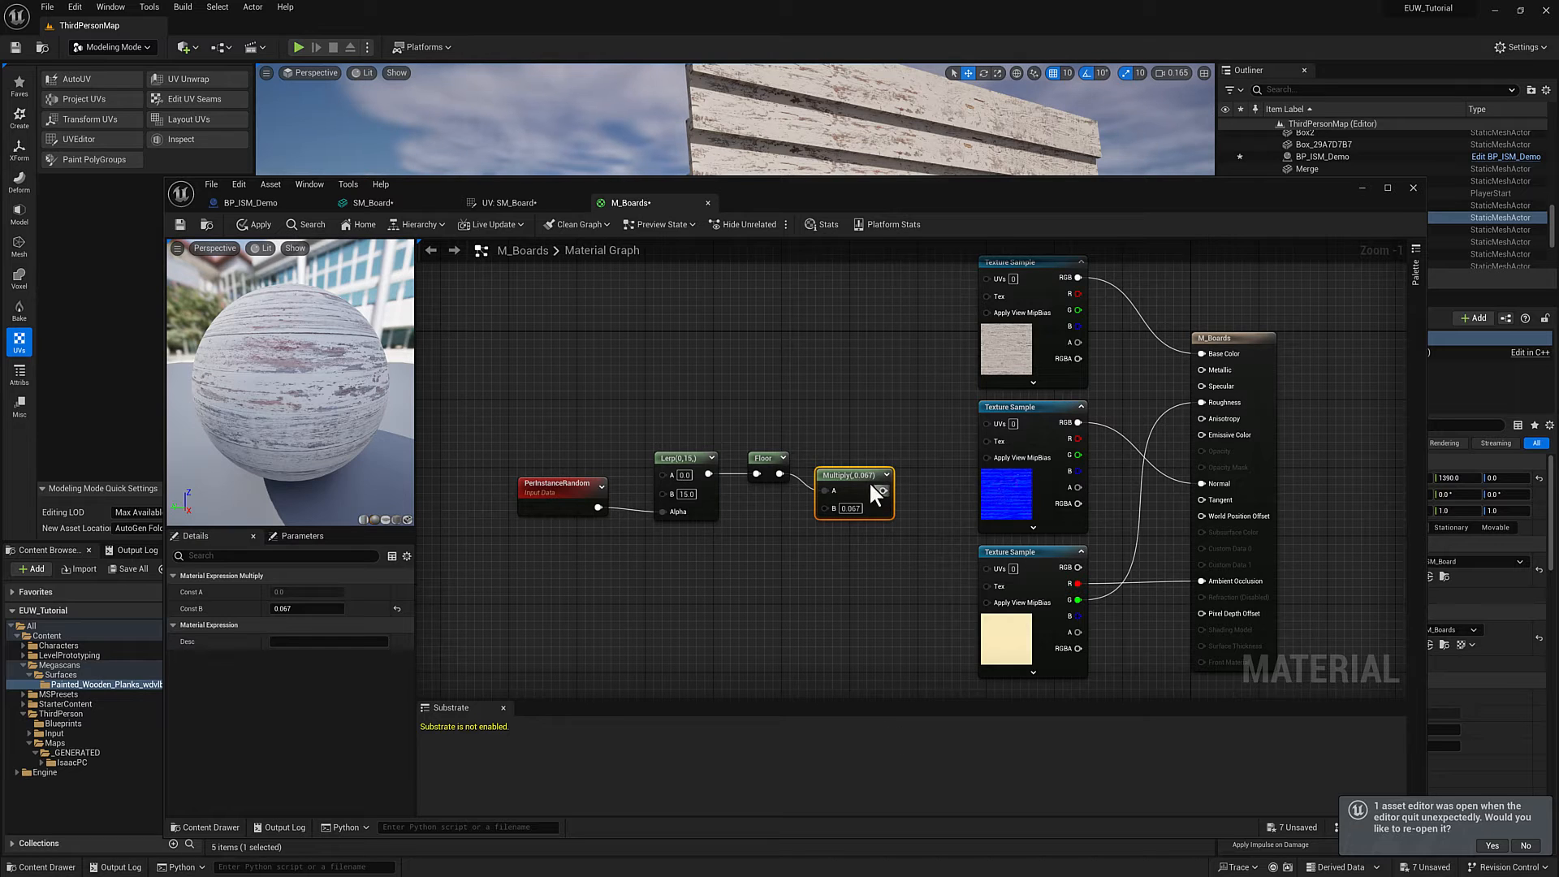
pyautogui.moveTo(666, 599)
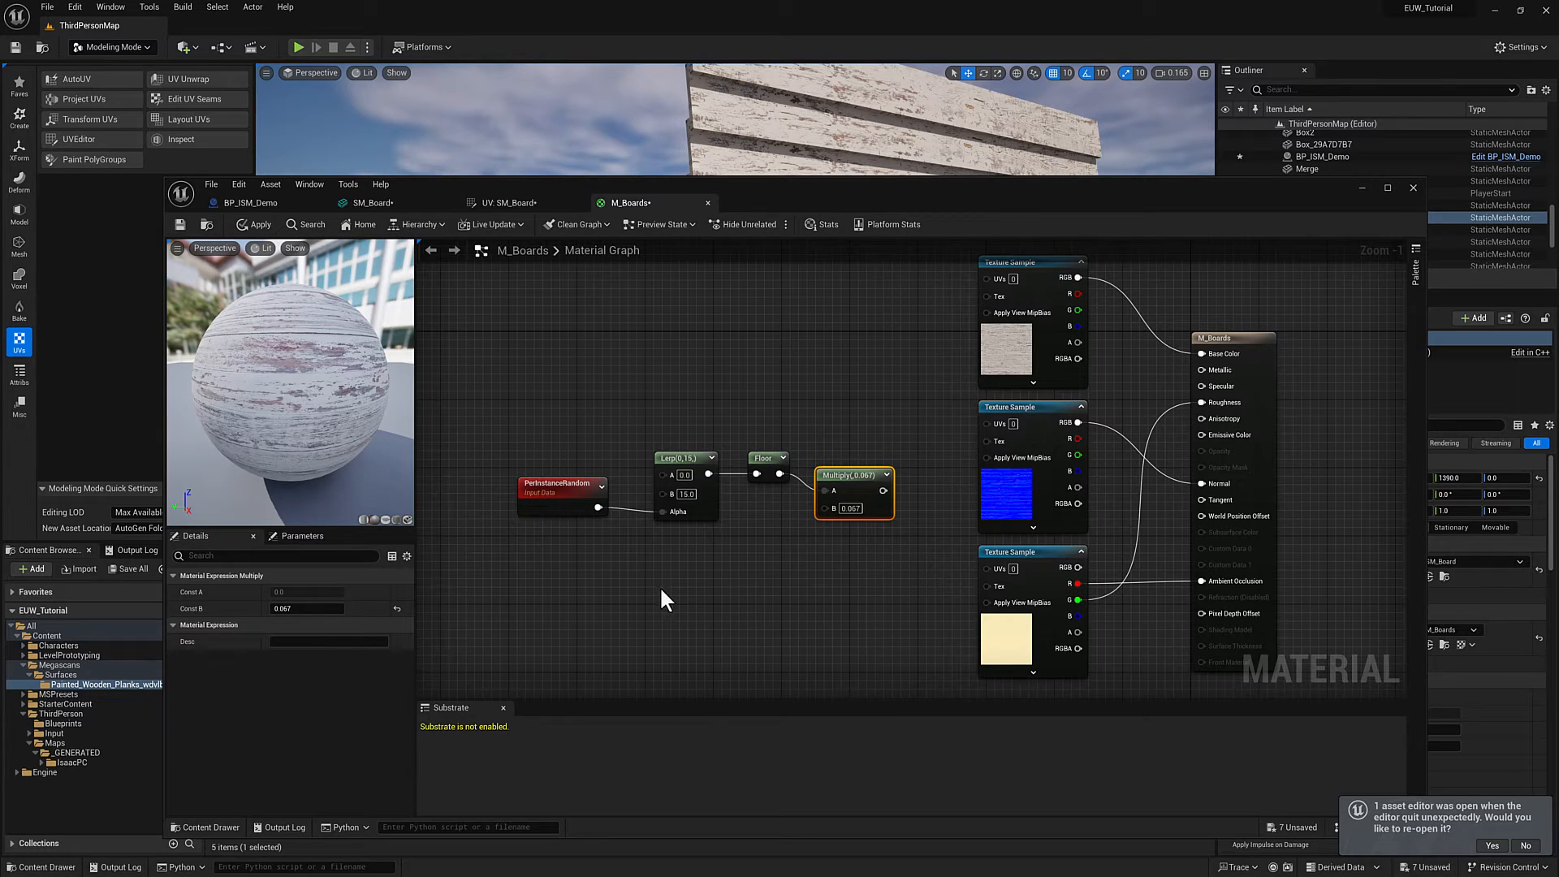
pyautogui.moveTo(575, 502)
pyautogui.write('texco')
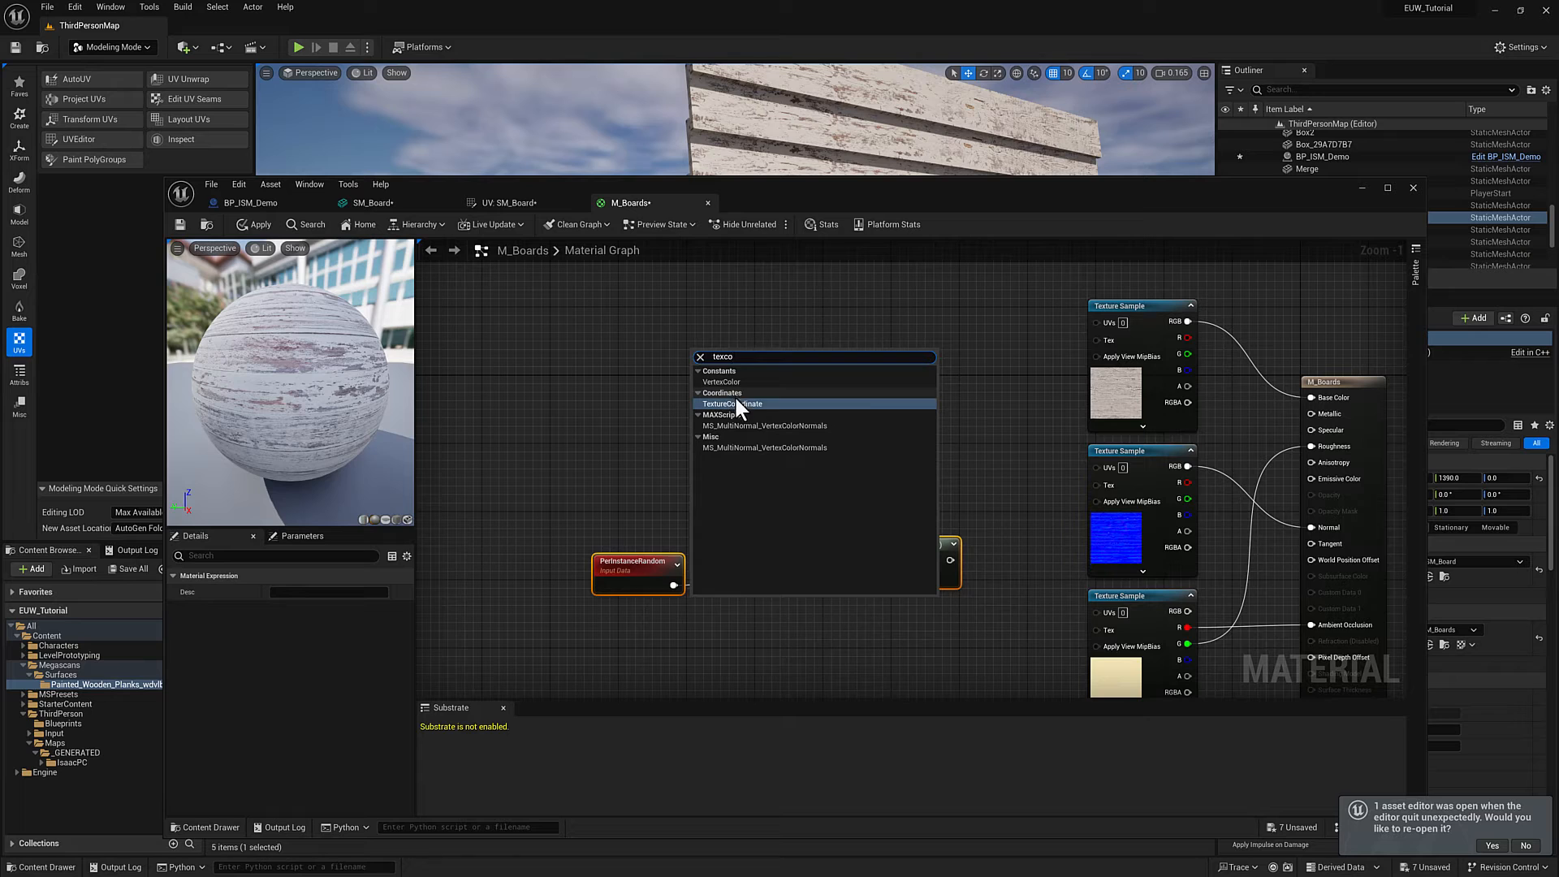
# Add a TexCoord[0] node and sum it with the Multiply result through an Add node
pyautogui.click(734, 405)
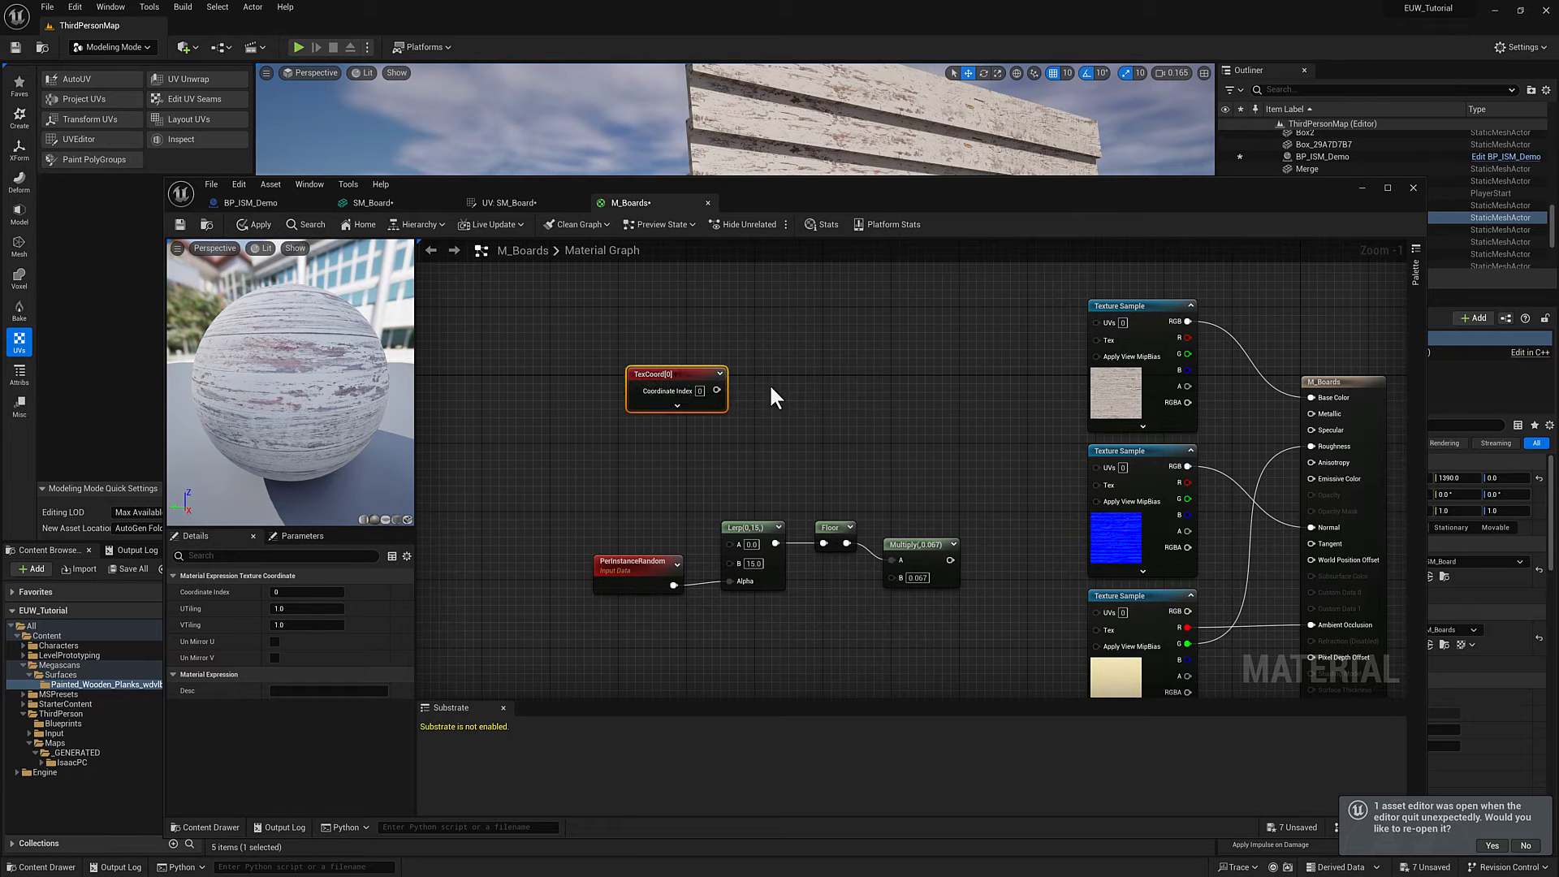
pyautogui.moveTo(808, 427)
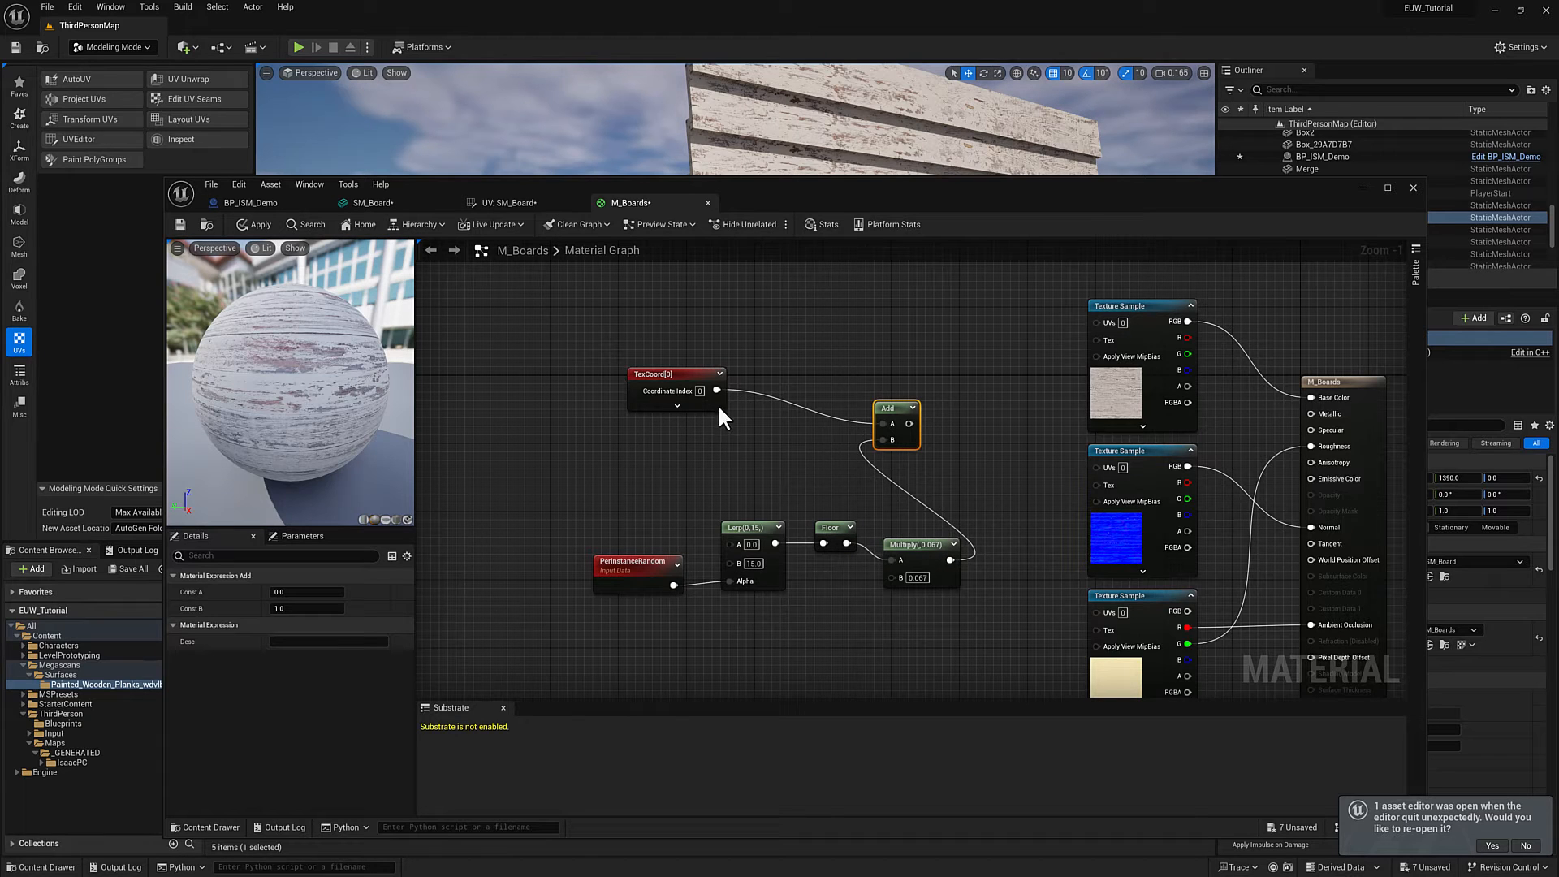
pyautogui.moveTo(720, 450)
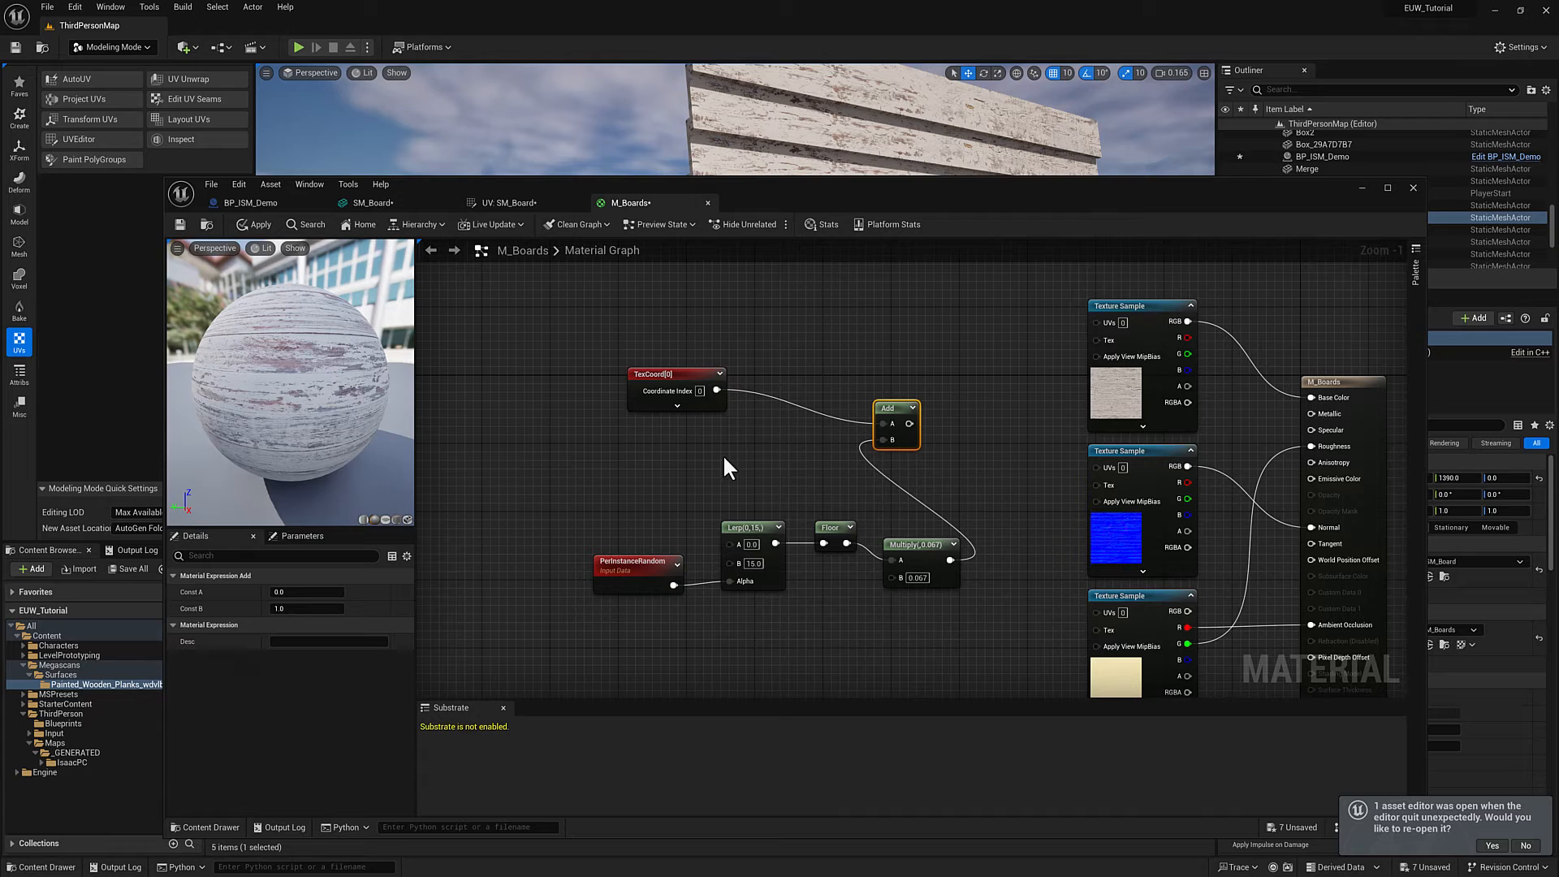
pyautogui.moveTo(875, 477)
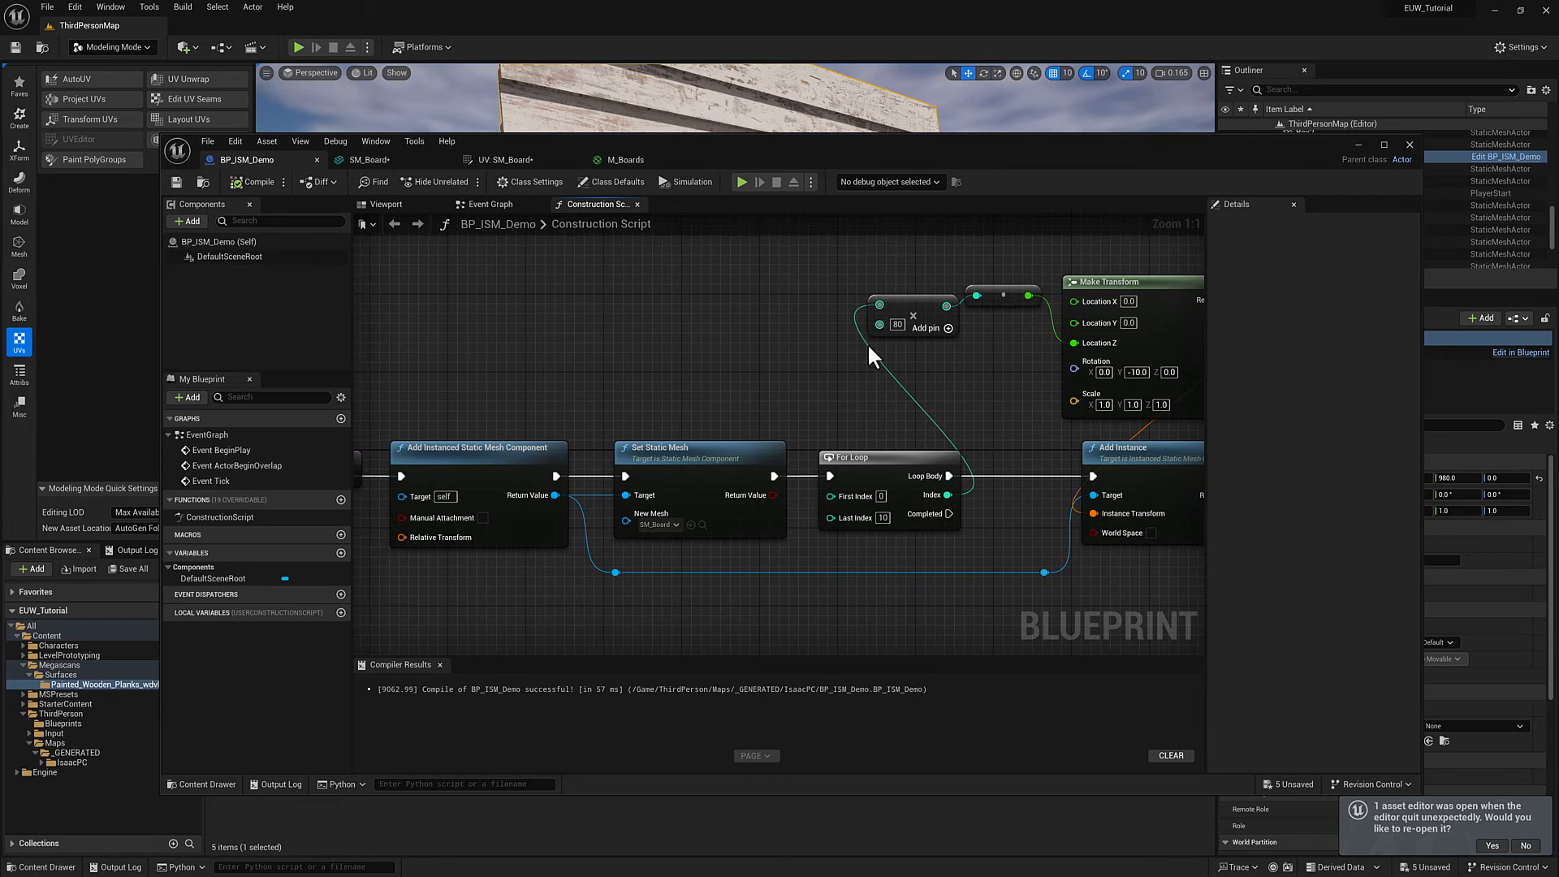
pyautogui.moveTo(810, 158)
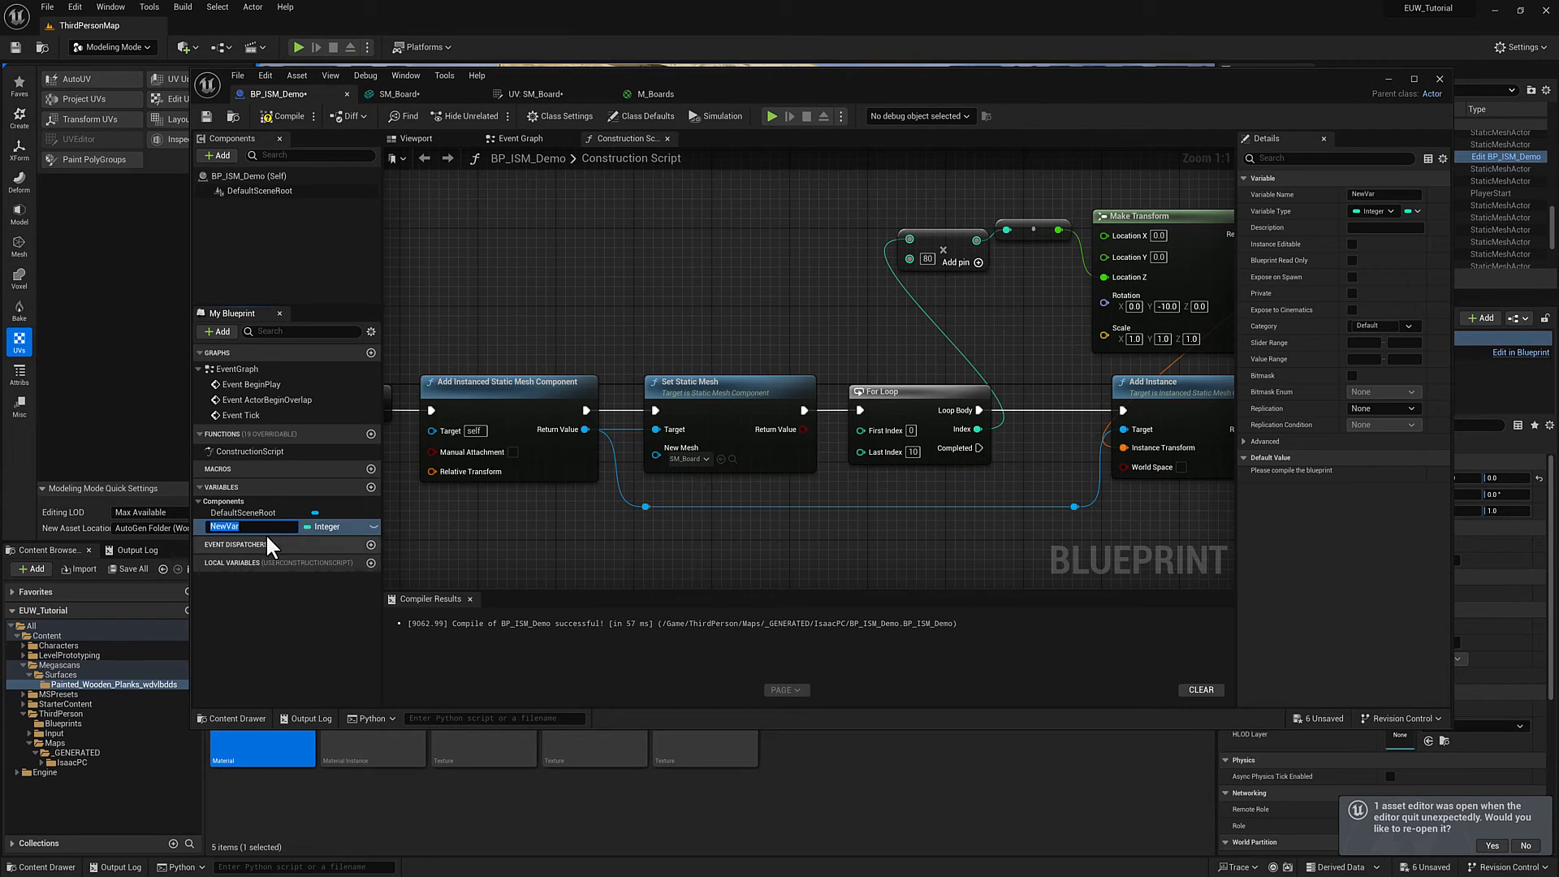
# Create an integer variable count, place its getter in the construction script and edit its default
pyautogui.write('count')
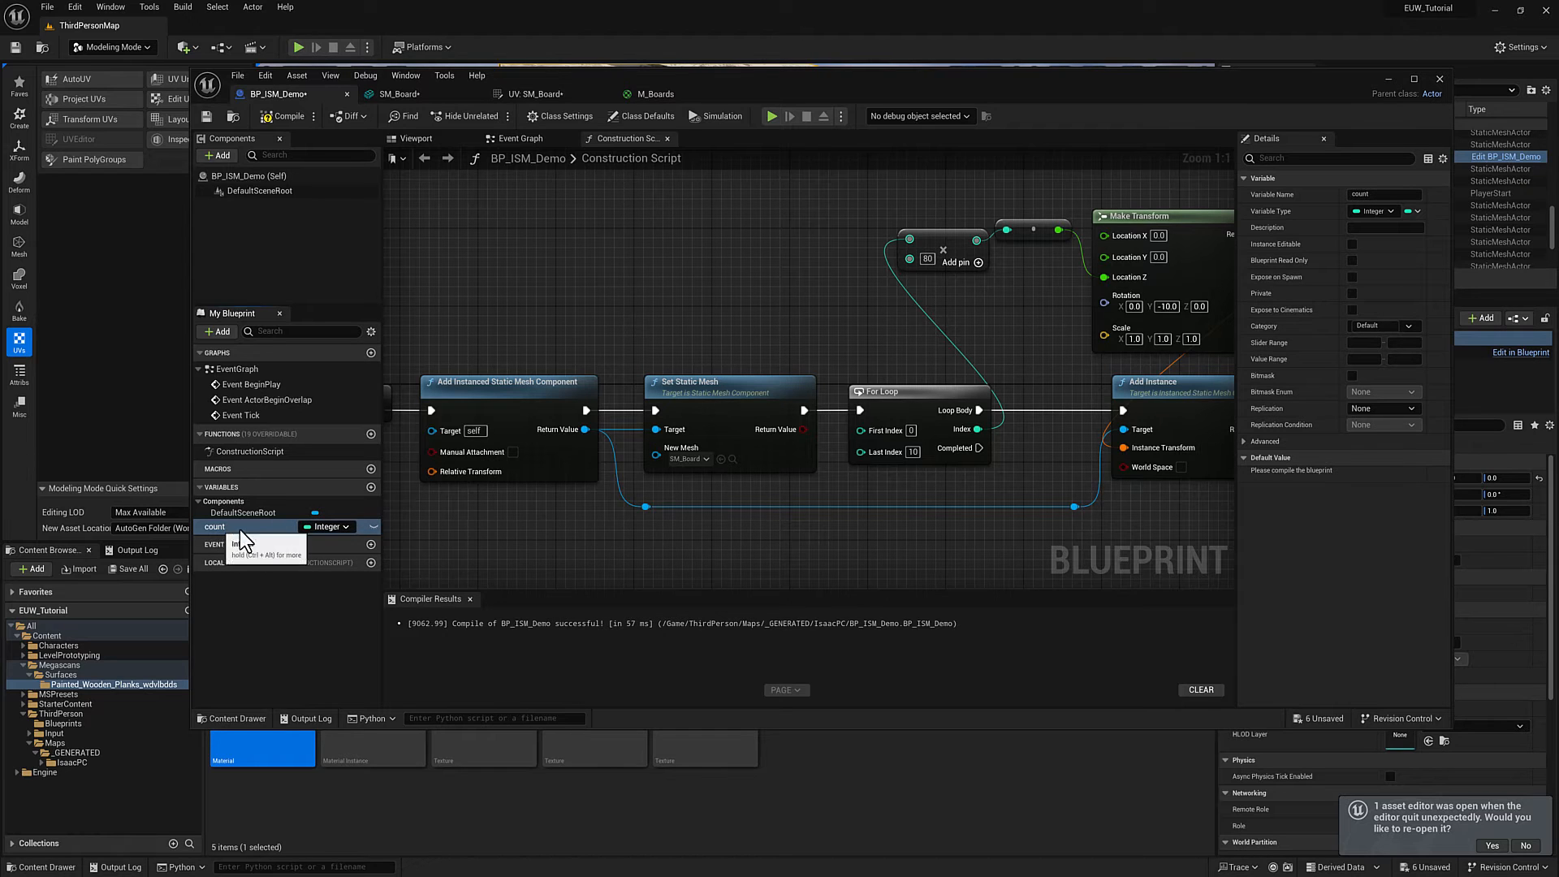
pyautogui.moveTo(238, 526); pyautogui.dragTo(750, 541)
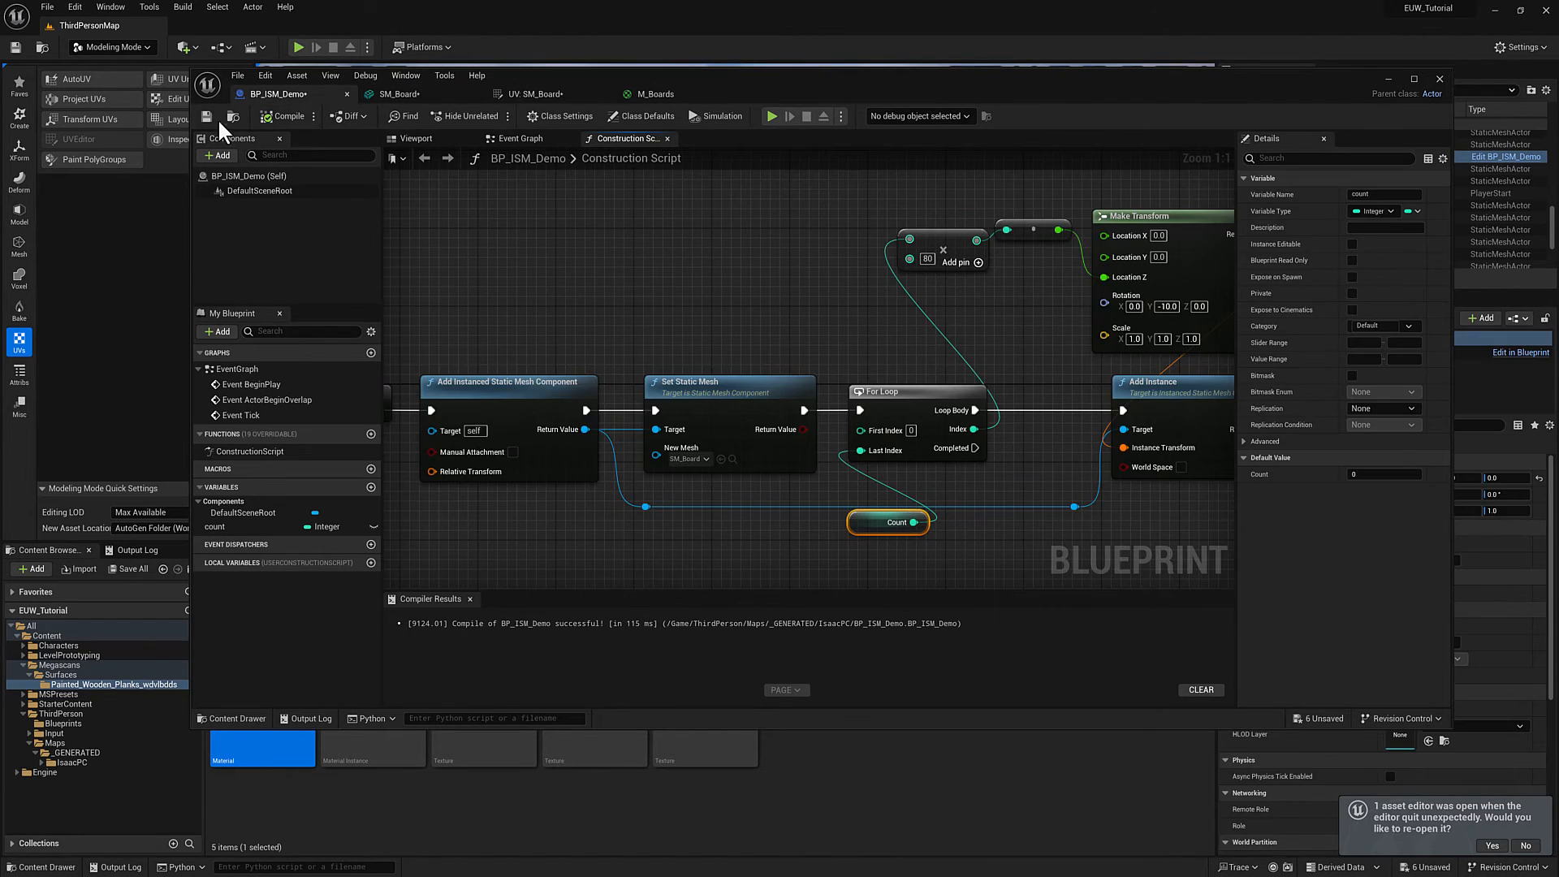
pyautogui.click(1385, 472)
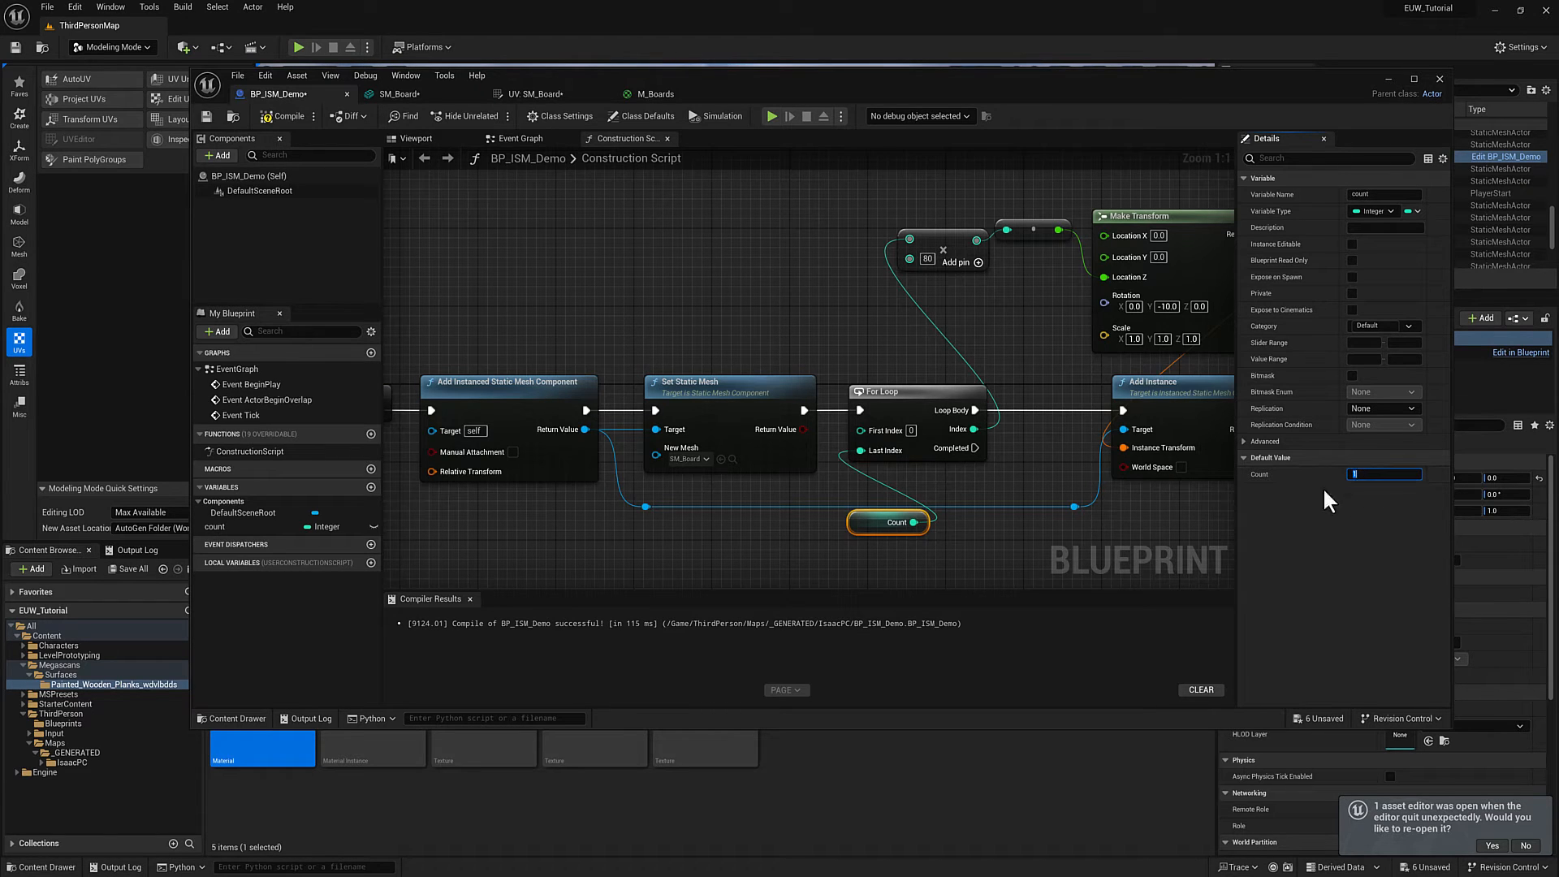
pyautogui.moveTo(376, 531)
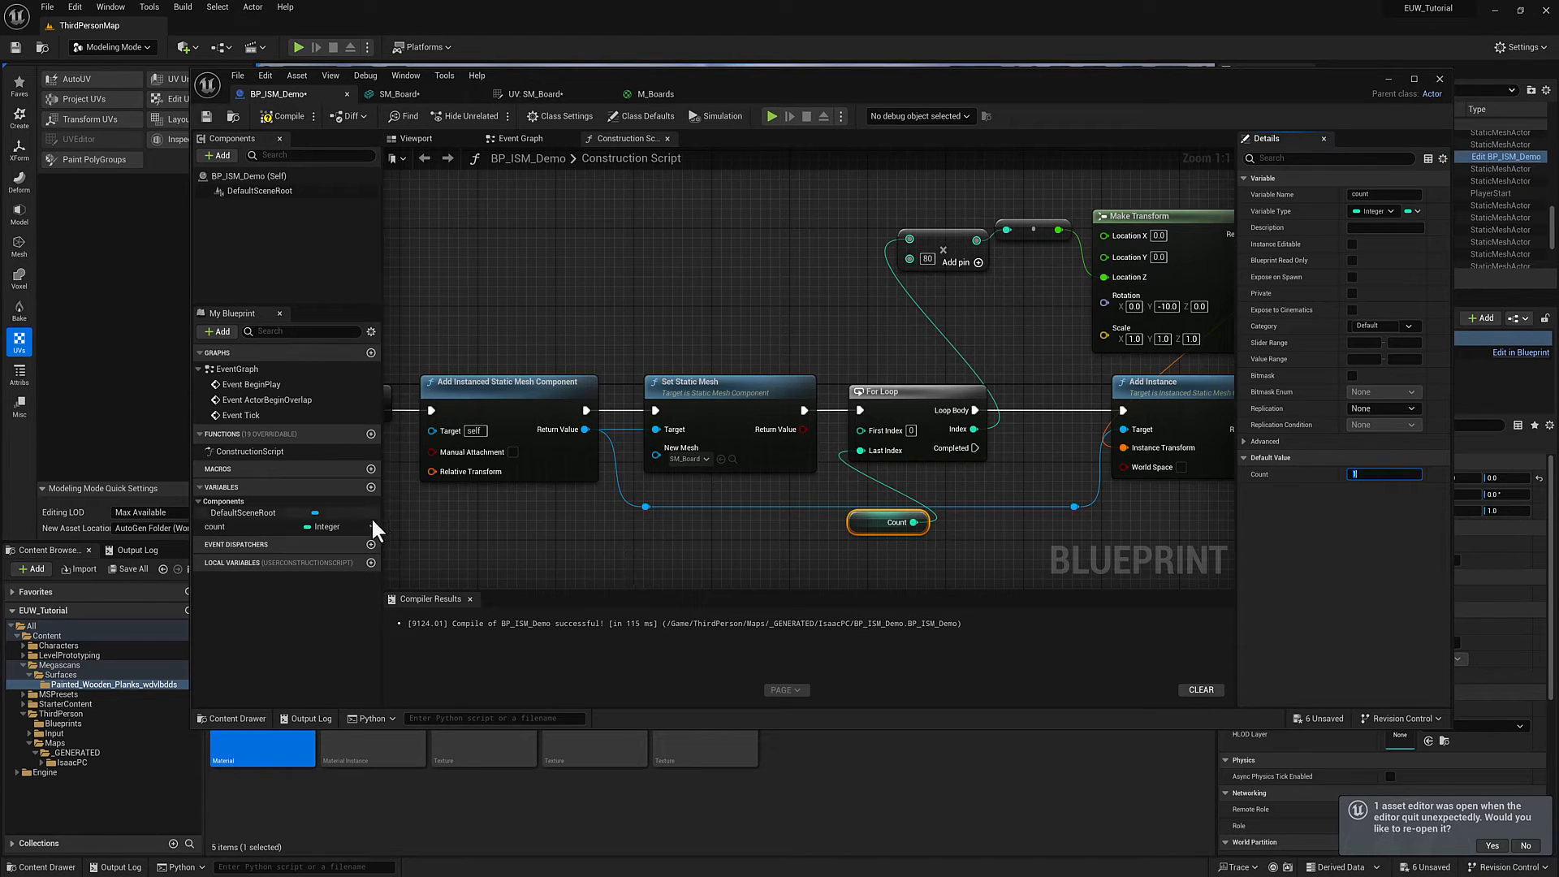
pyautogui.moveTo(375, 534)
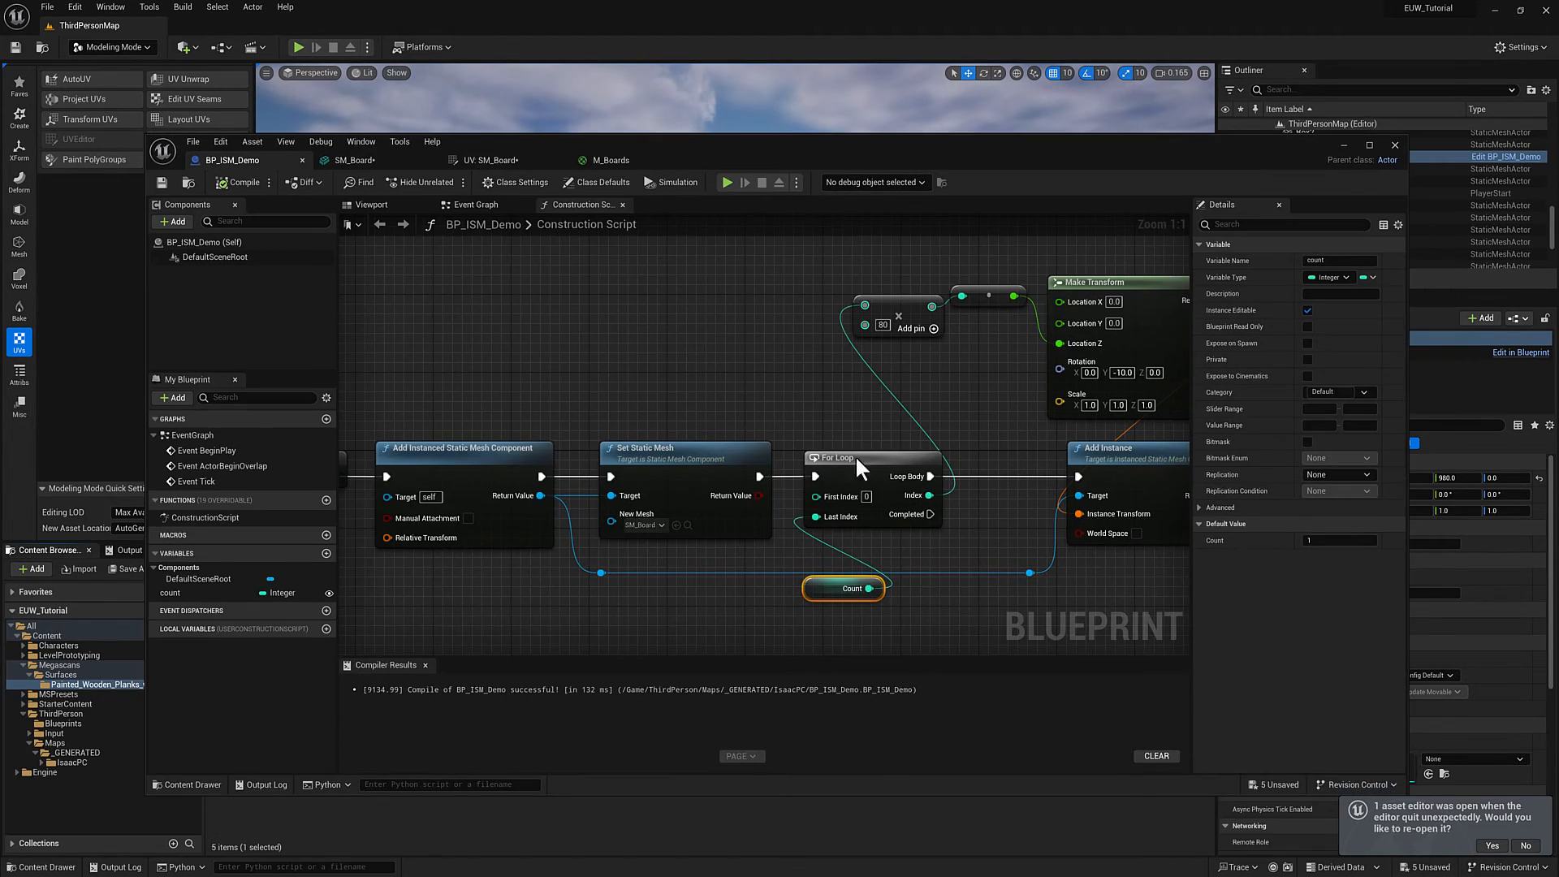
# Reposition the Count getter to feed a math node into the For Loop's Last Index
pyautogui.moveTo(842, 588); pyautogui.dragTo(736, 597)
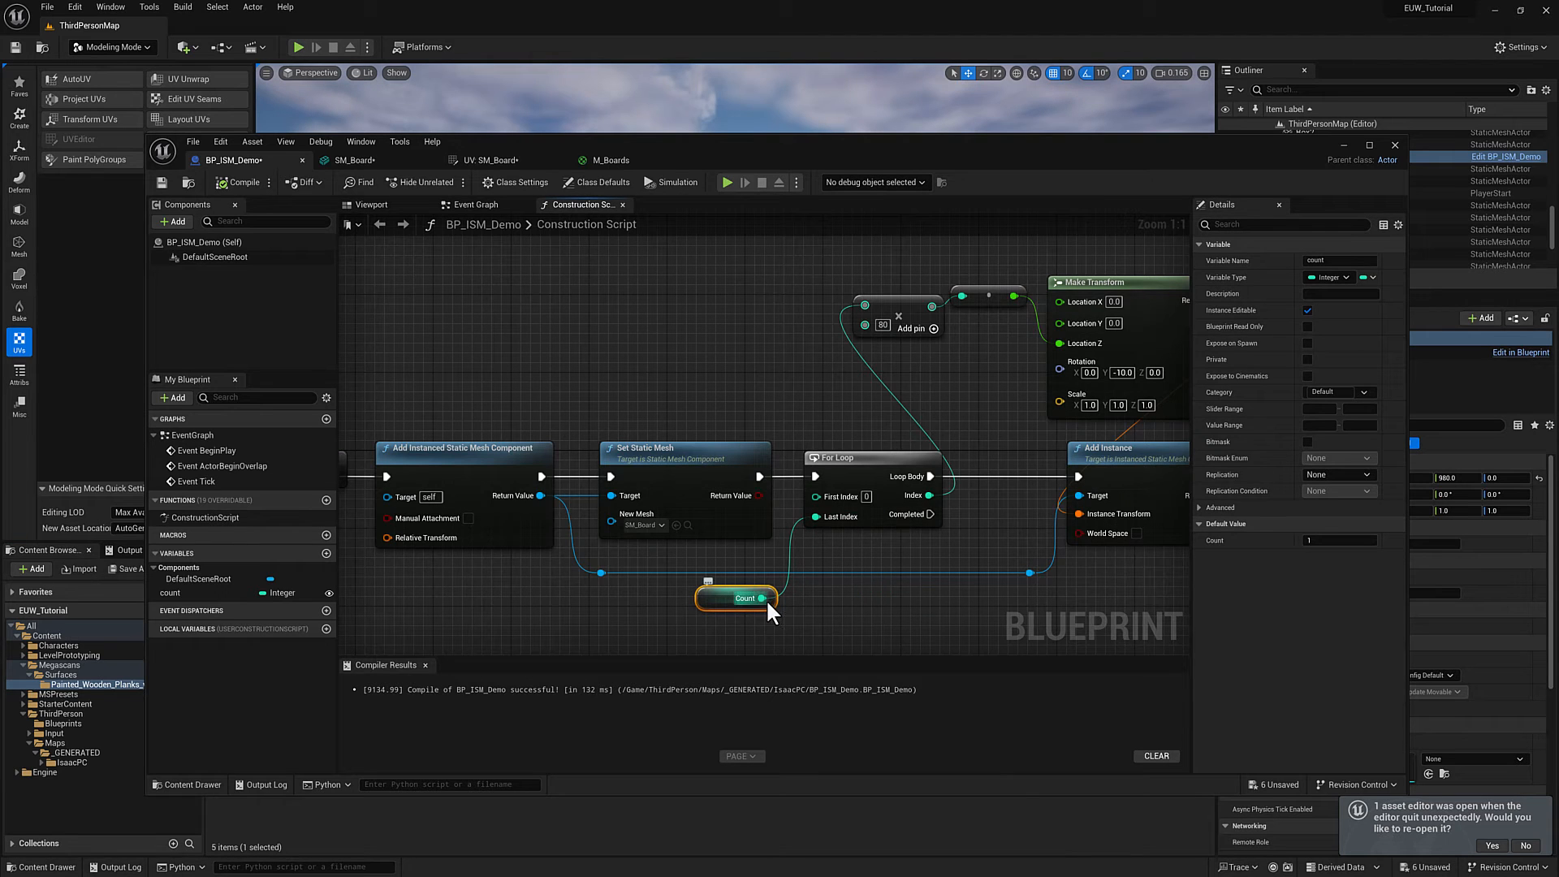
pyautogui.moveTo(763, 597); pyautogui.dragTo(849, 629)
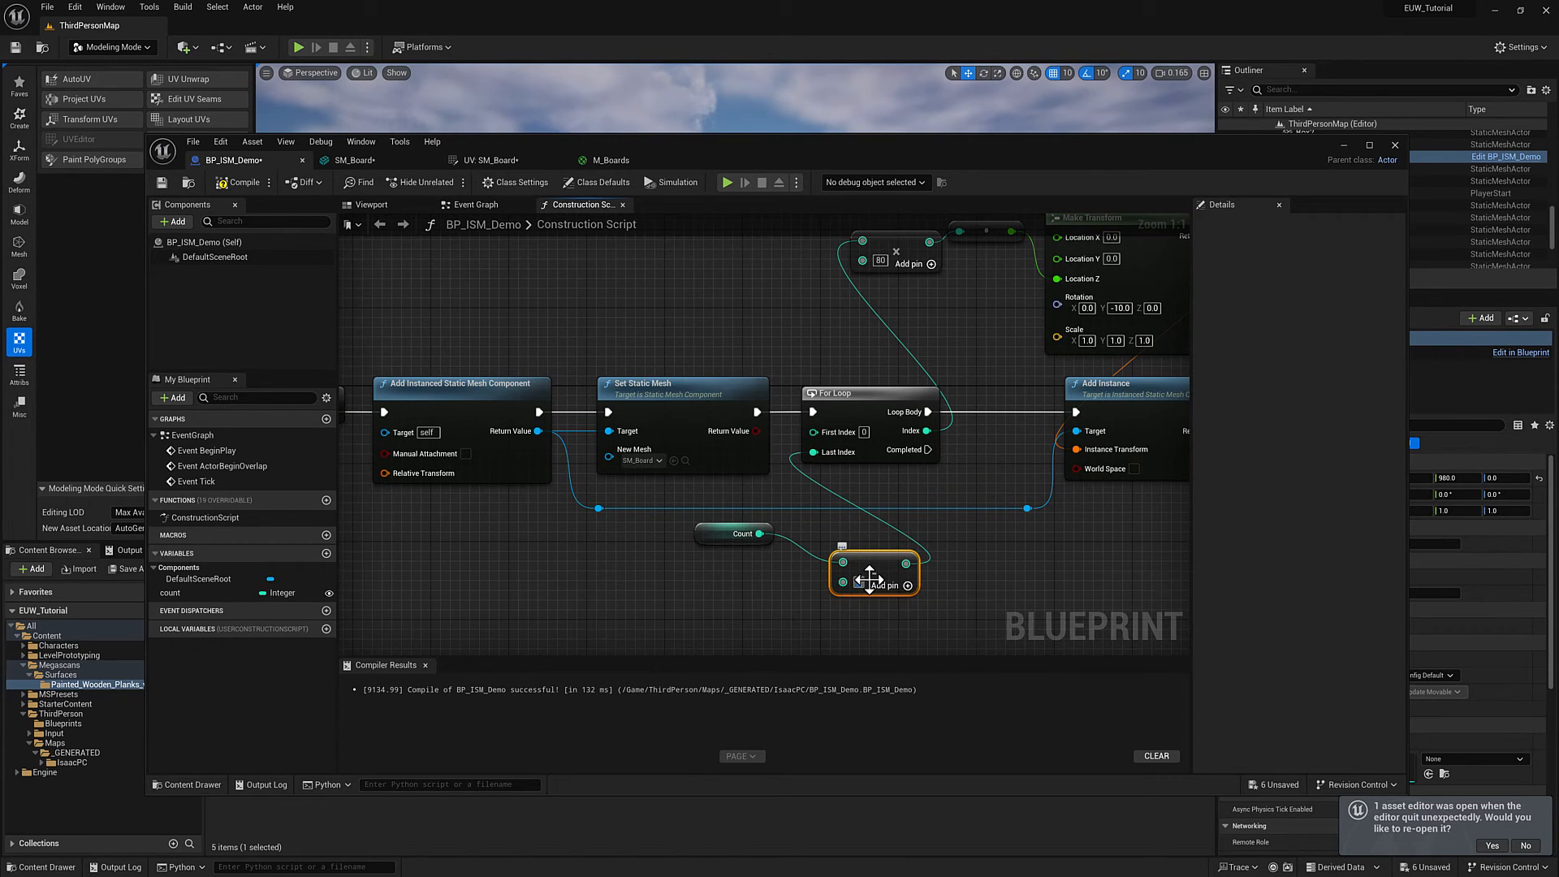
pyautogui.moveTo(873, 580)
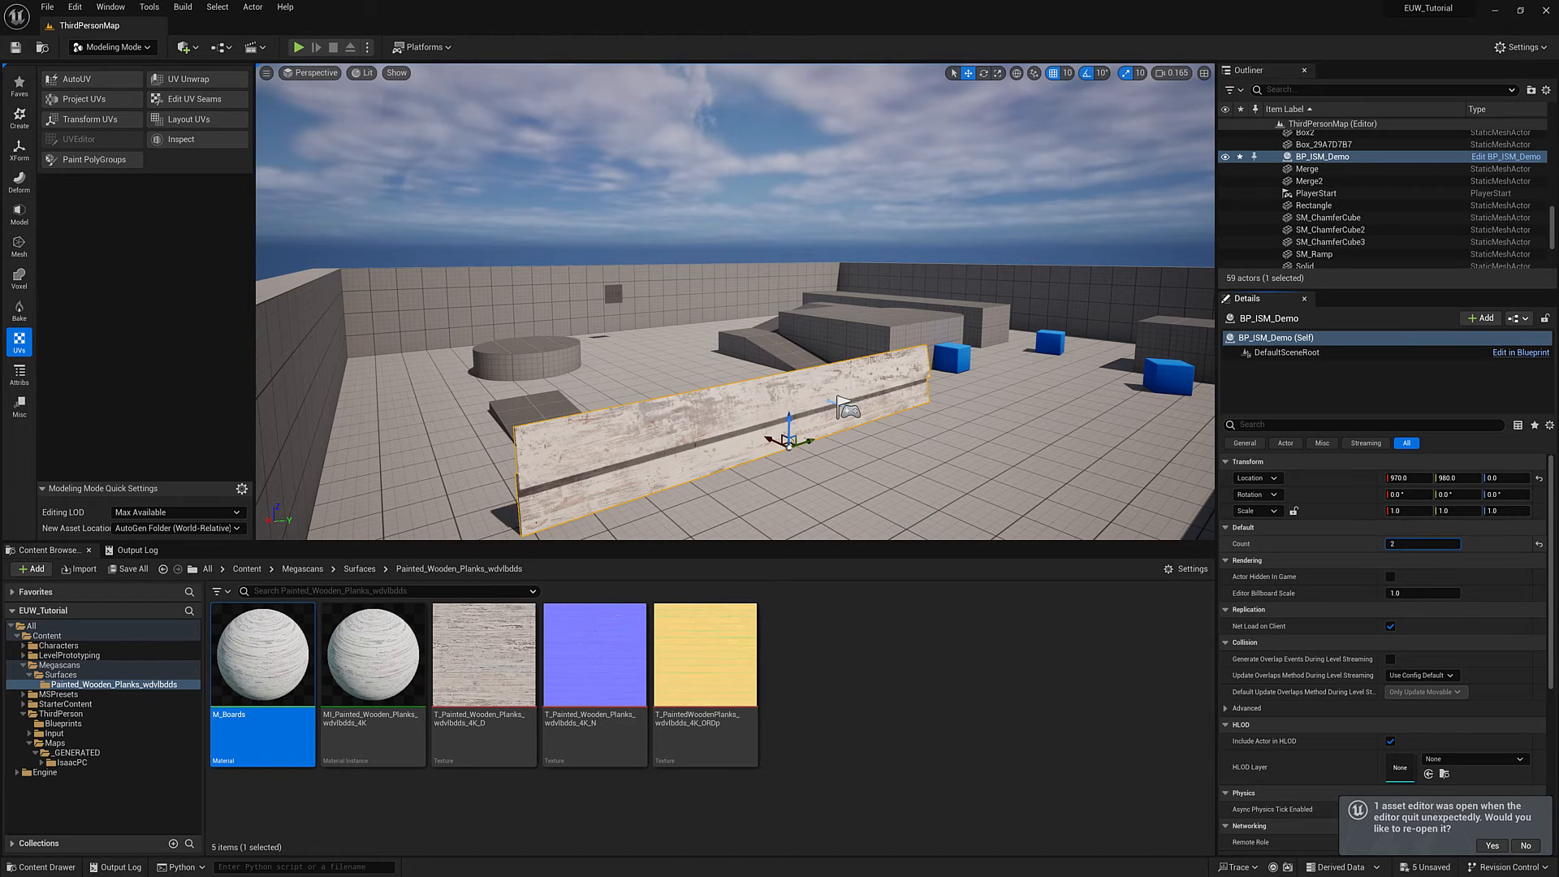
# Raise the placed BP_ISM_Demo actor's Count in Details so the wall stacks more boards
pyautogui.write('9')
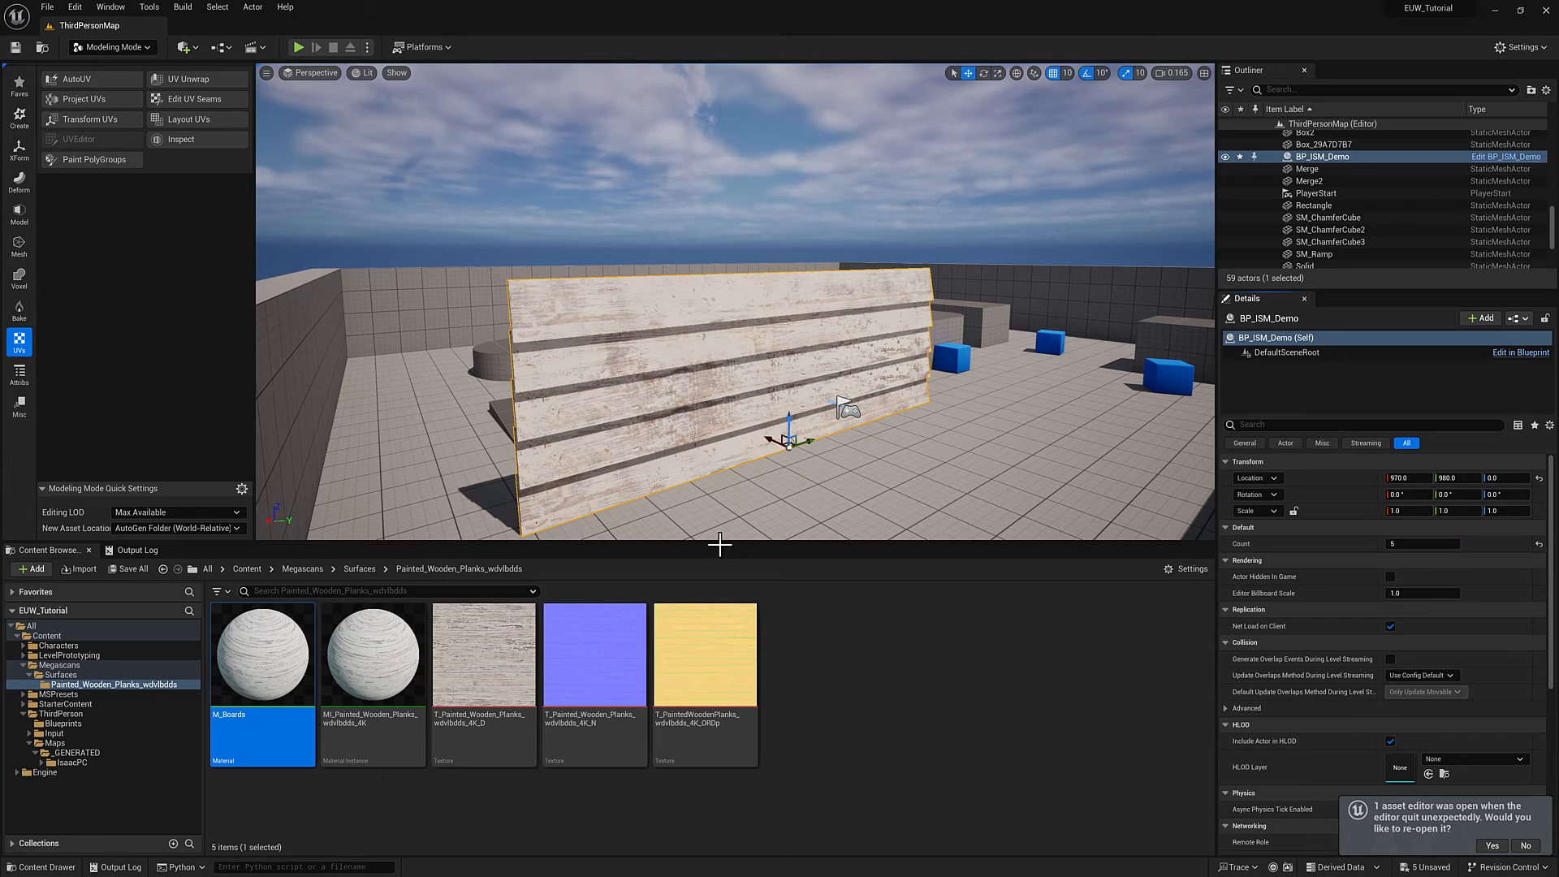
pyautogui.moveTo(1507, 156)
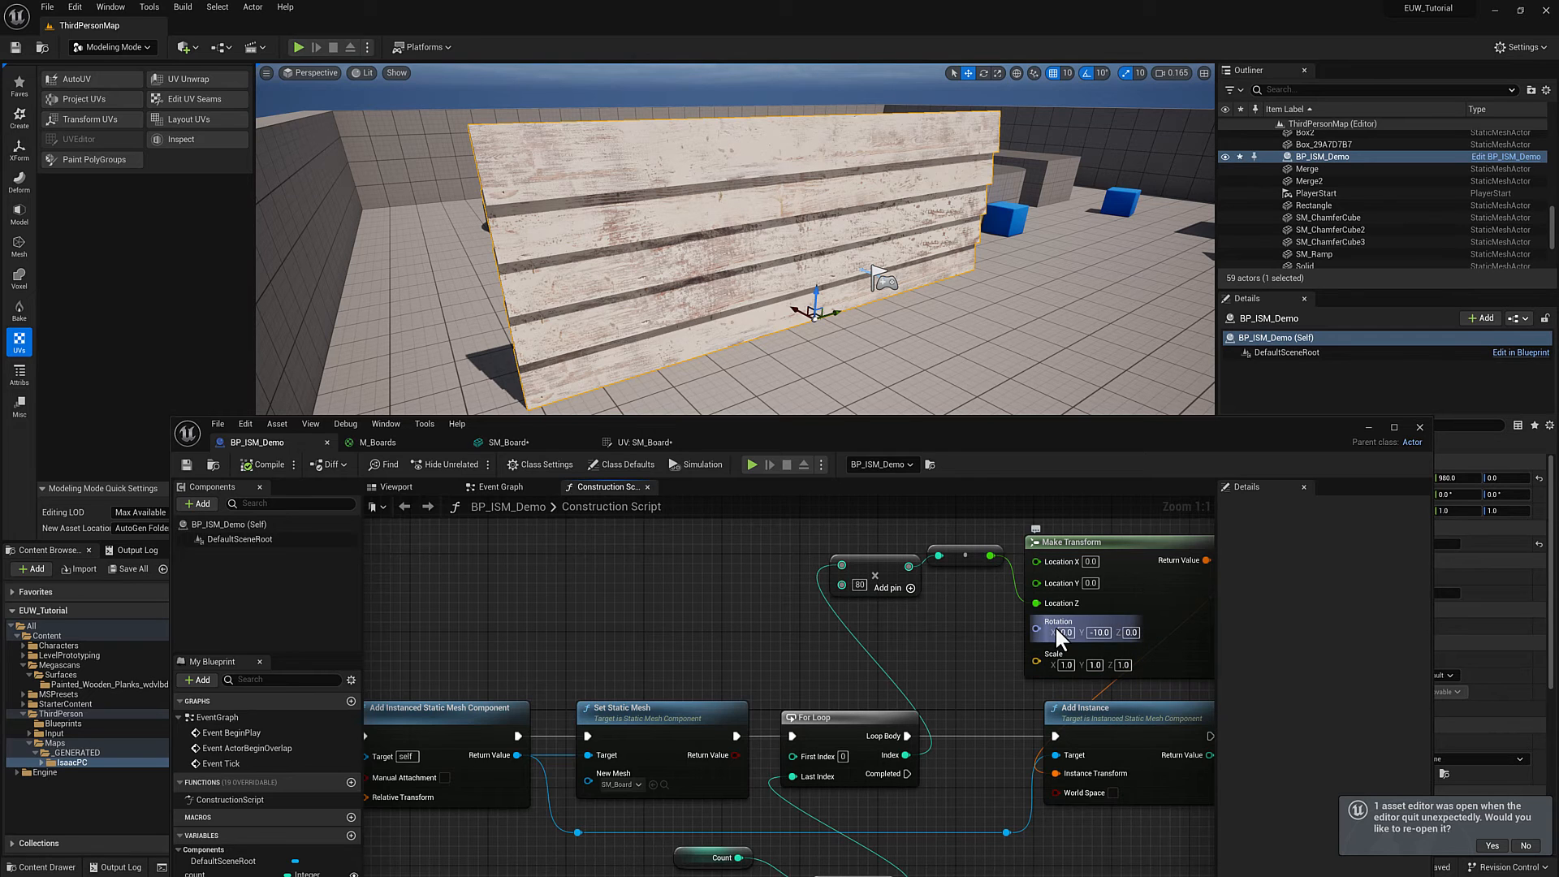
# Split the Make Transform Rotation pin into separate Roll, Pitch and Yaw inputs
pyautogui.rightClick(1058, 632)
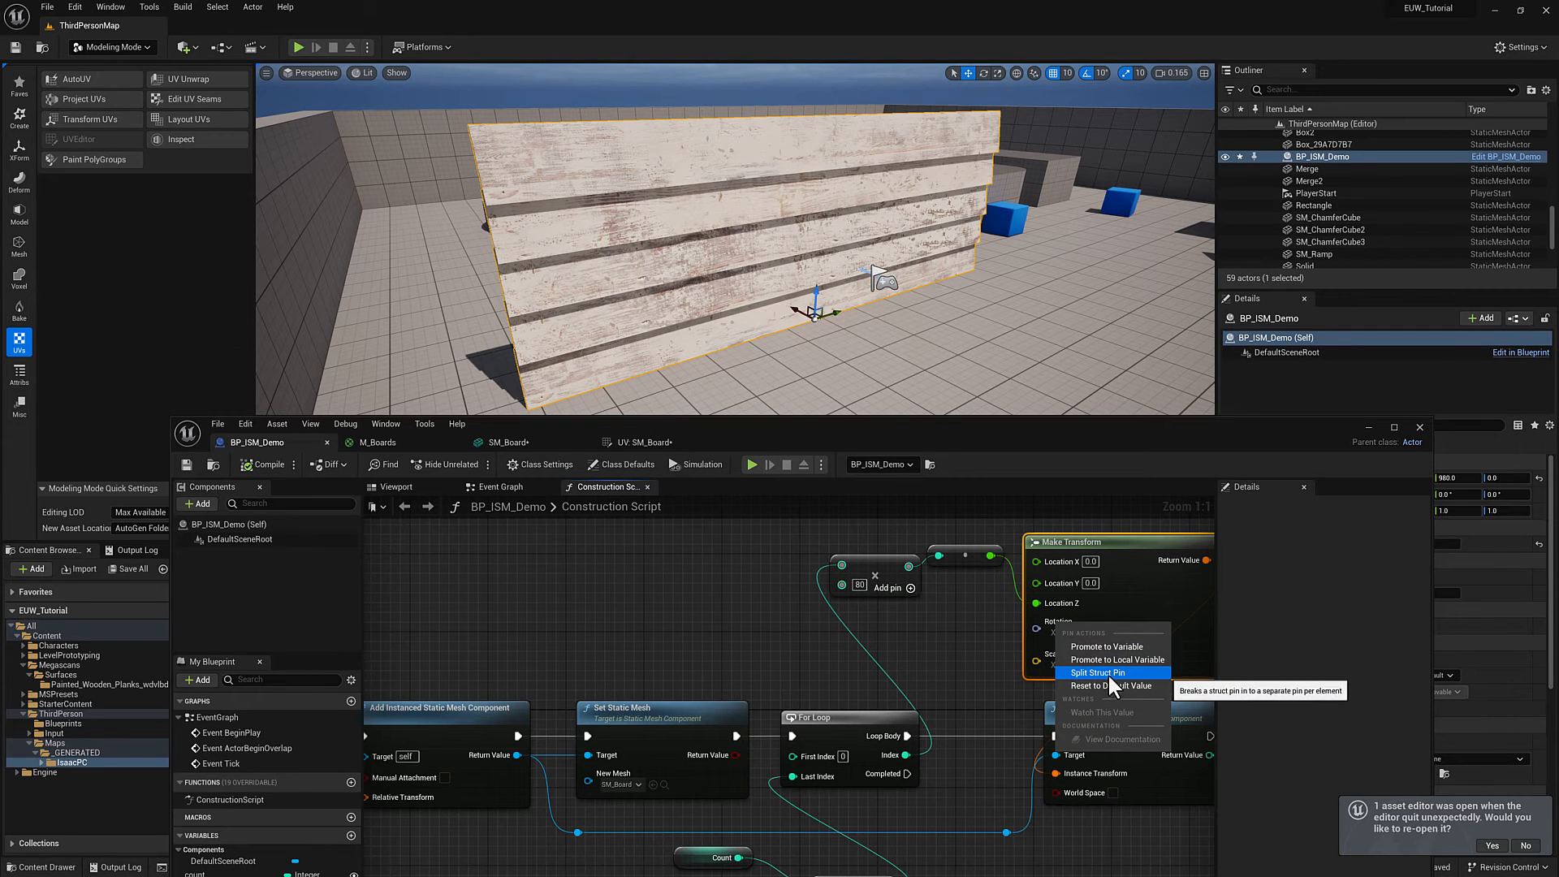
pyautogui.click(1096, 672)
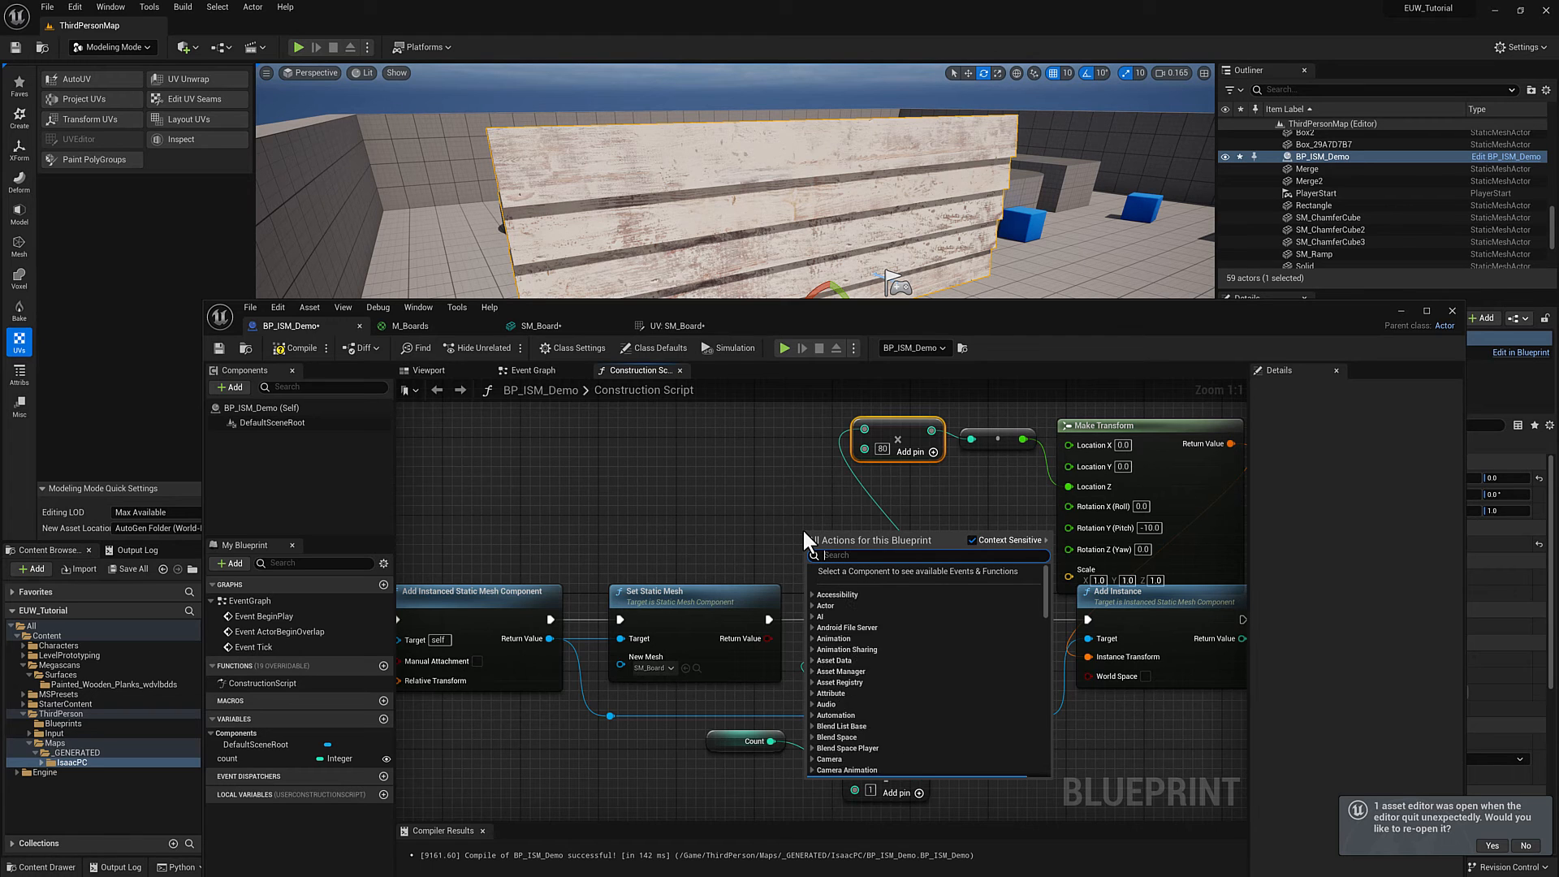
# Add a Random Float in Range node, wire its Return Value to Roll, and start editing its range
pyautogui.write('random')
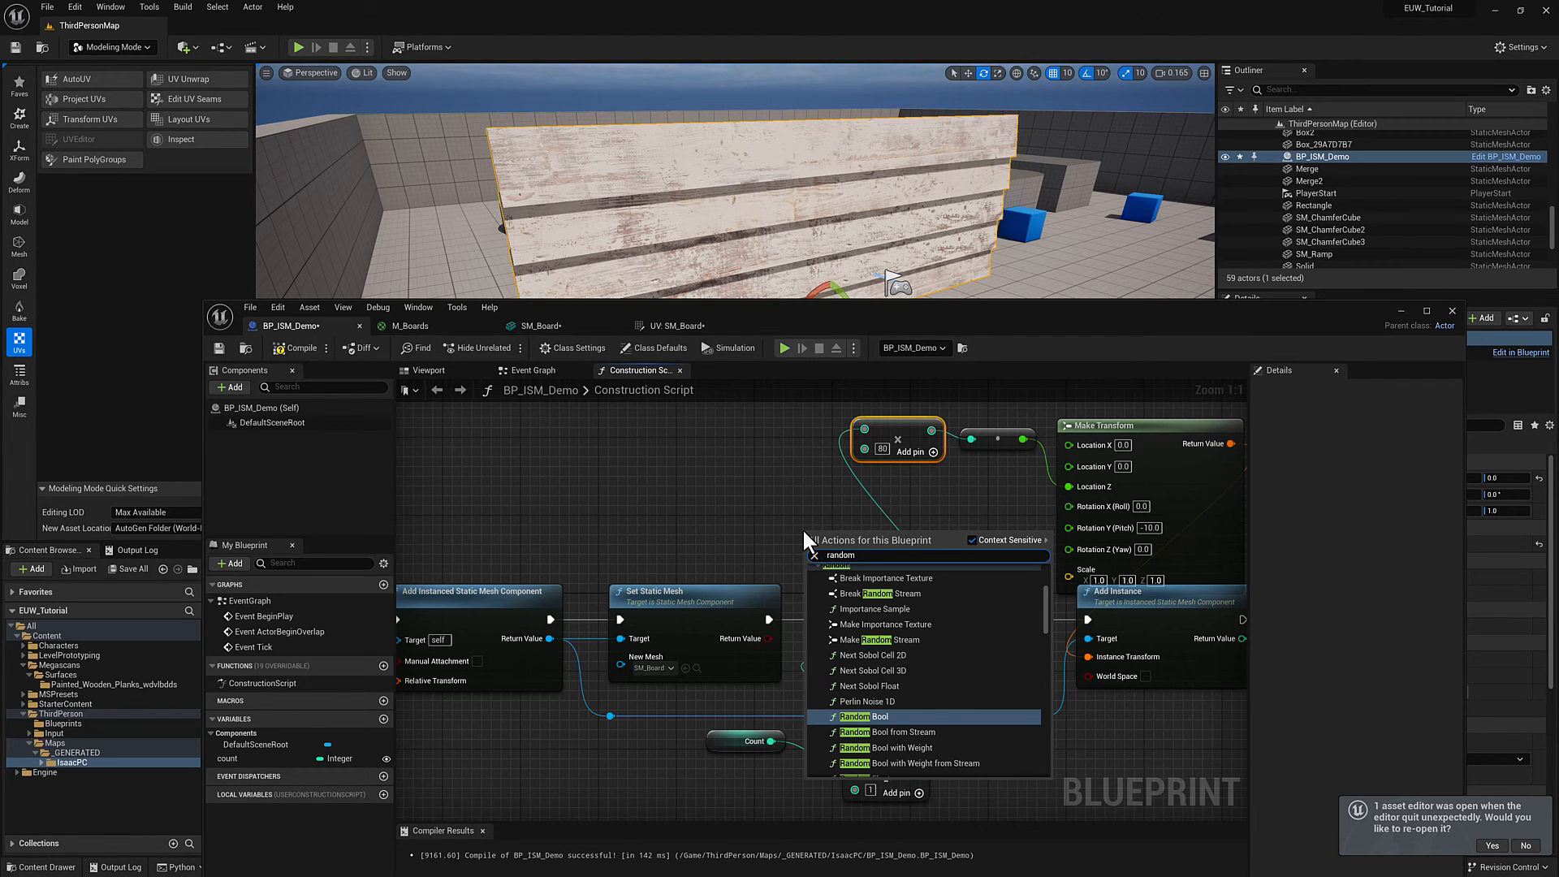
pyautogui.write('float i')
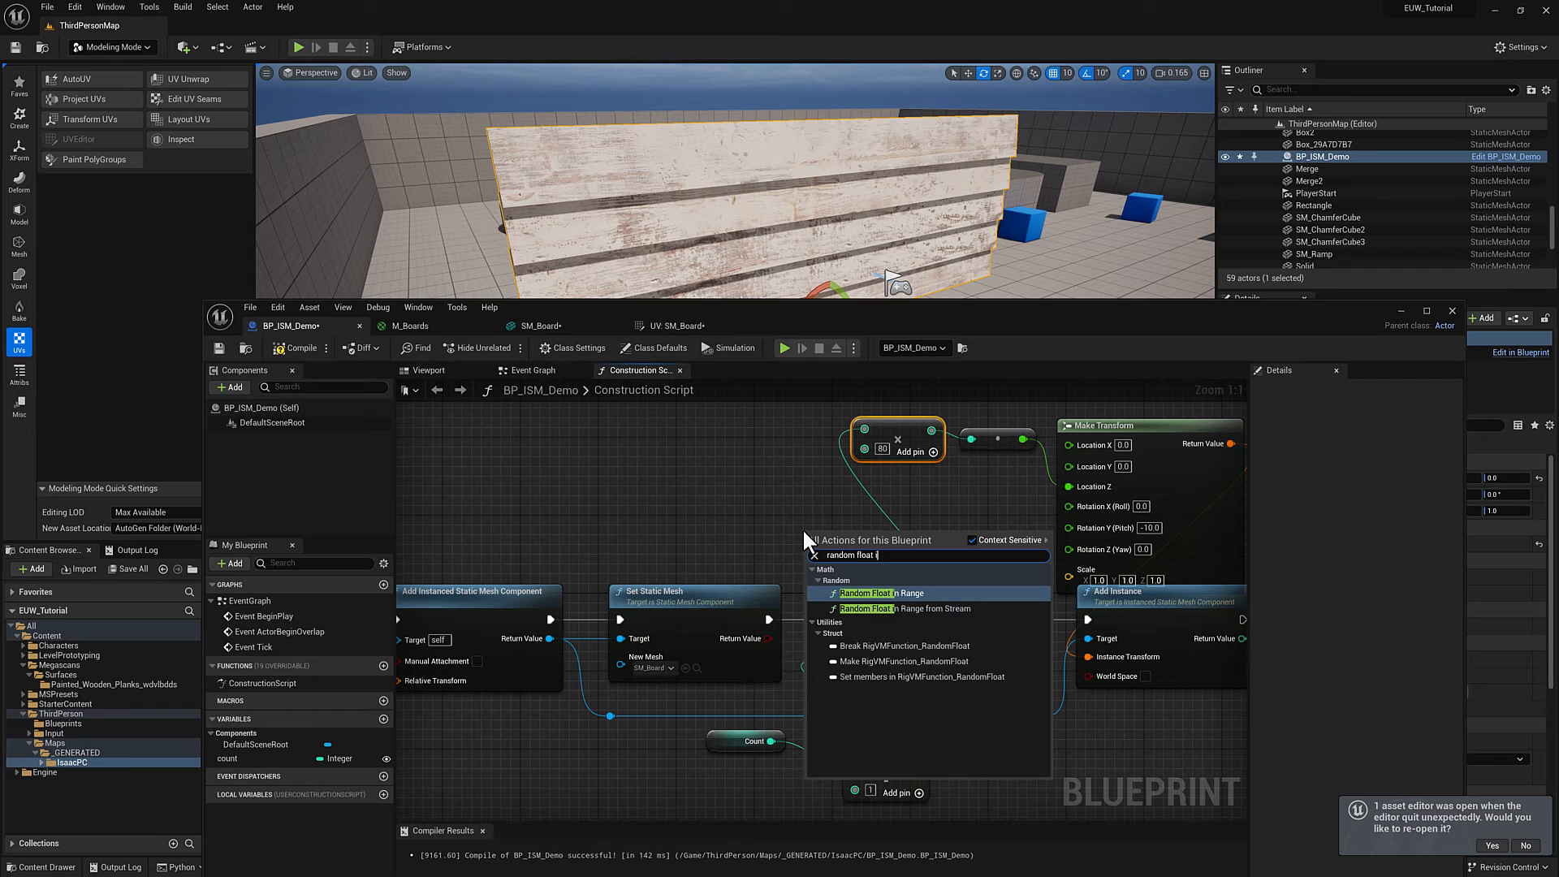
pyautogui.click(864, 593)
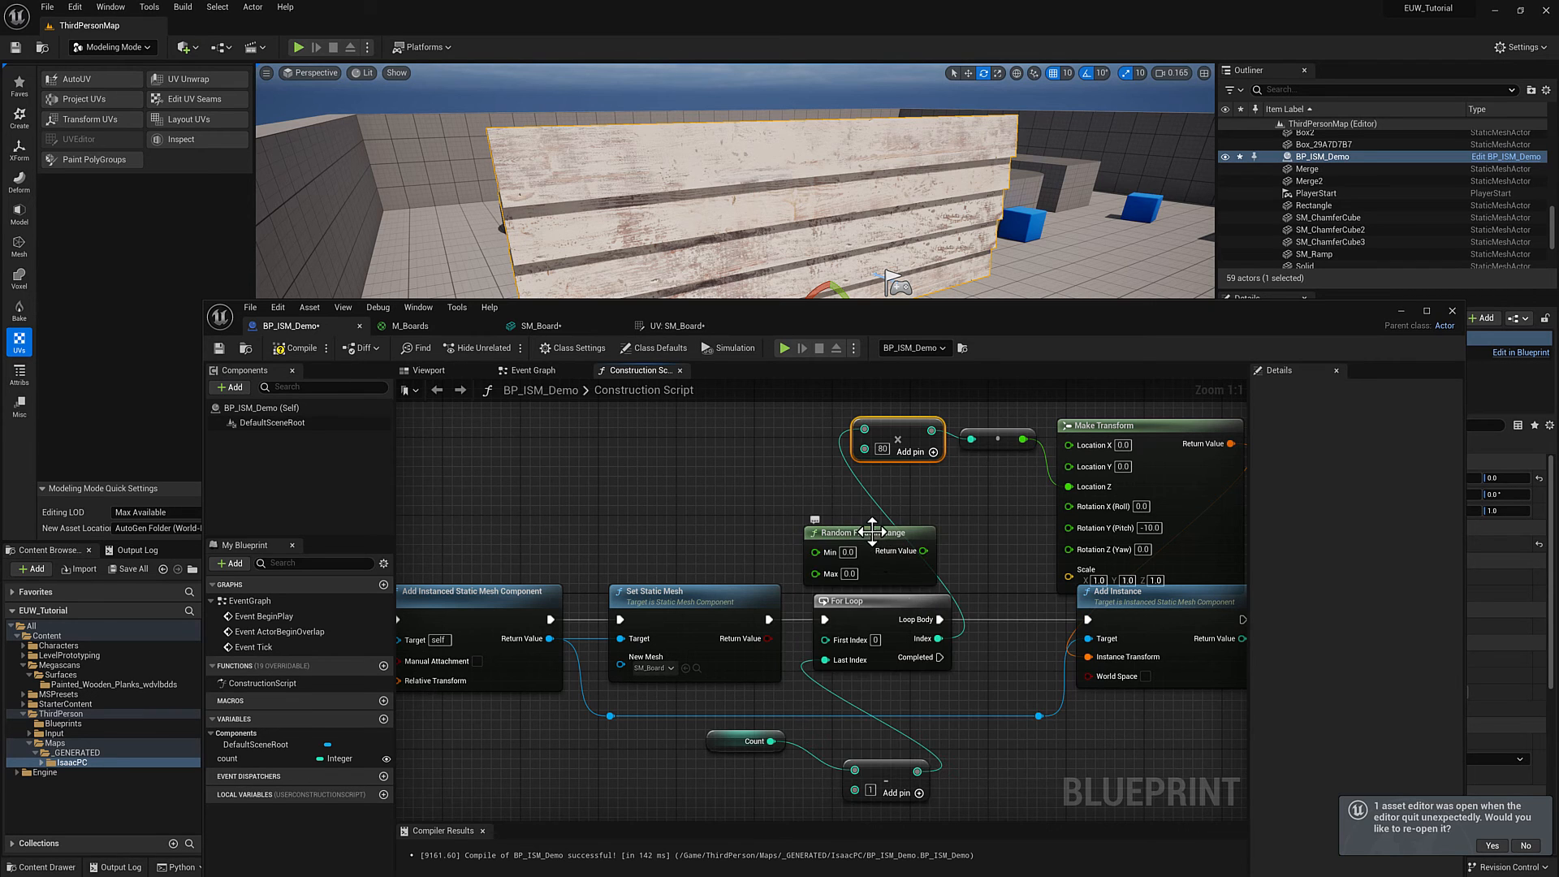
pyautogui.moveTo(867, 533); pyautogui.dragTo(772, 503)
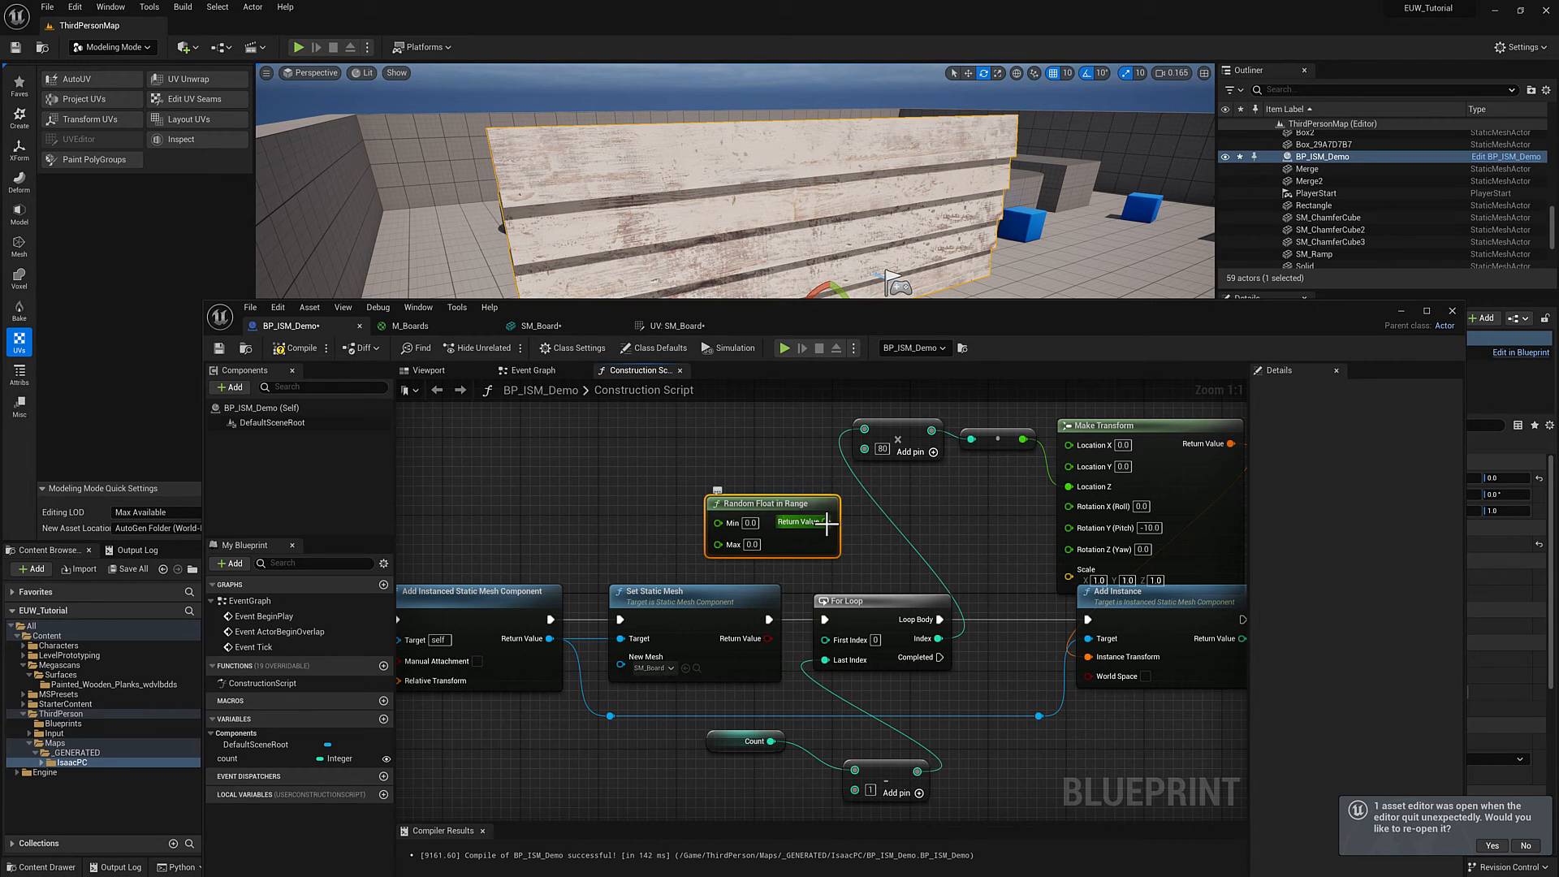
pyautogui.moveTo(822, 521); pyautogui.dragTo(1069, 504)
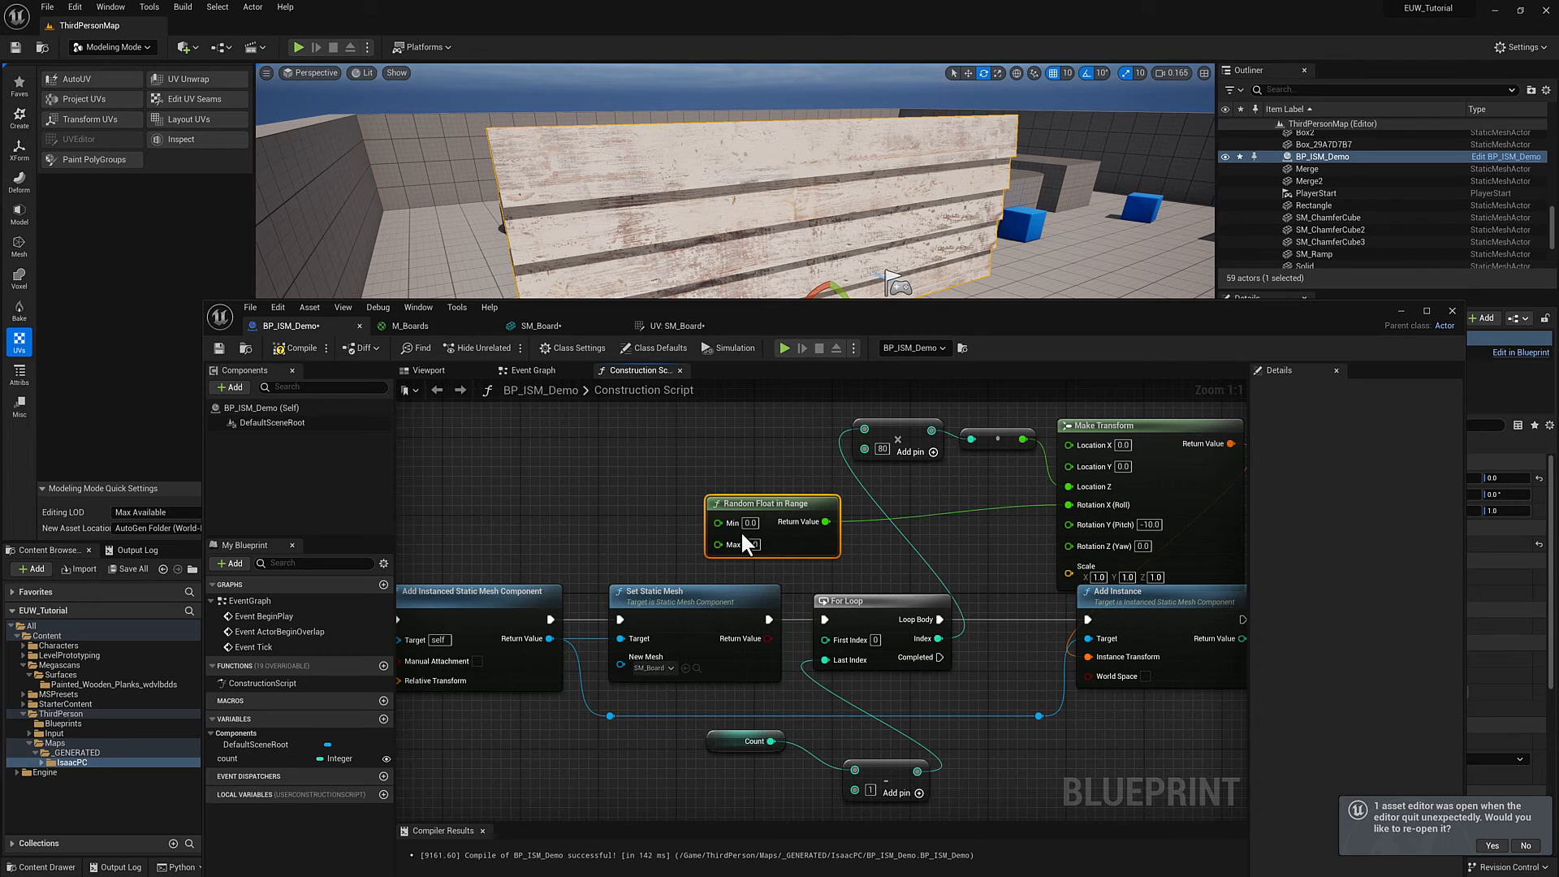
pyautogui.click(717, 521)
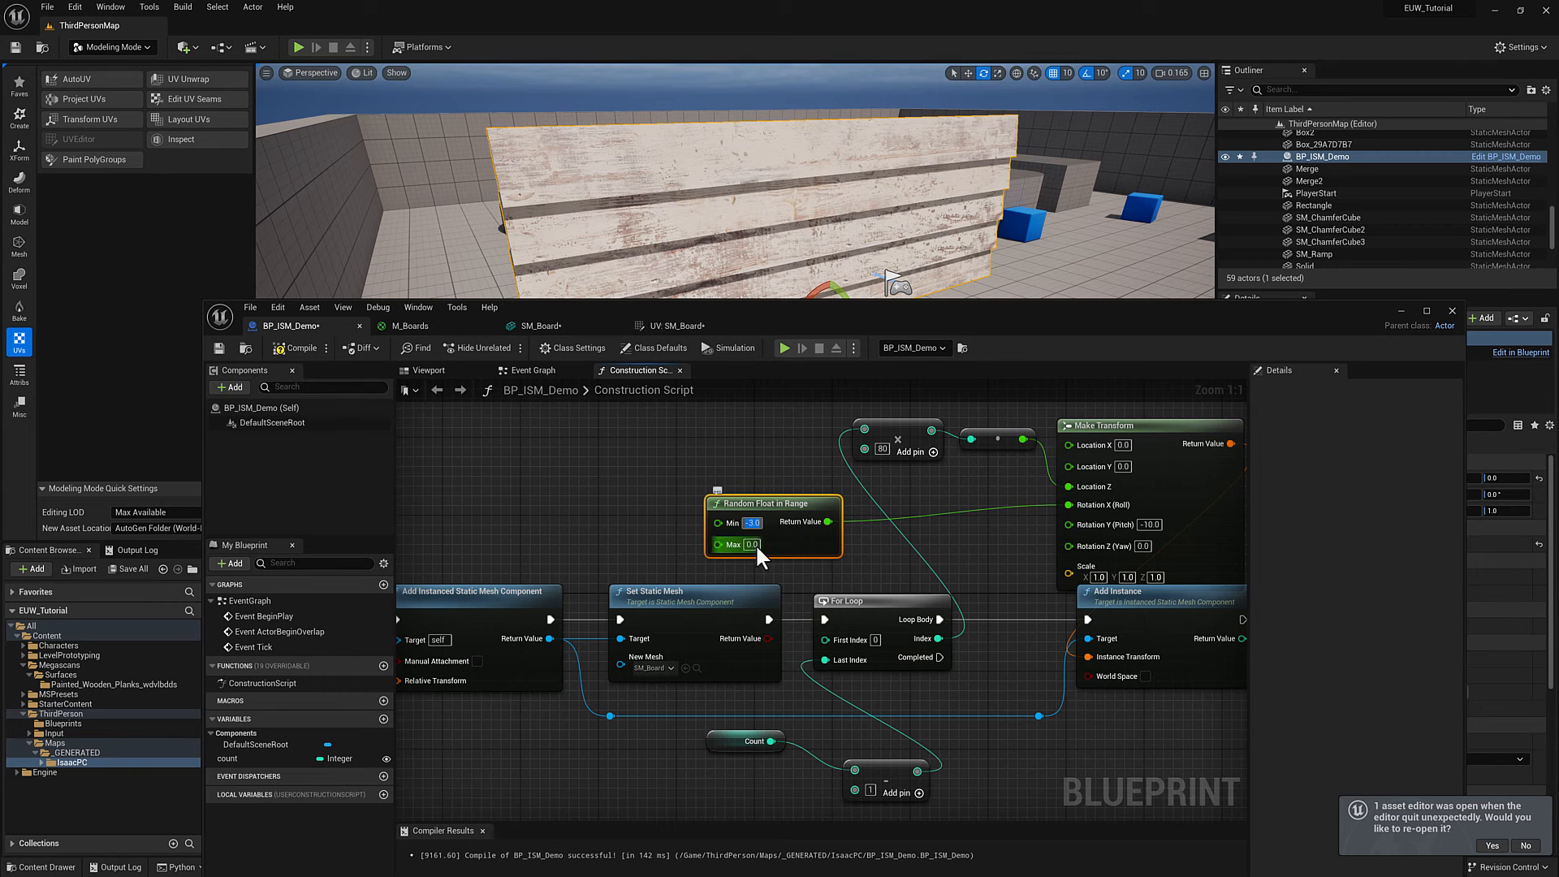
pyautogui.write('3.0')
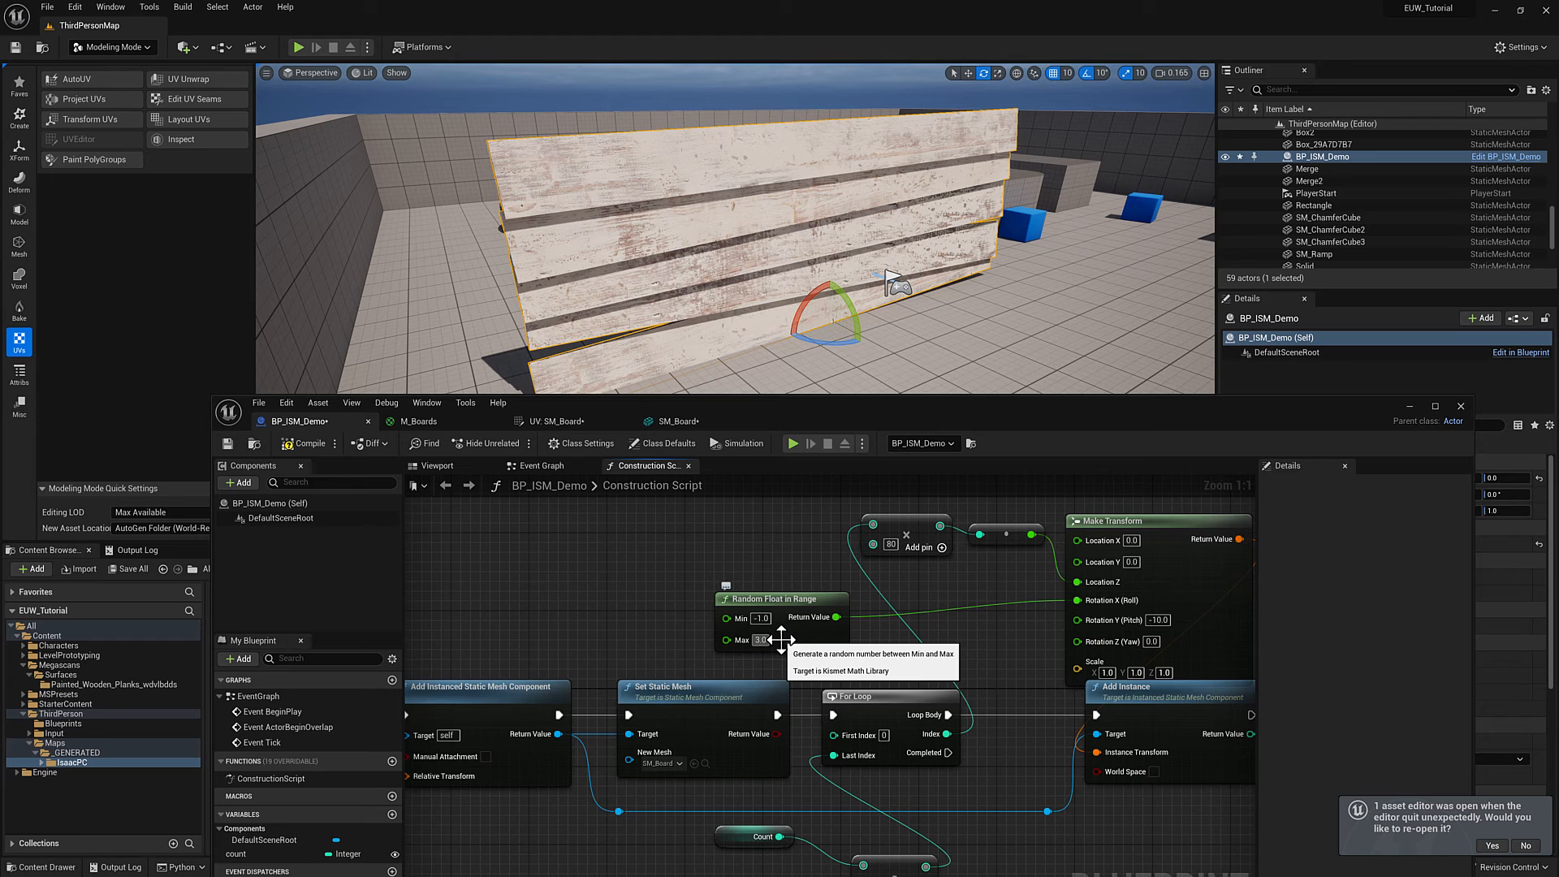
# Set the Random Float in Range Max to 1.0 so Roll varies between -1.0 and 1.0
pyautogui.write('1.0')
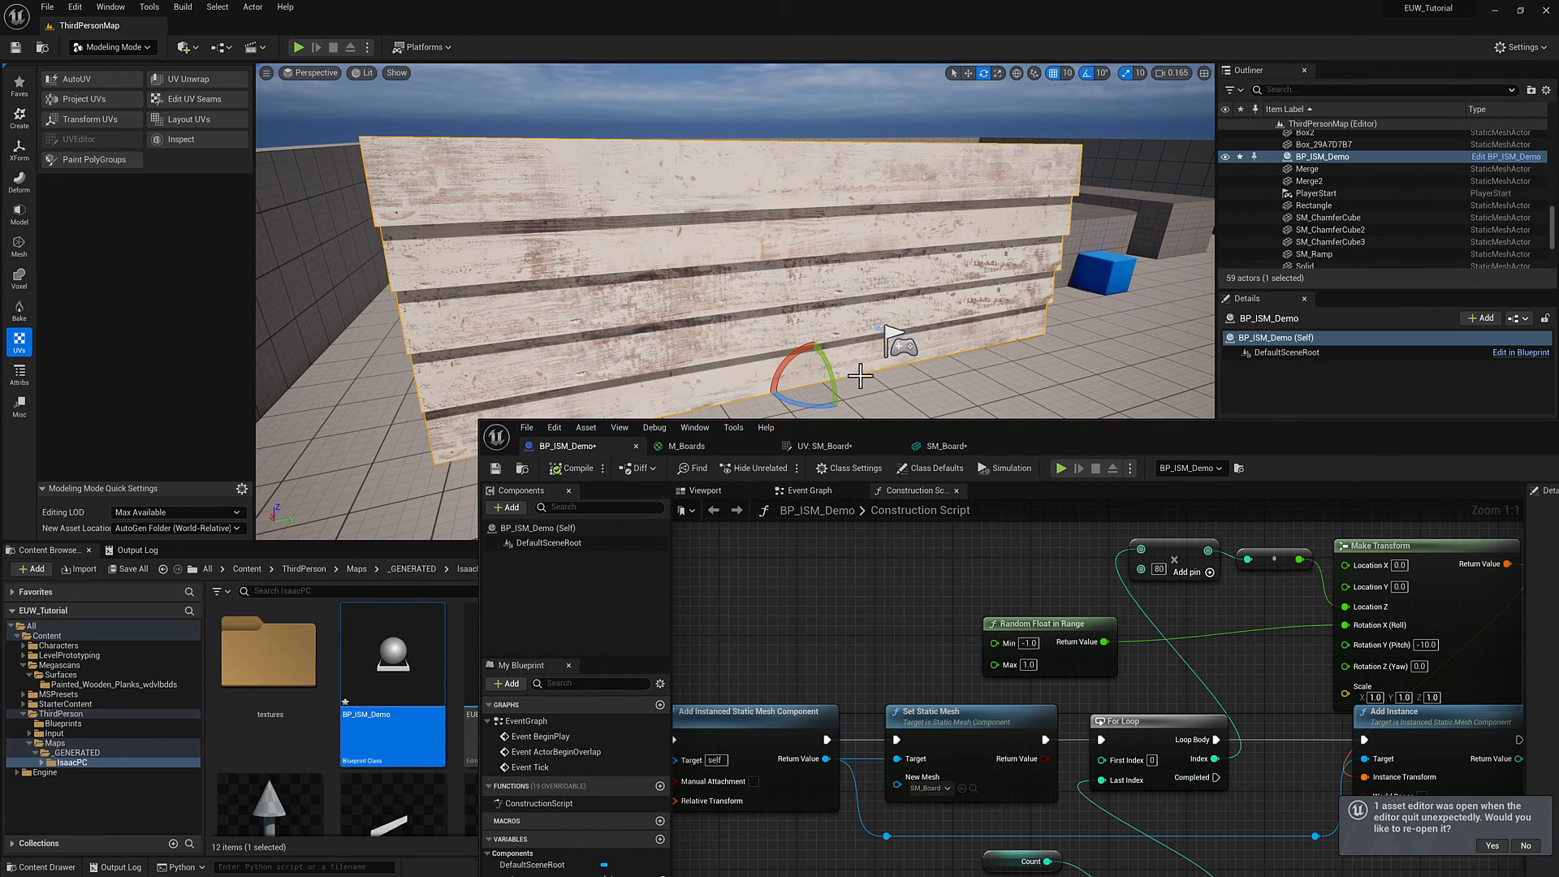
# Compile BP_ISM_Demo and close the editor to view the rebuilt, randomly tilted board wall
pyautogui.click(573, 468)
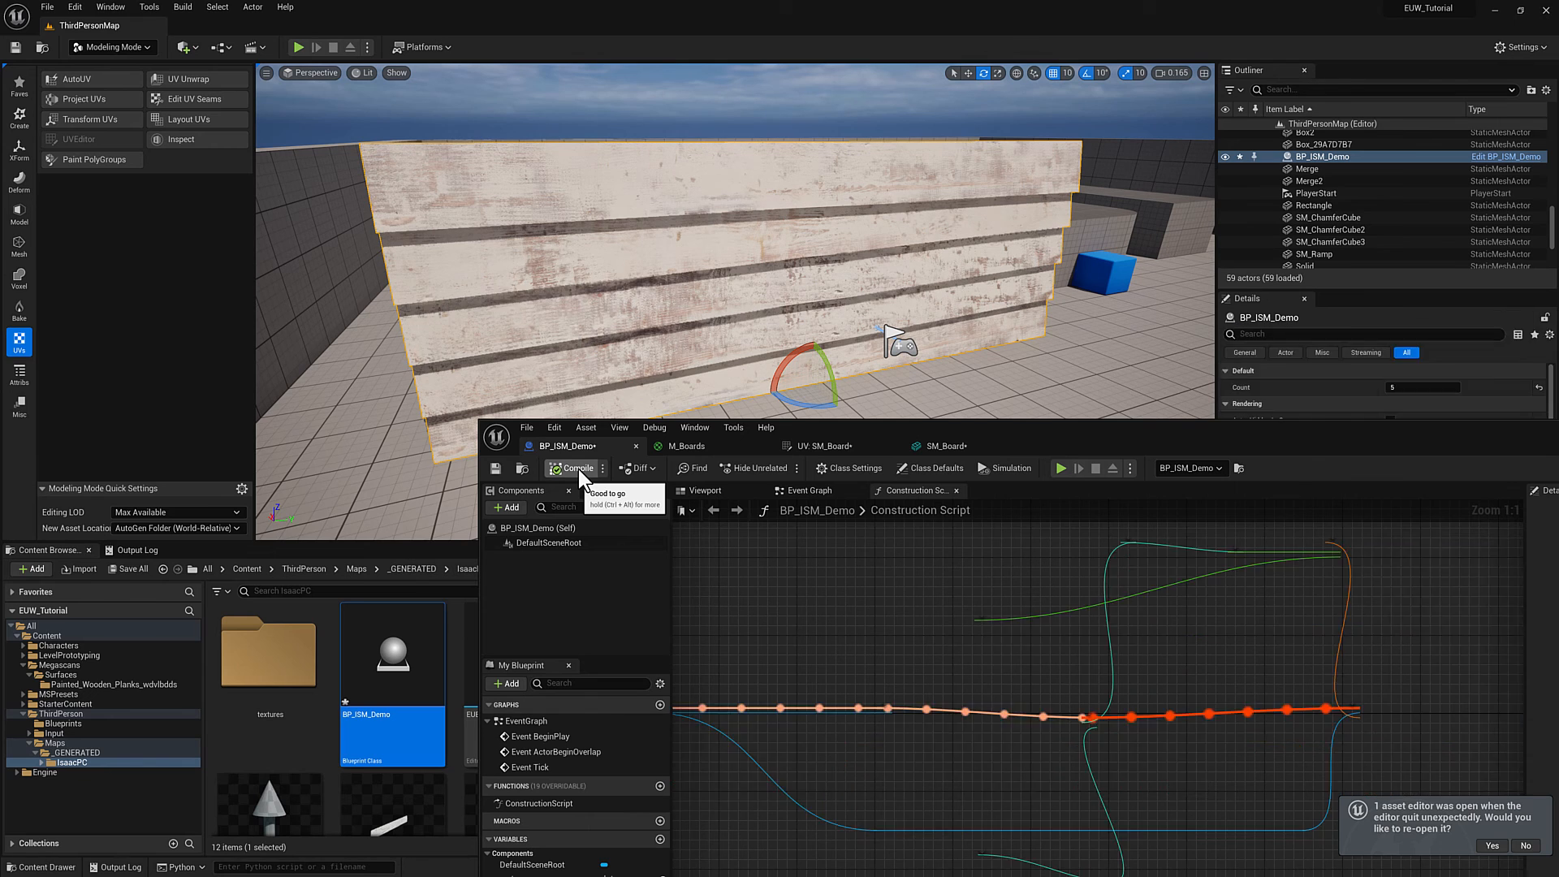
pyautogui.click(573, 468)
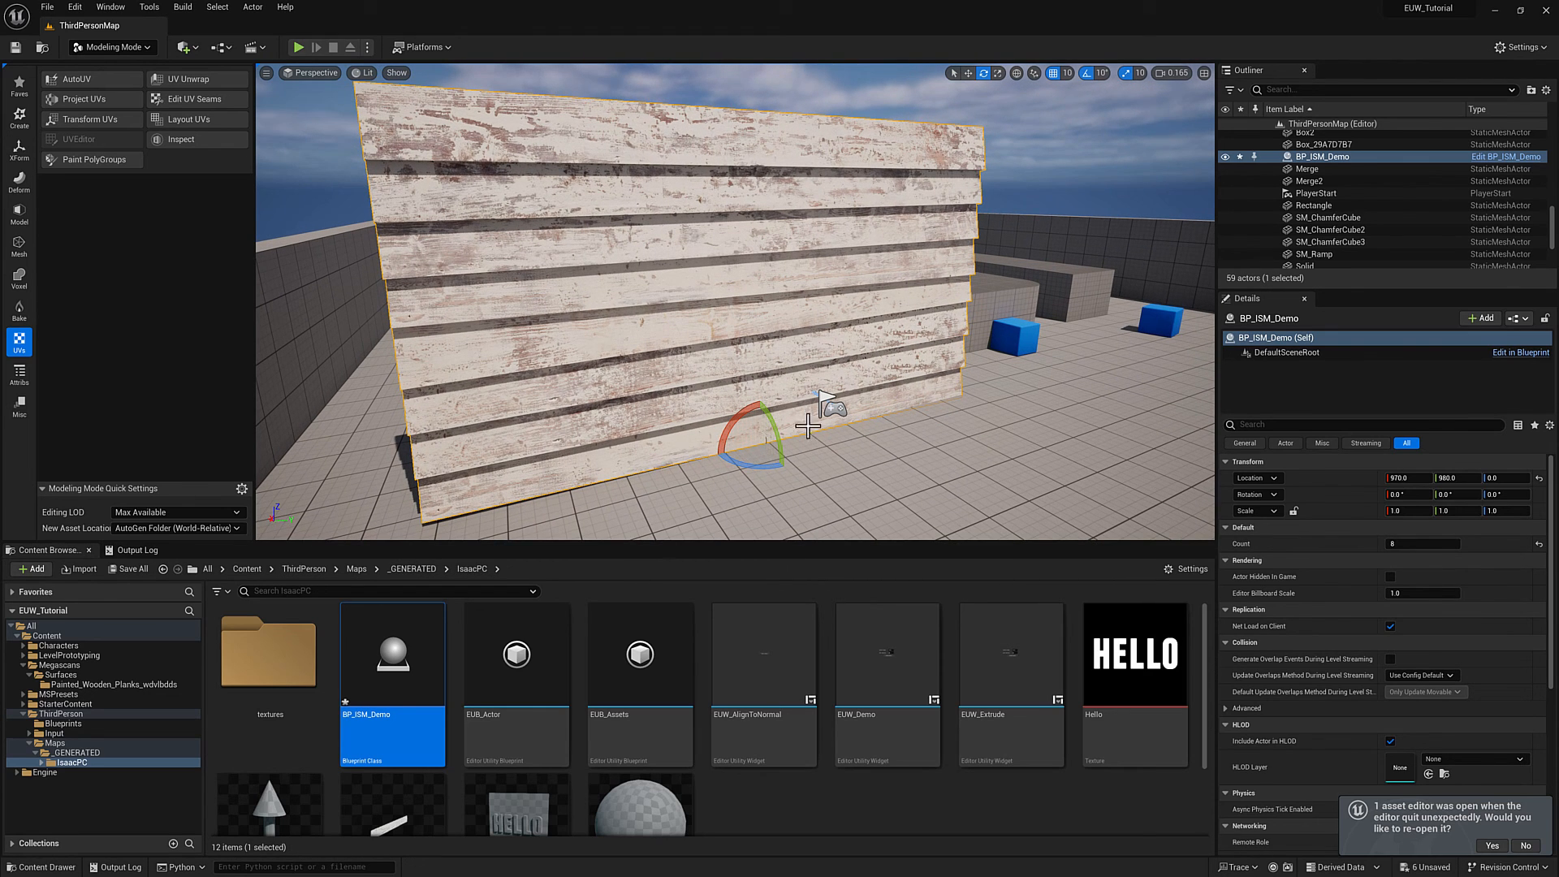
pyautogui.moveTo(703, 501)
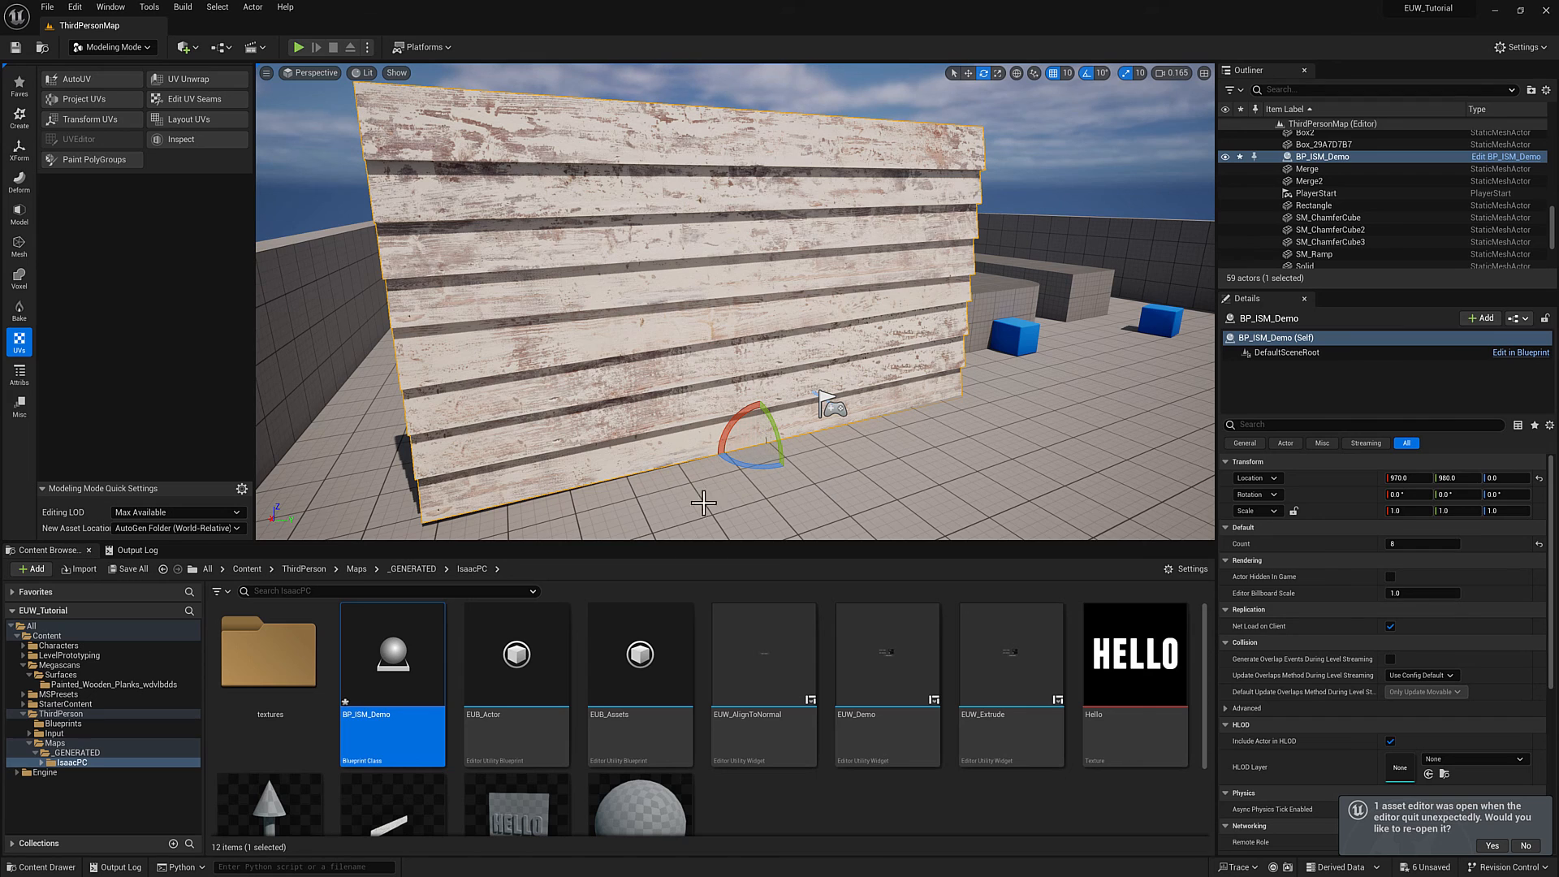
pyautogui.moveTo(638, 440)
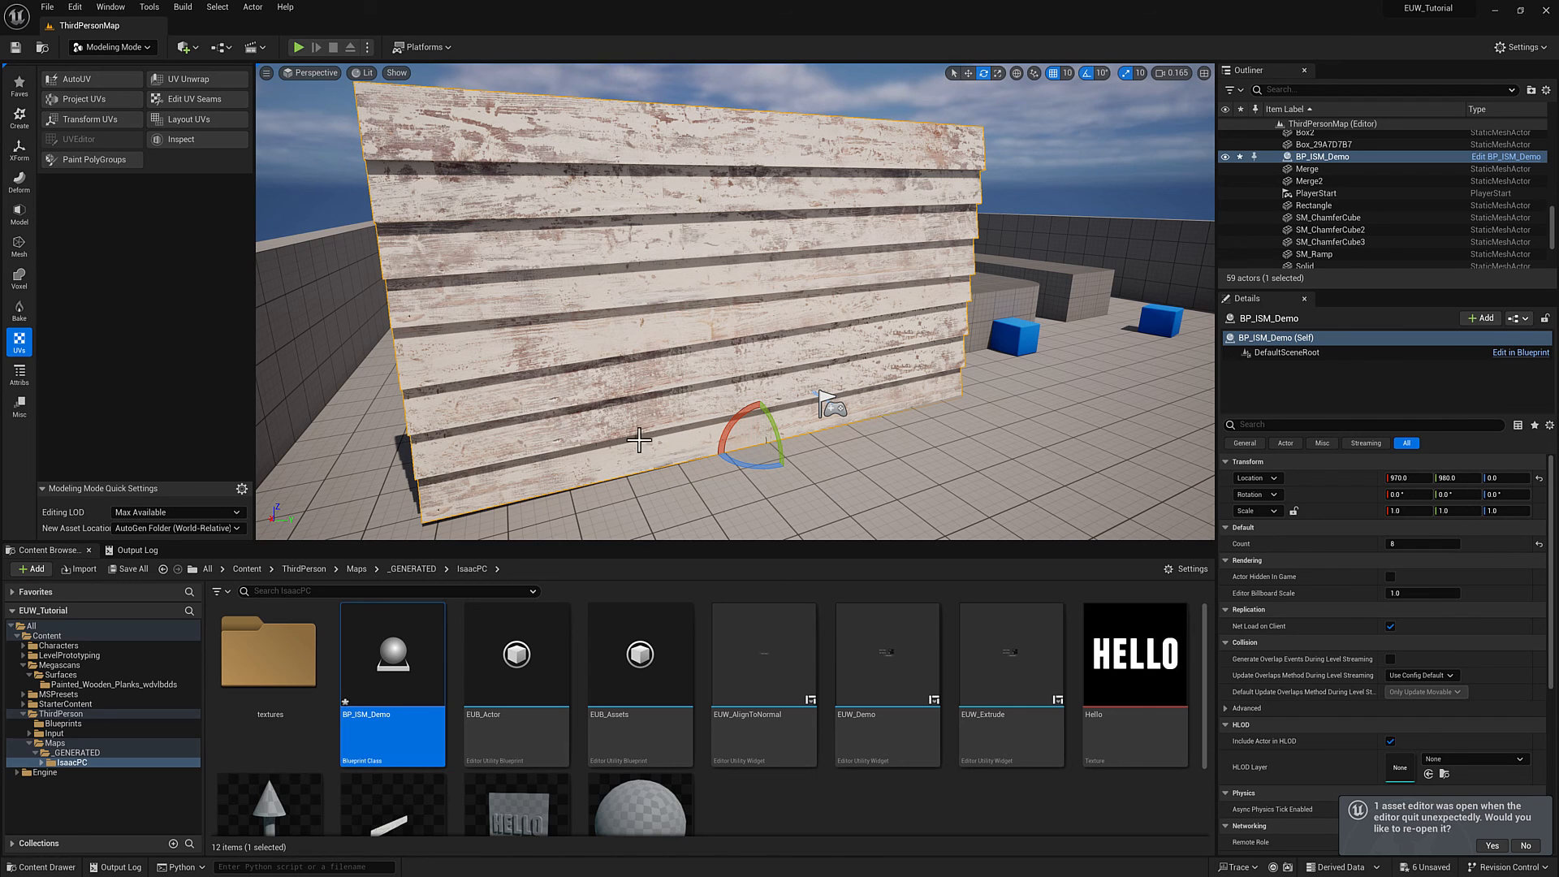
pyautogui.moveTo(725, 405)
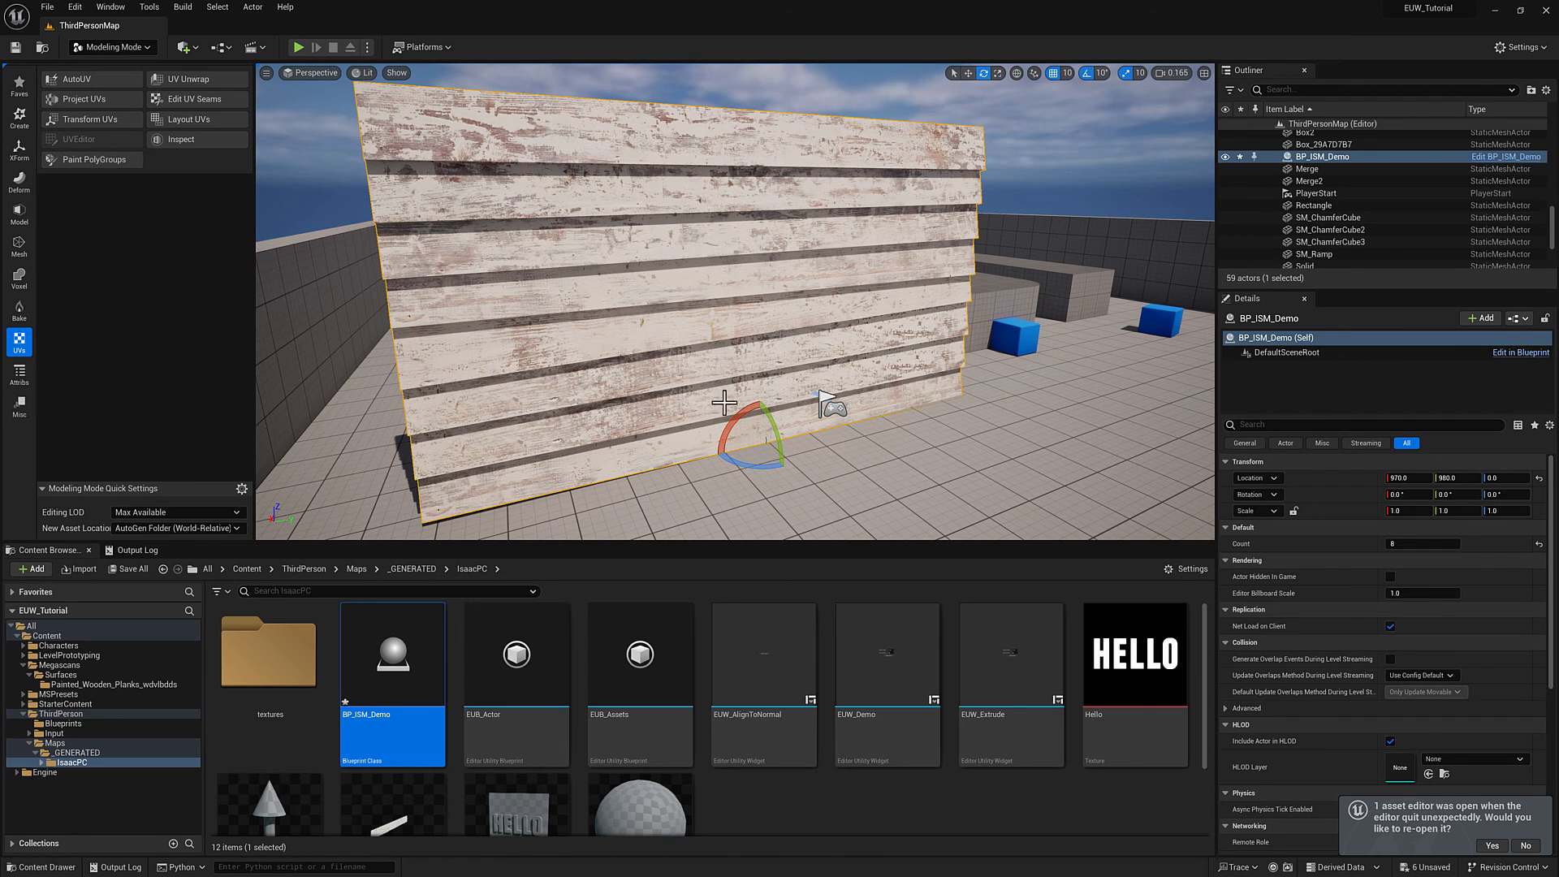
pyautogui.moveTo(674, 392)
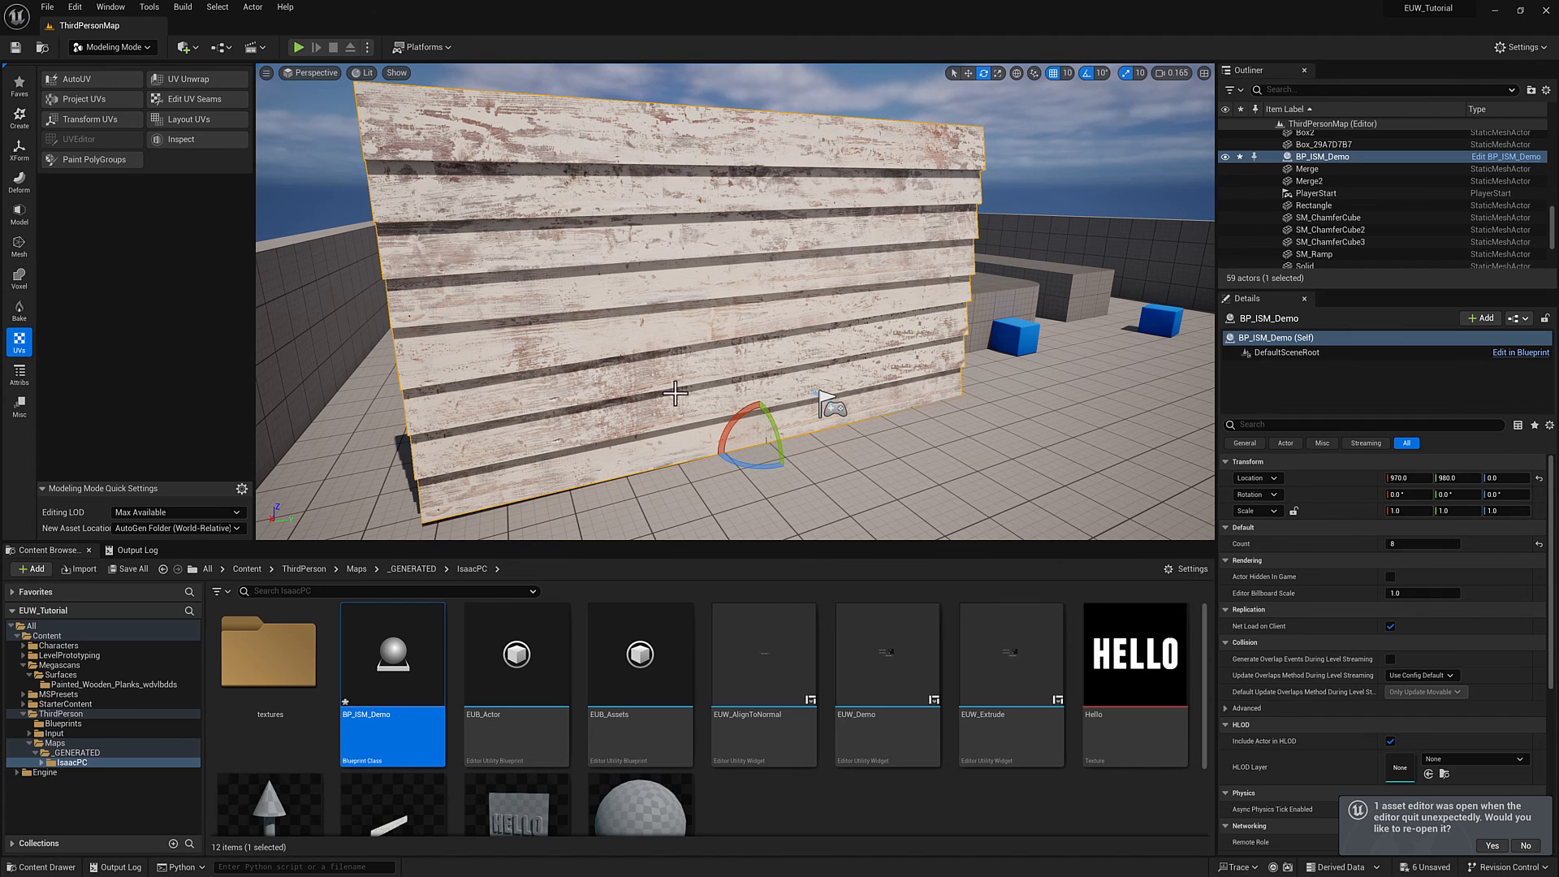
pyautogui.moveTo(557, 185)
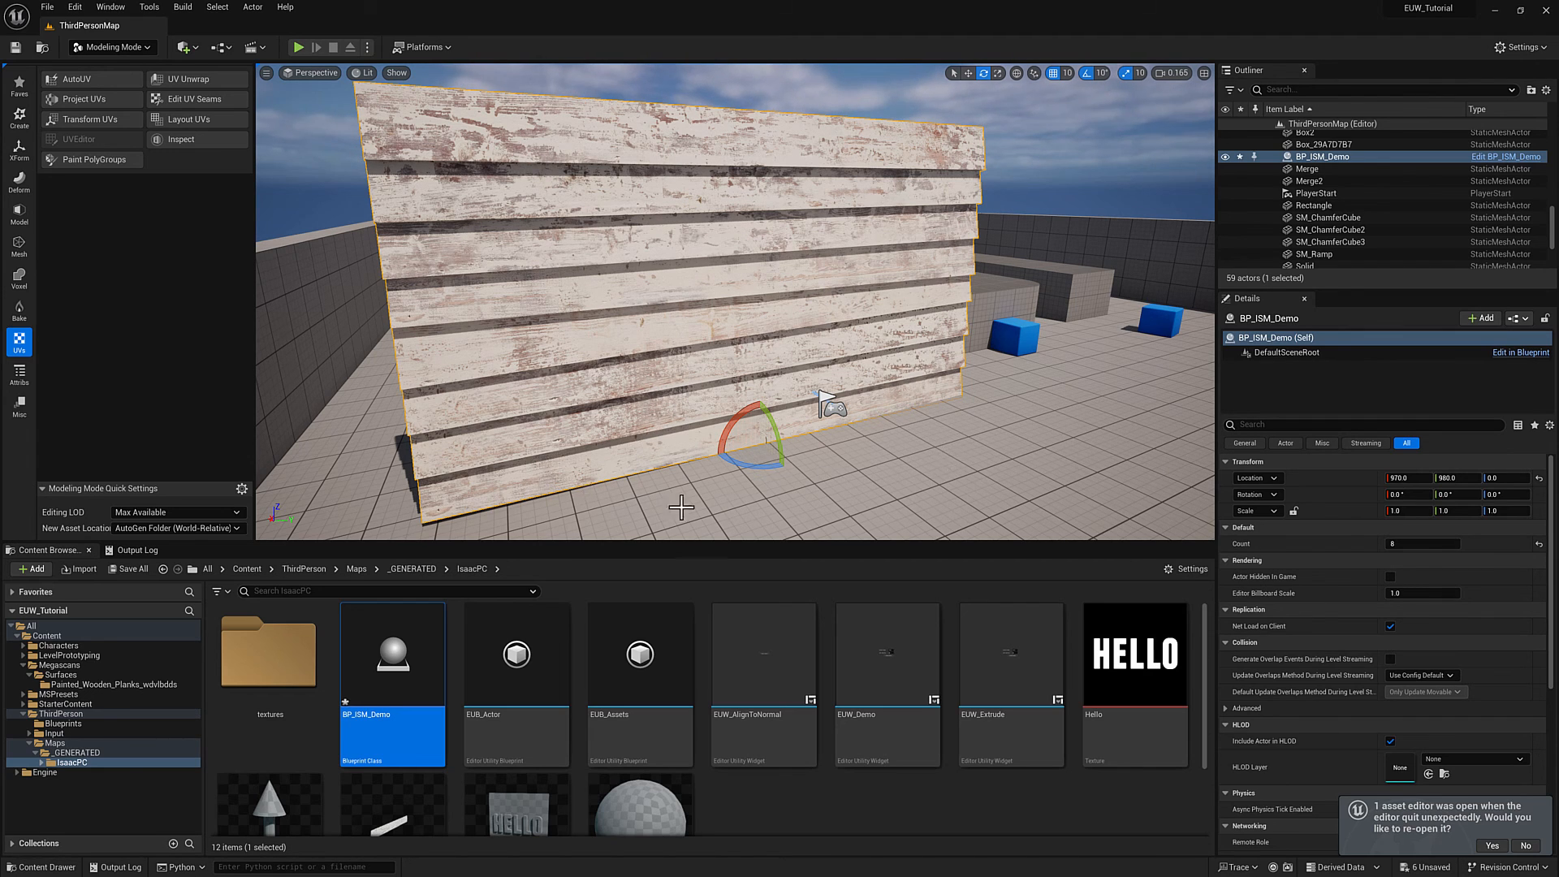
pyautogui.moveTo(890, 467)
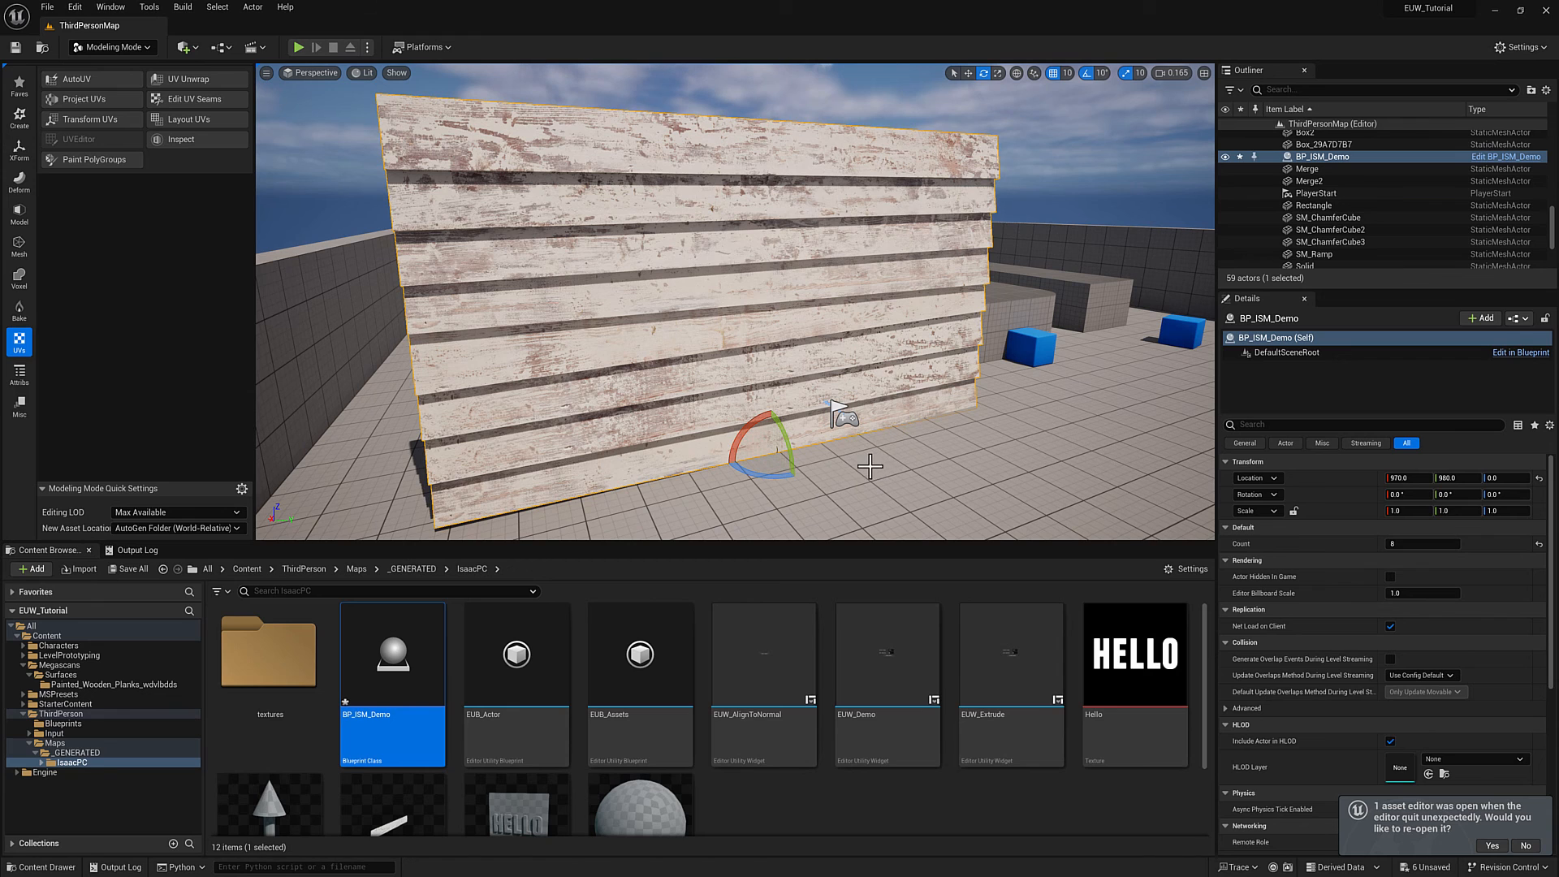
pyautogui.moveTo(835, 474)
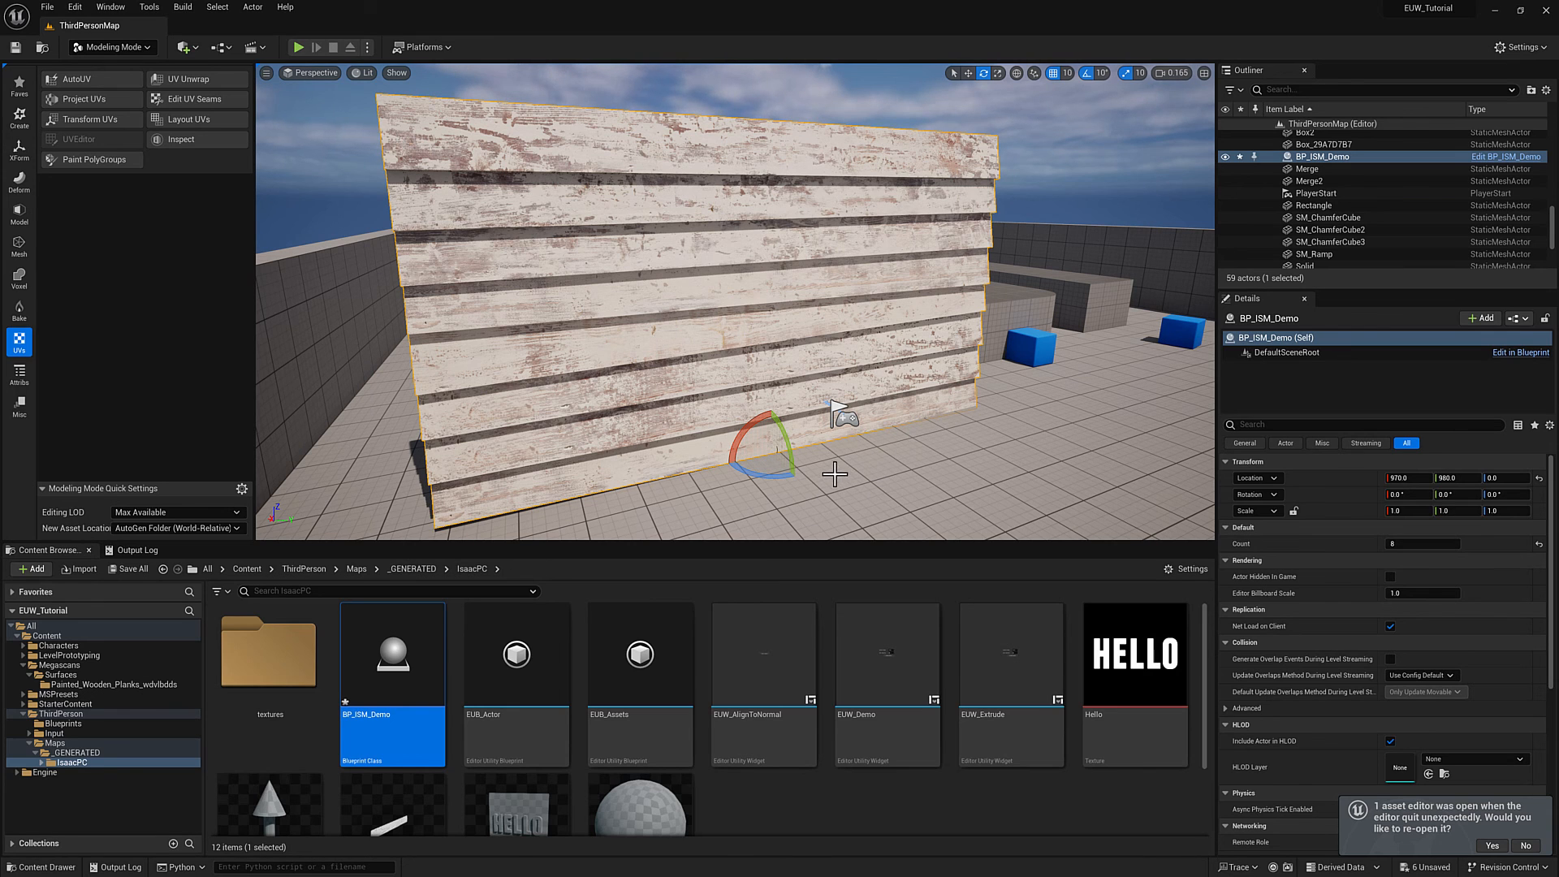
pyautogui.moveTo(1511, 471)
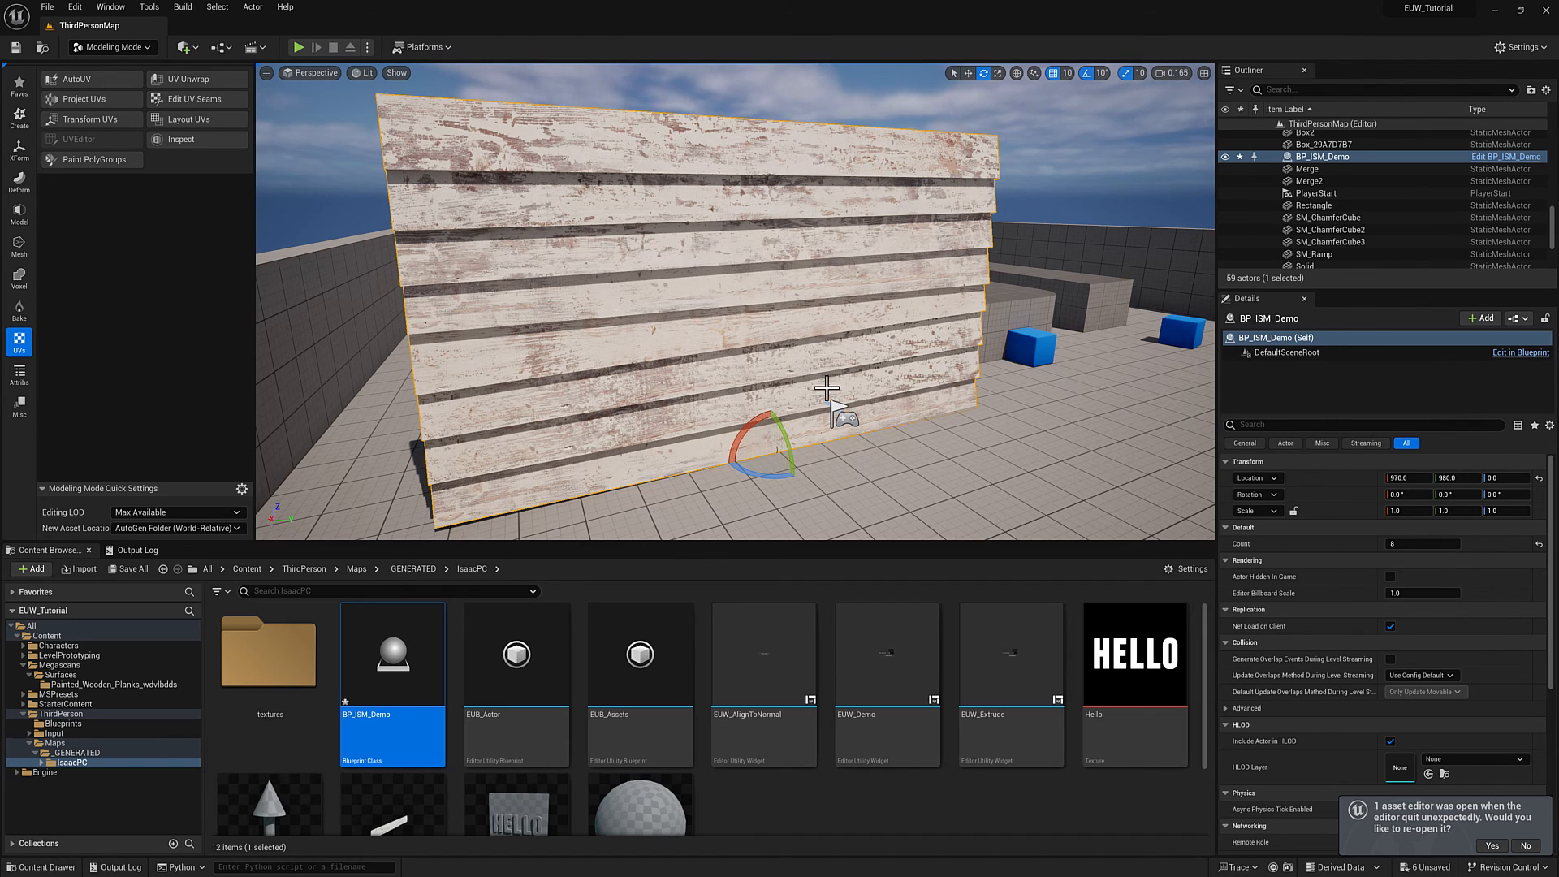
pyautogui.moveTo(865, 501)
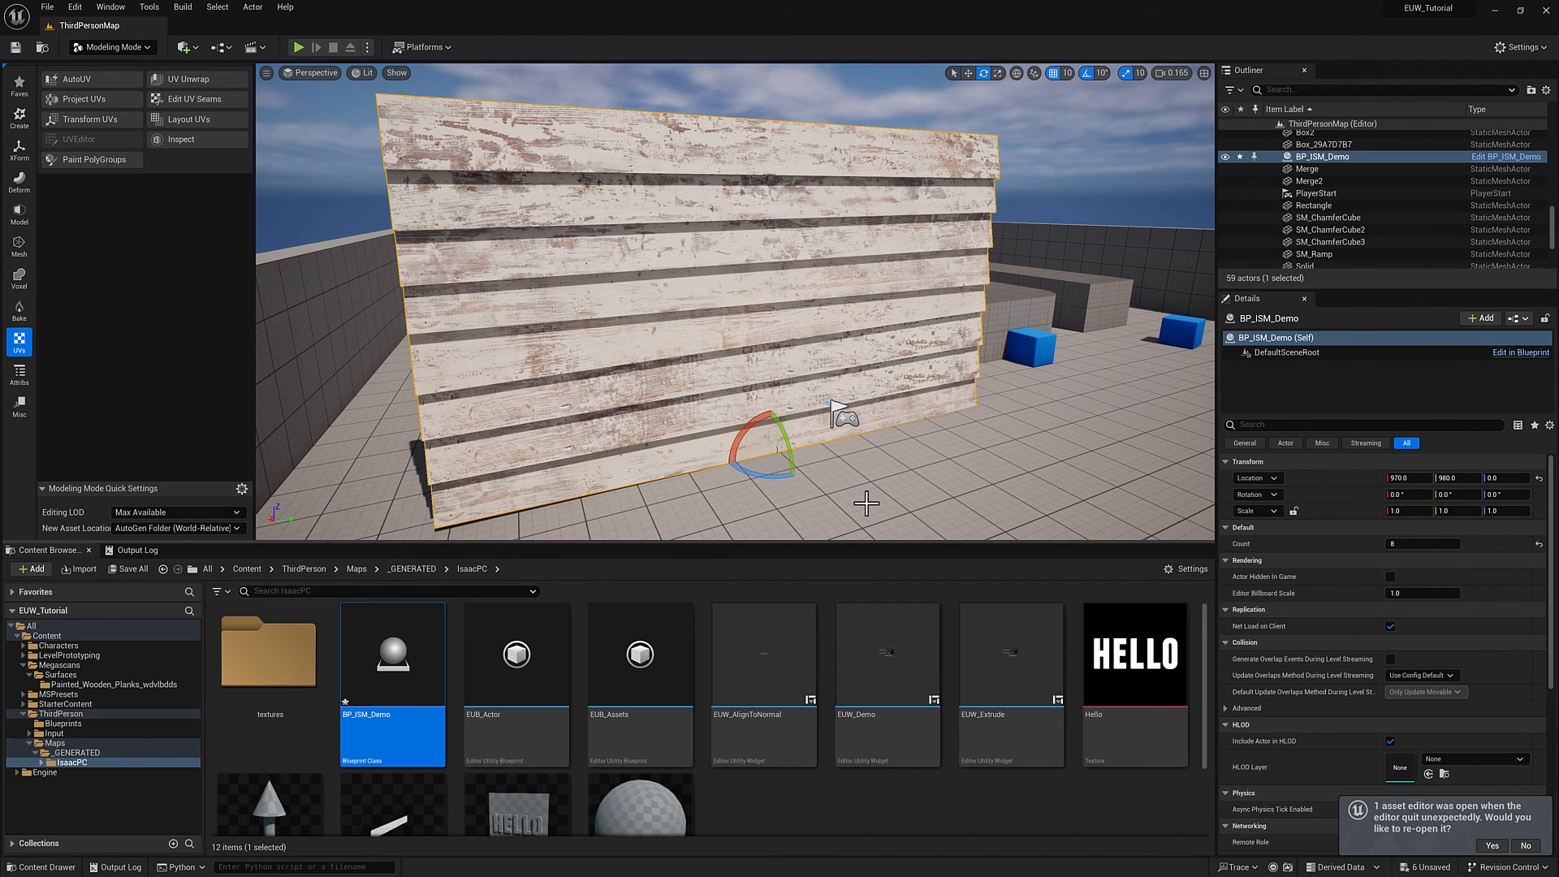